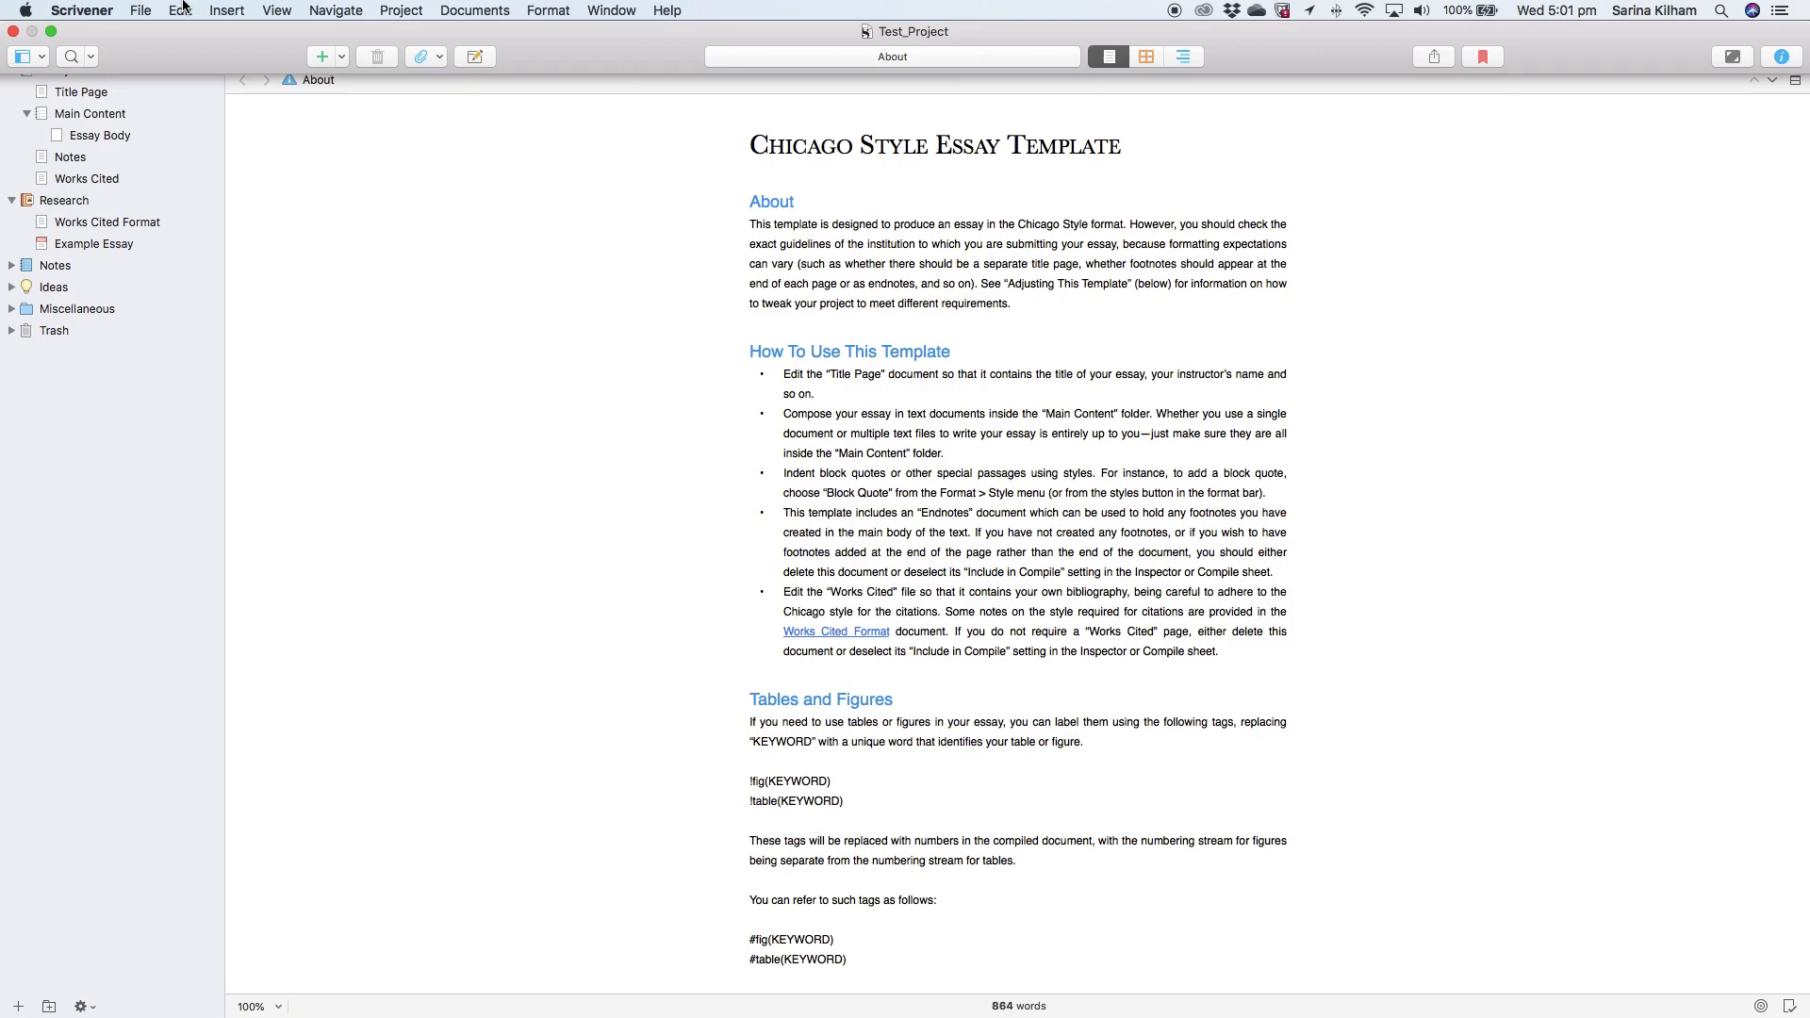
Step: Collapse the Essay folder in the previously open project's Binder
click(750, 202)
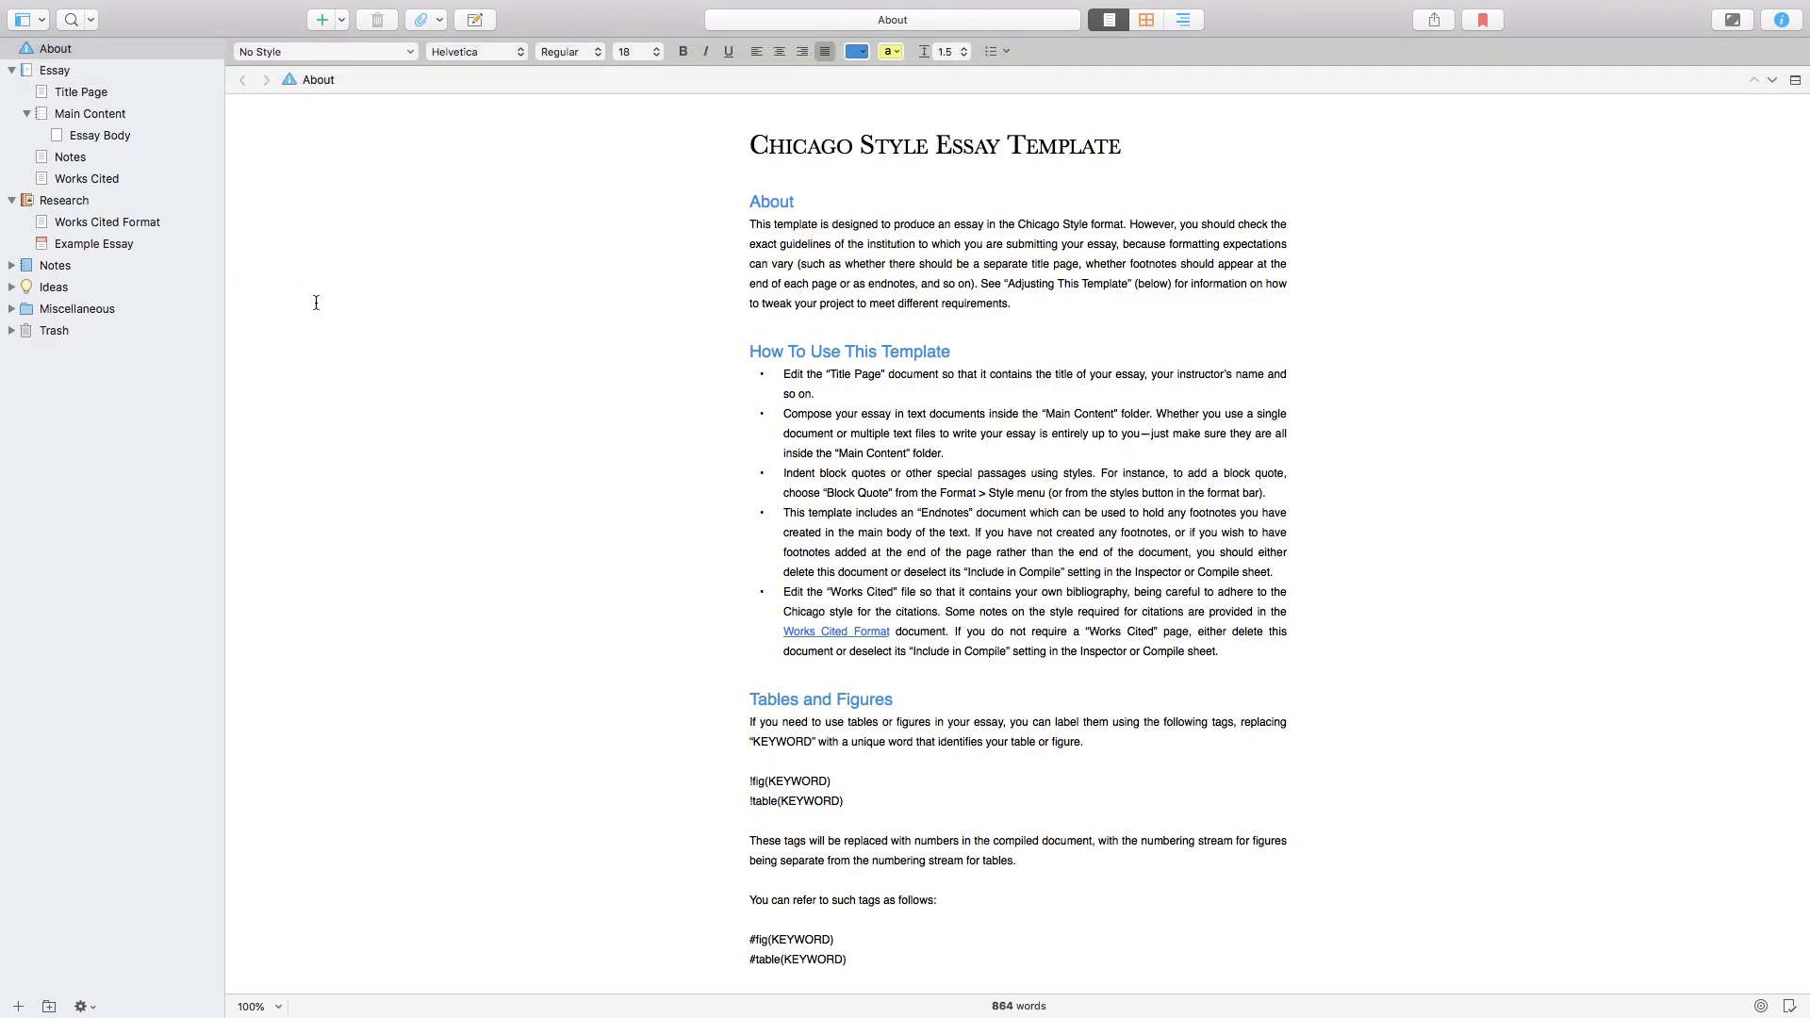
click(750, 202)
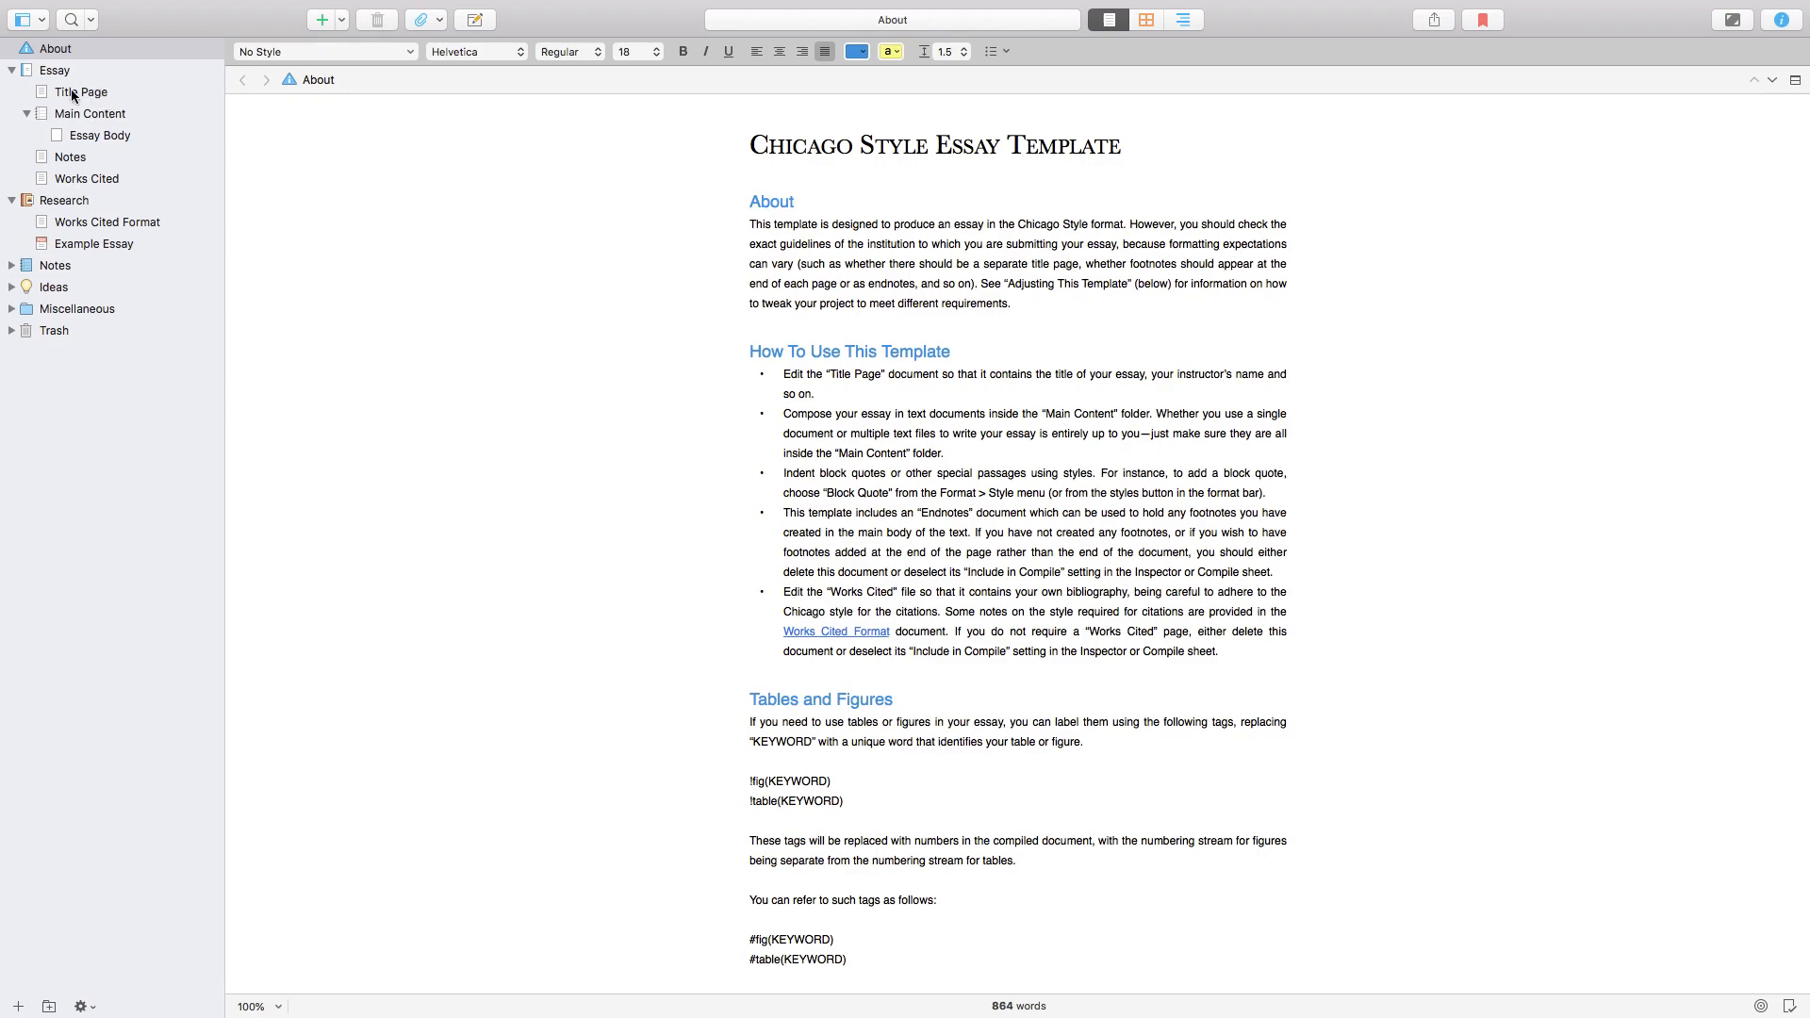
click(13, 72)
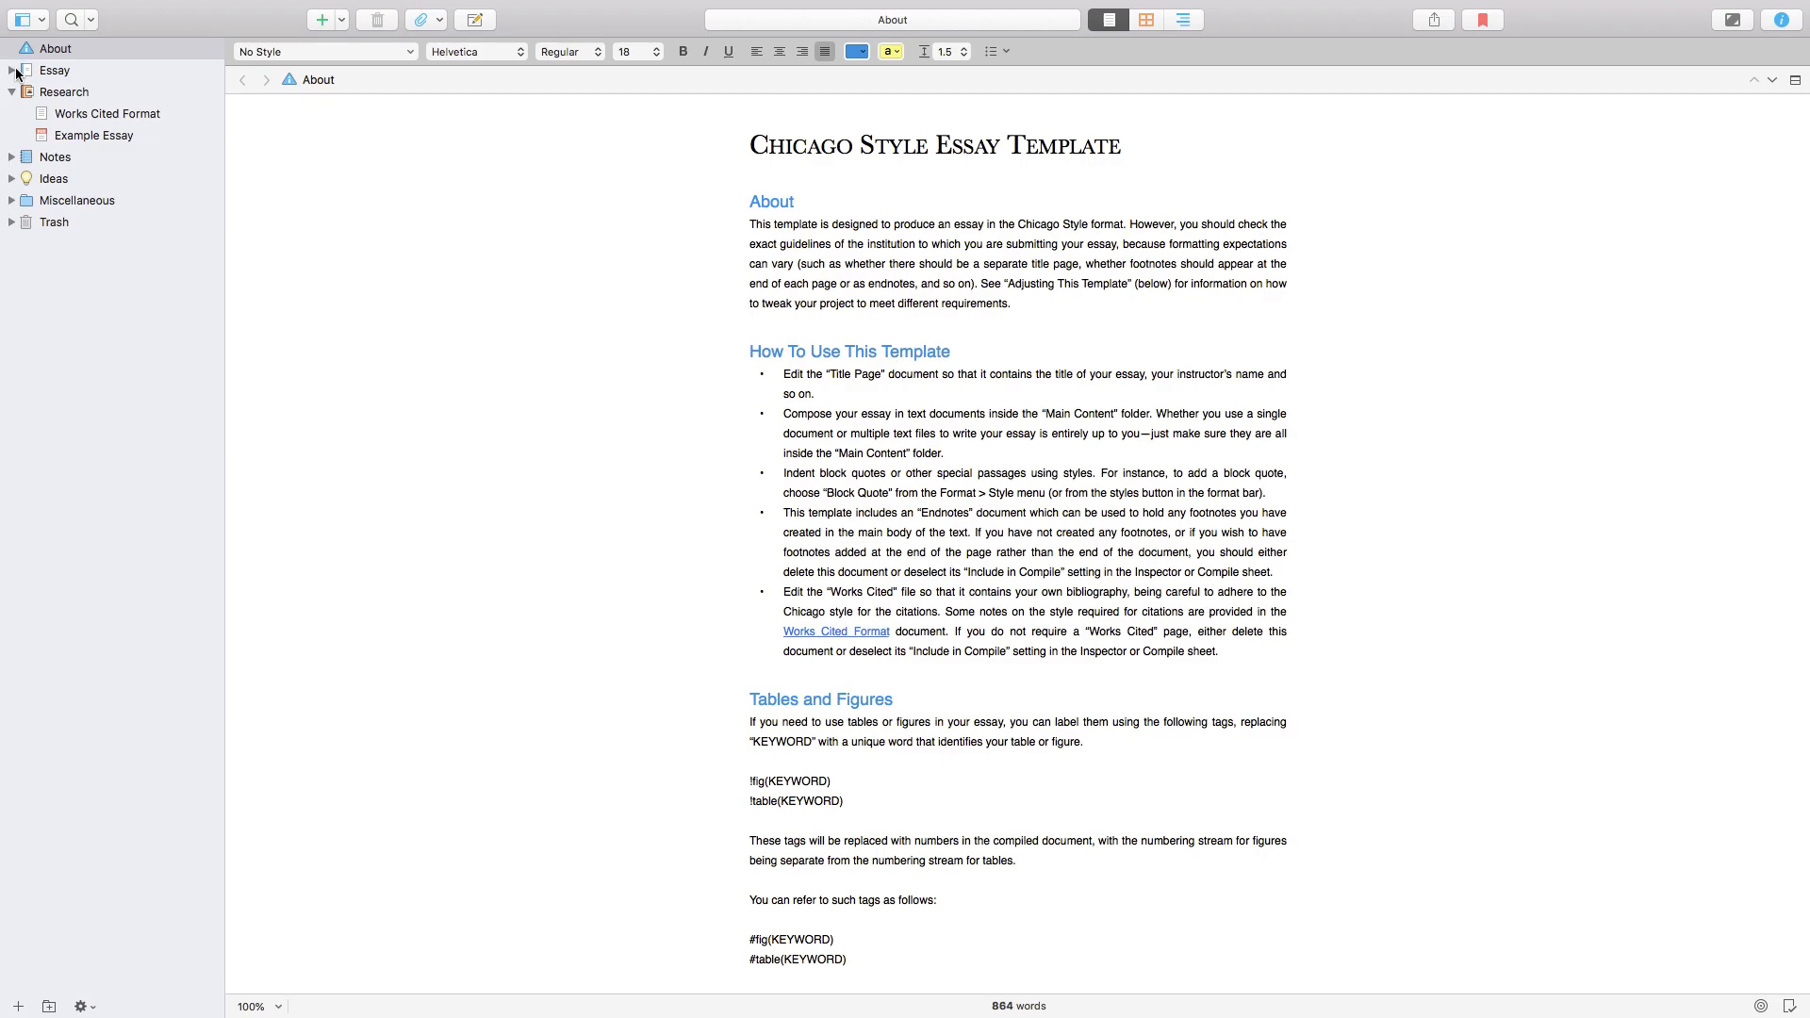
click(750, 200)
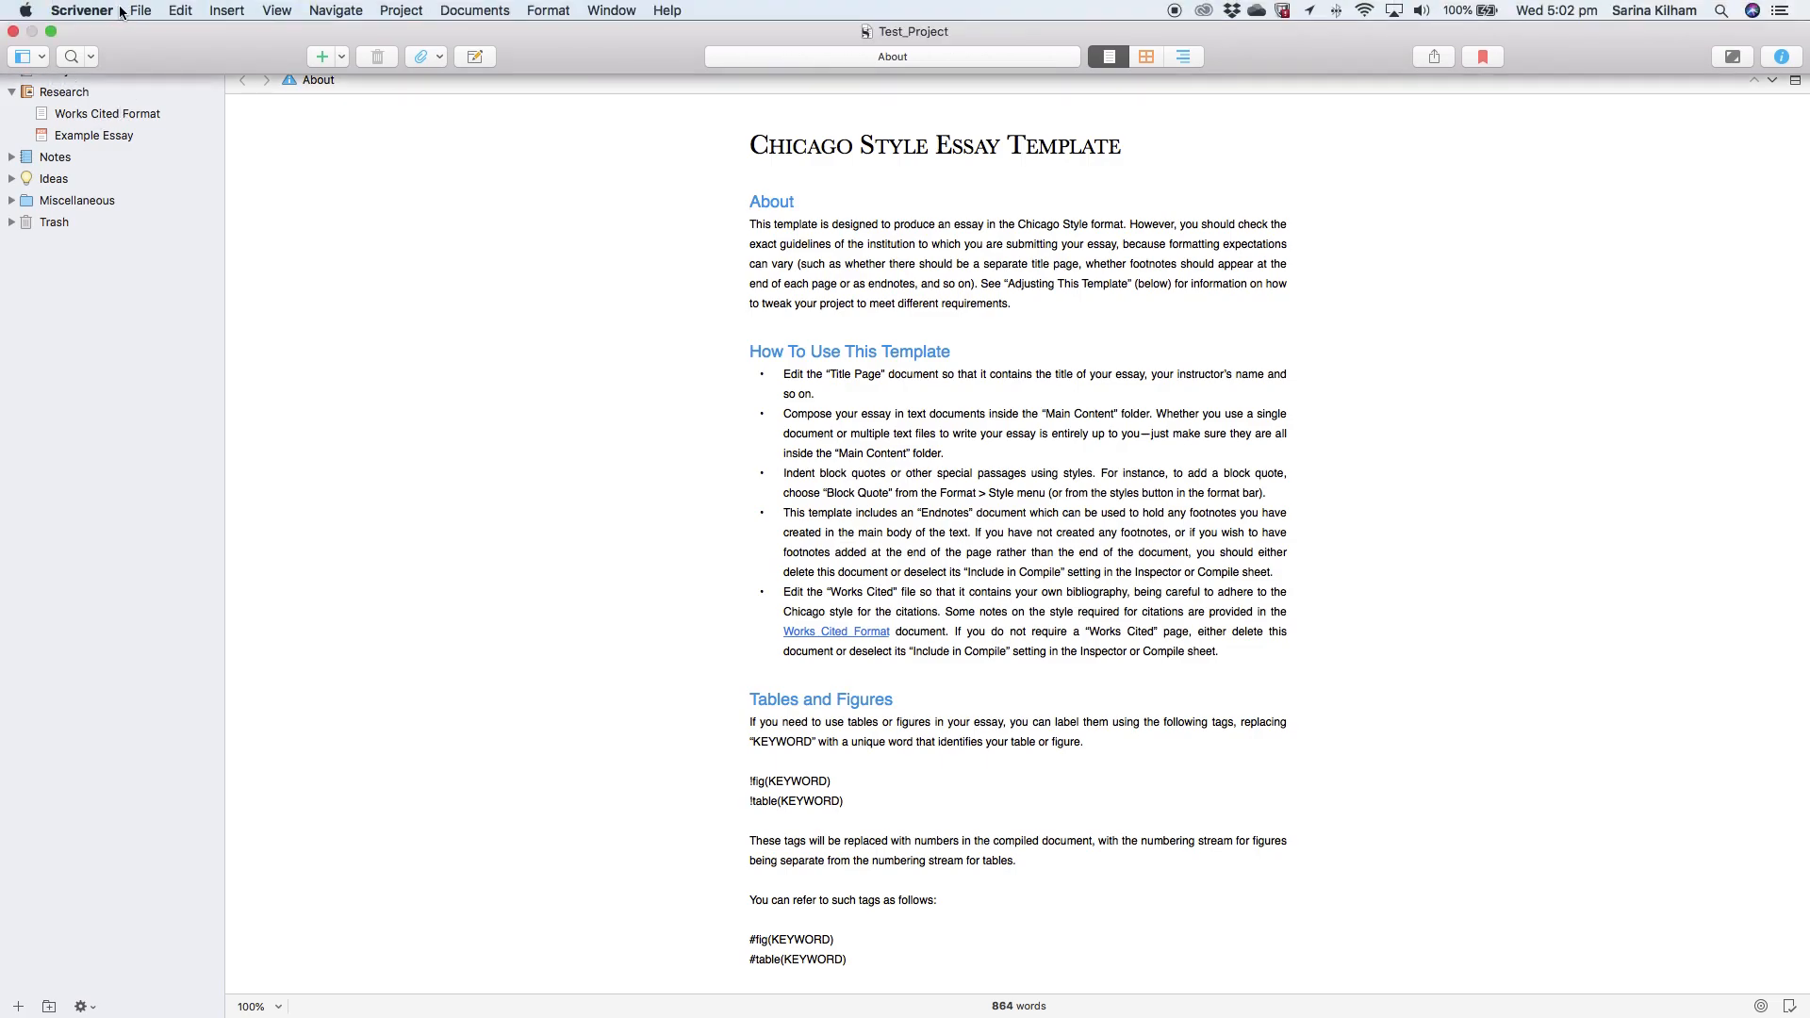
Step: Create a new Blank-template project named Thesis_Draft_09Oct1 saved to the Desktop
click(143, 9)
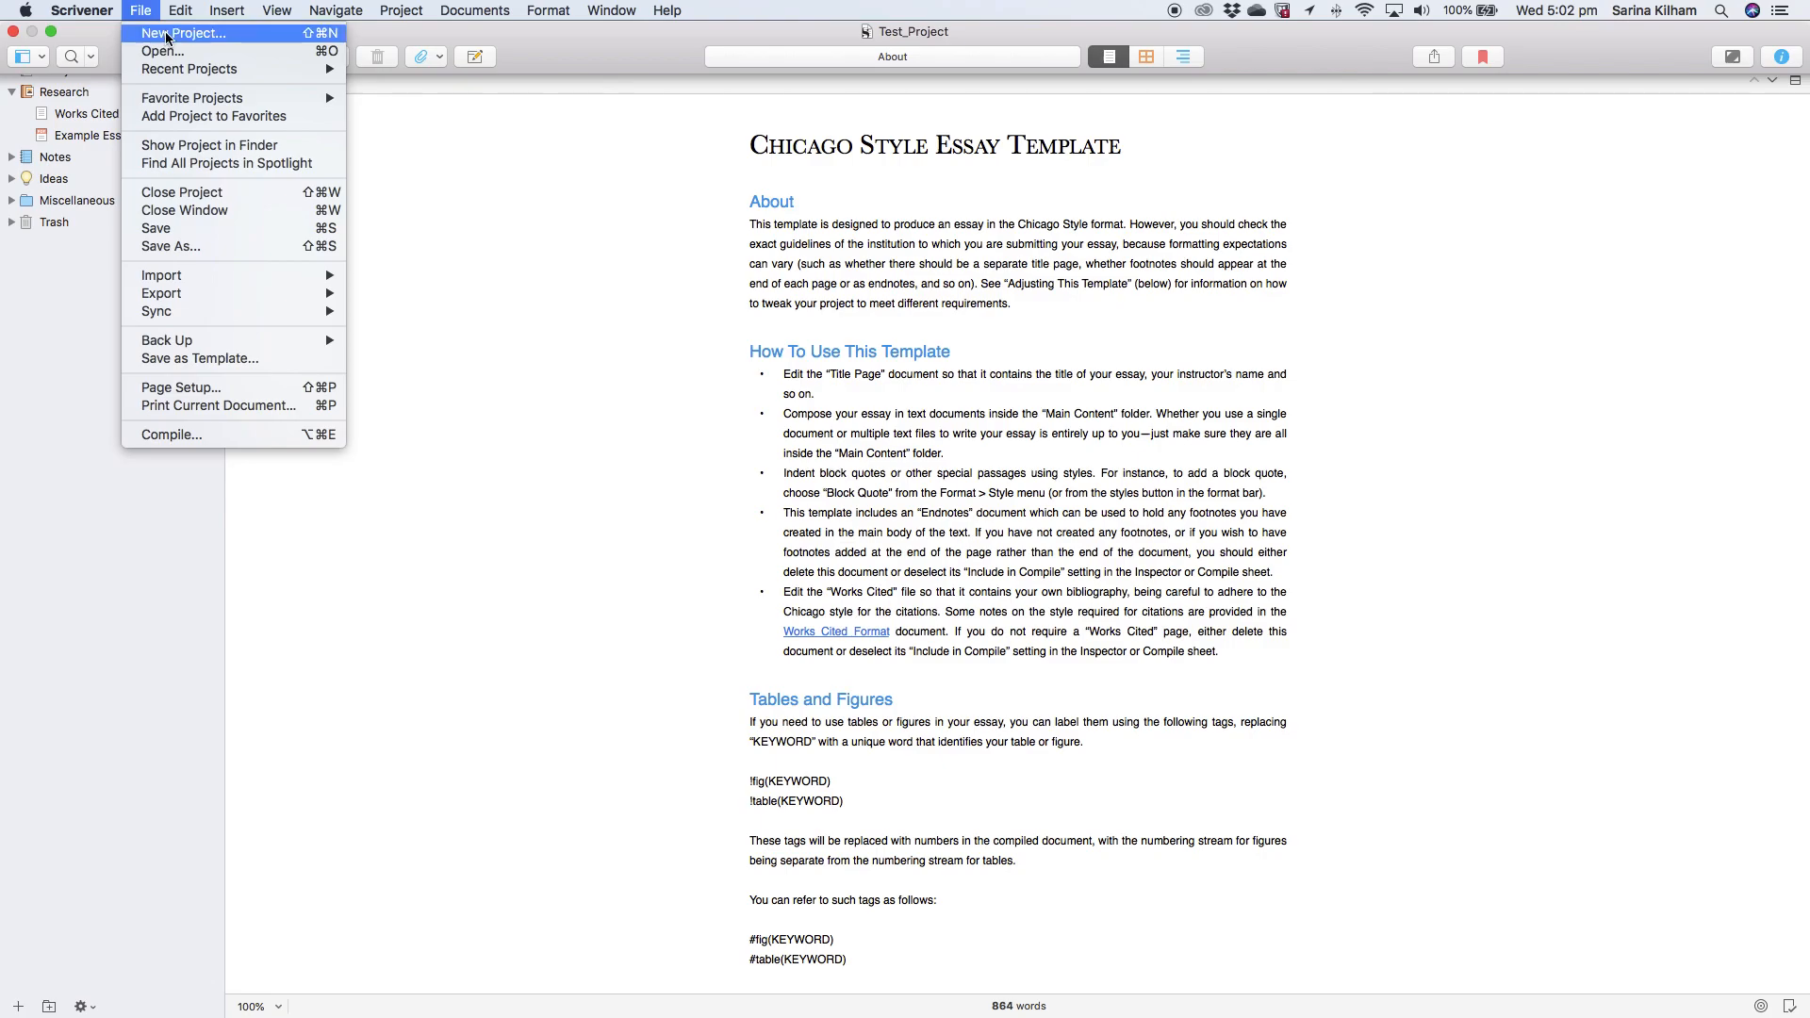
click(188, 34)
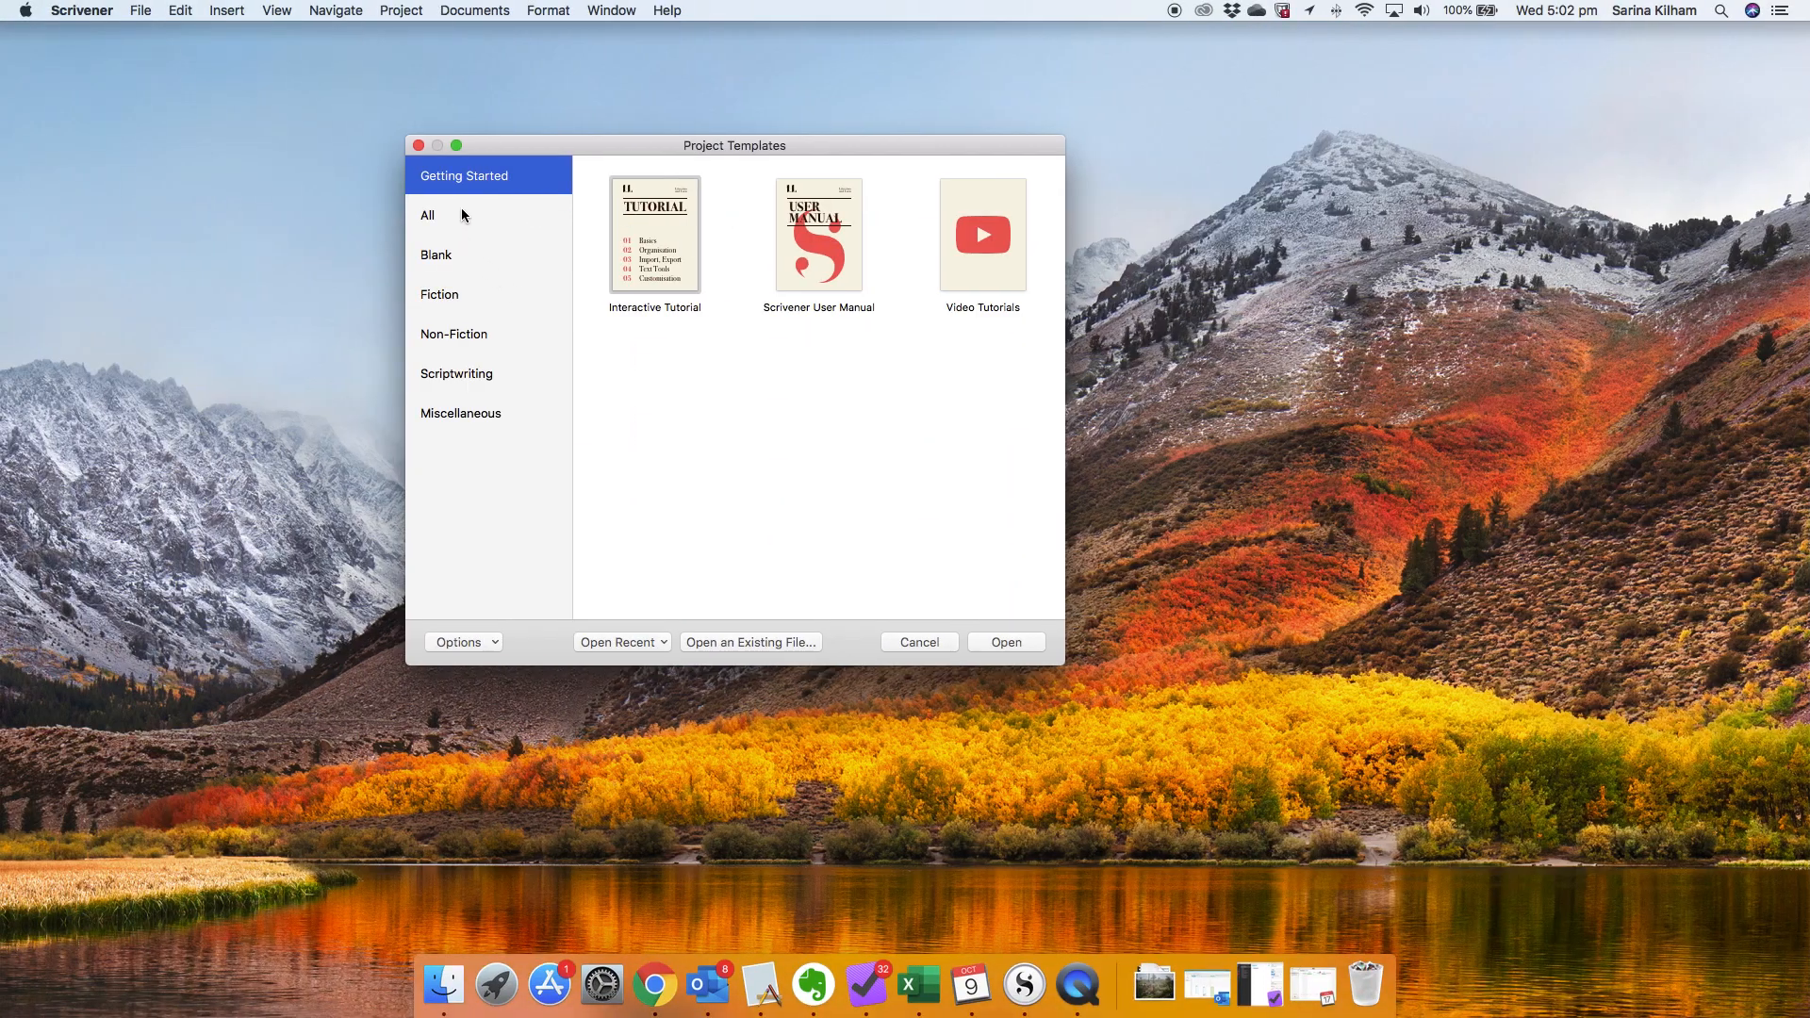
click(436, 254)
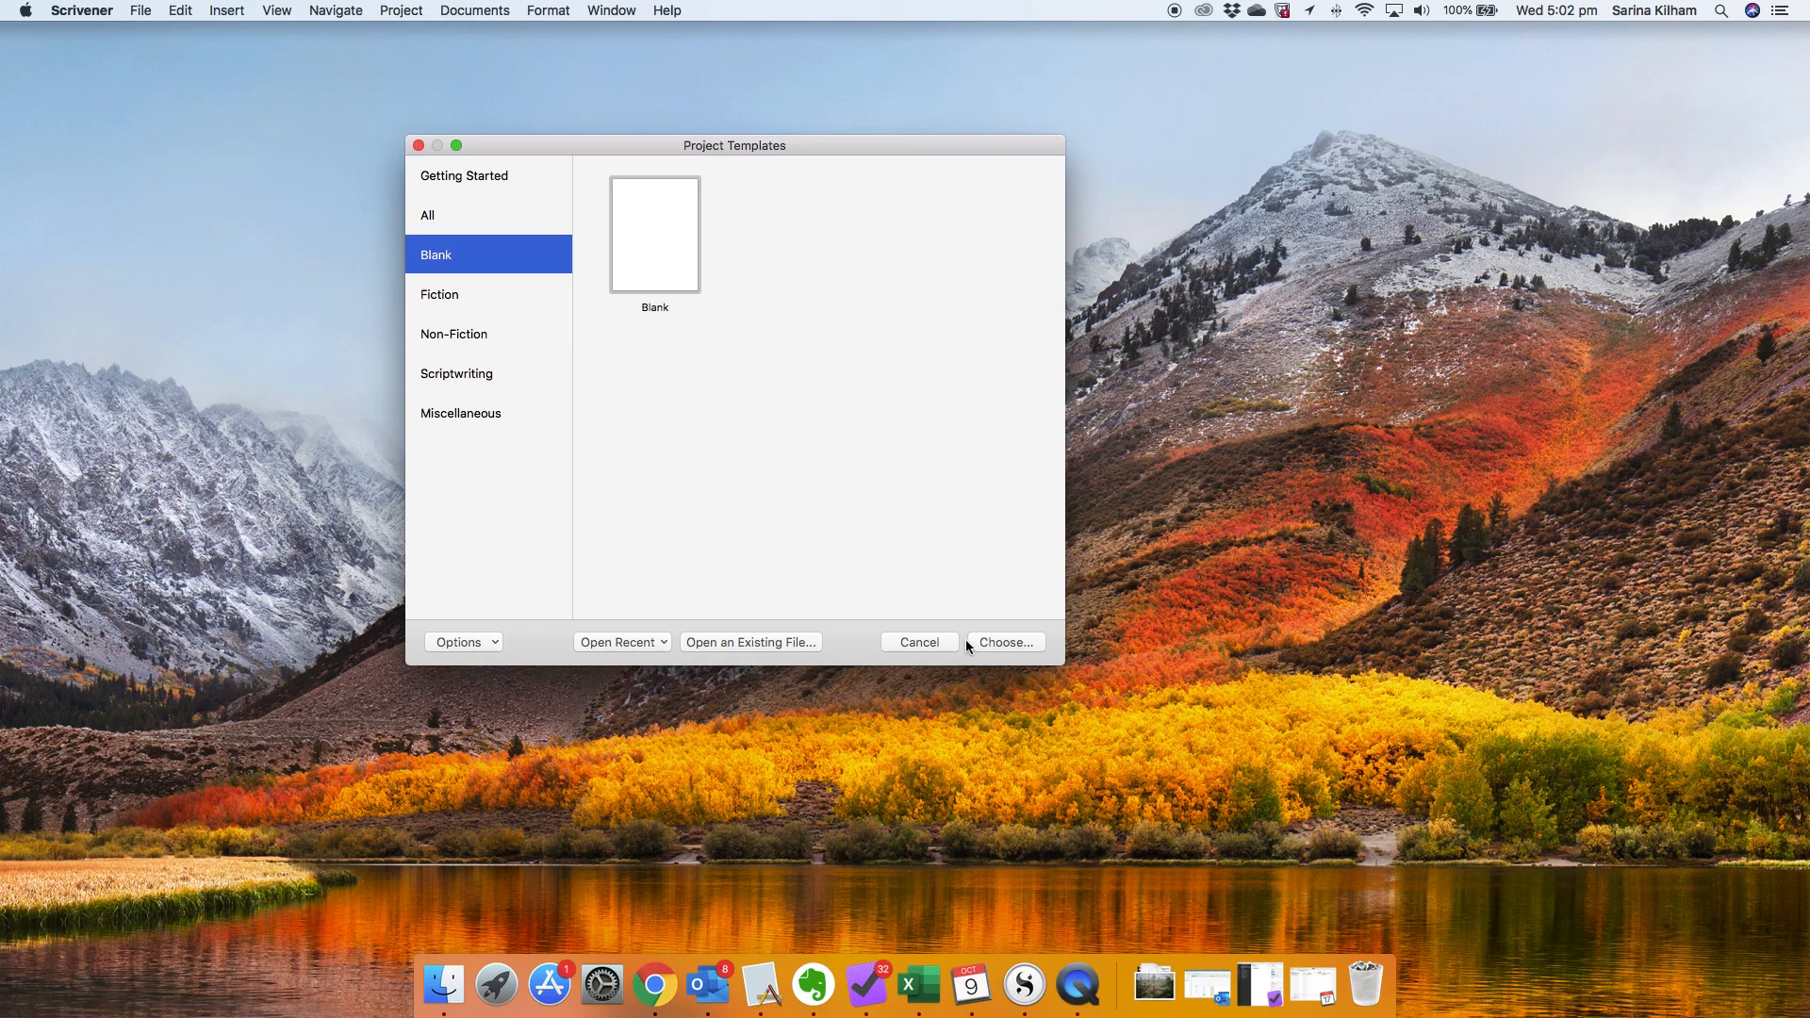
click(1007, 641)
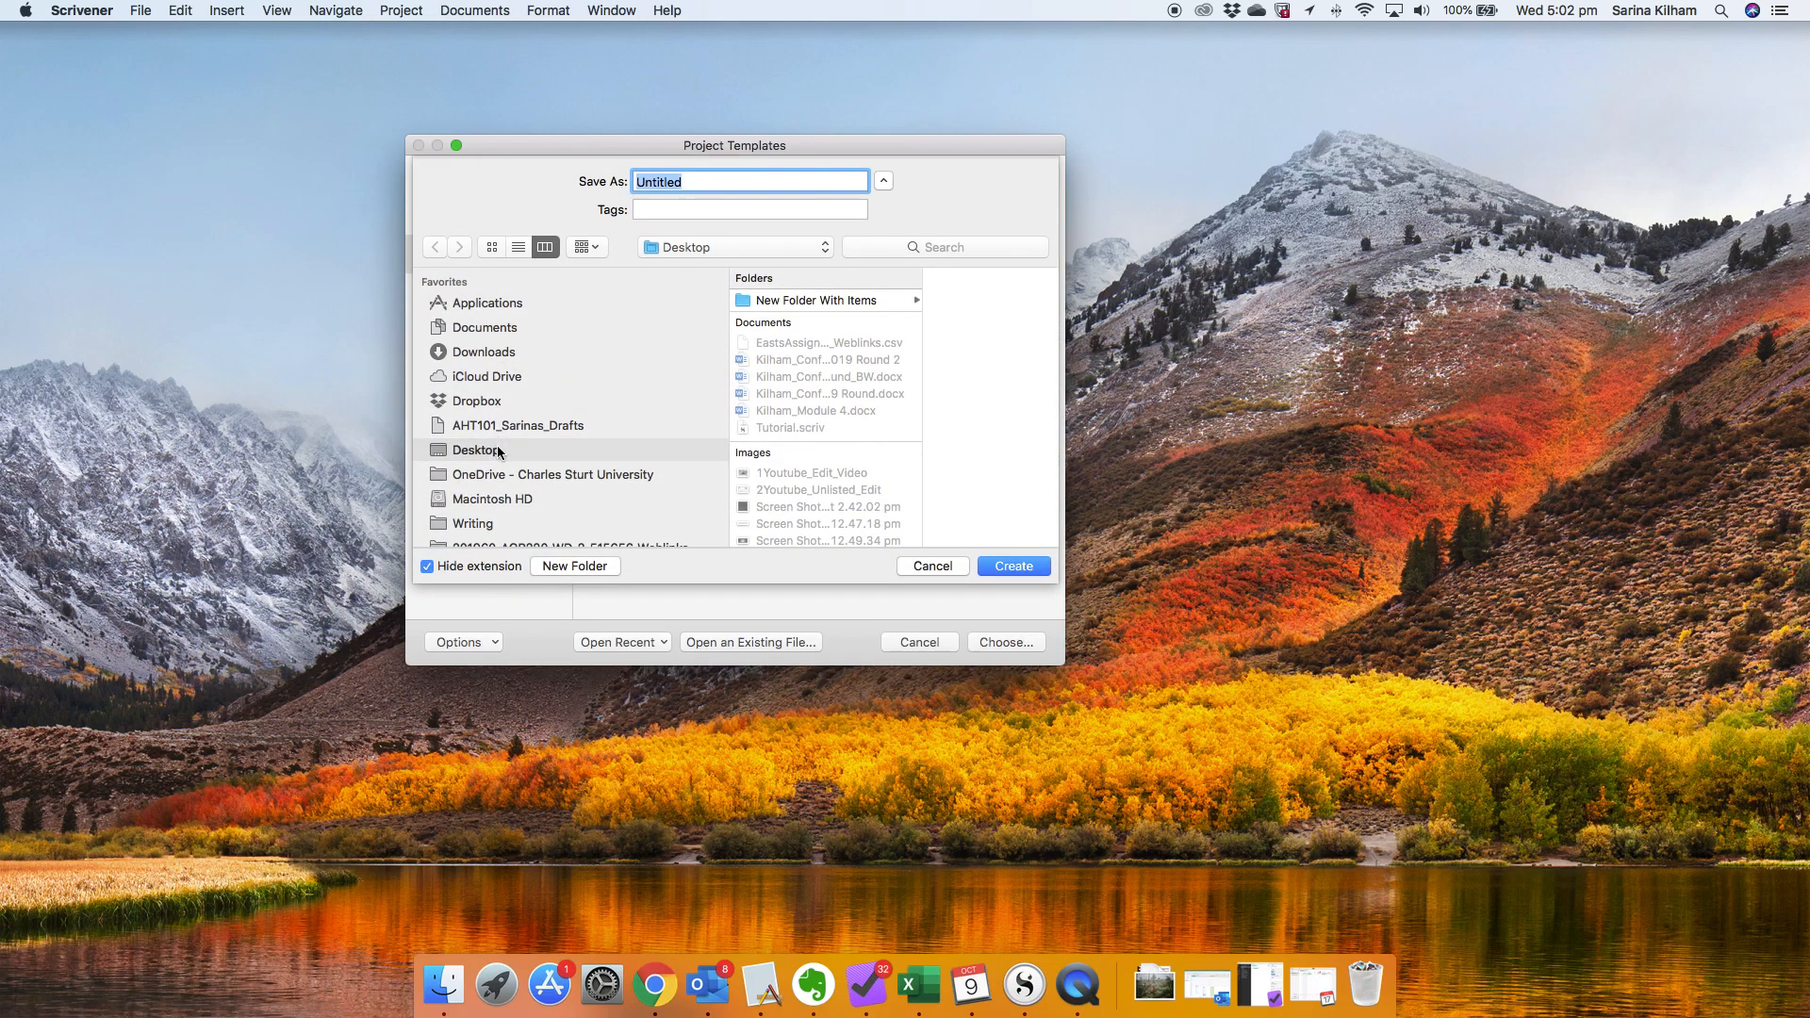
text(Thesis_Draft)
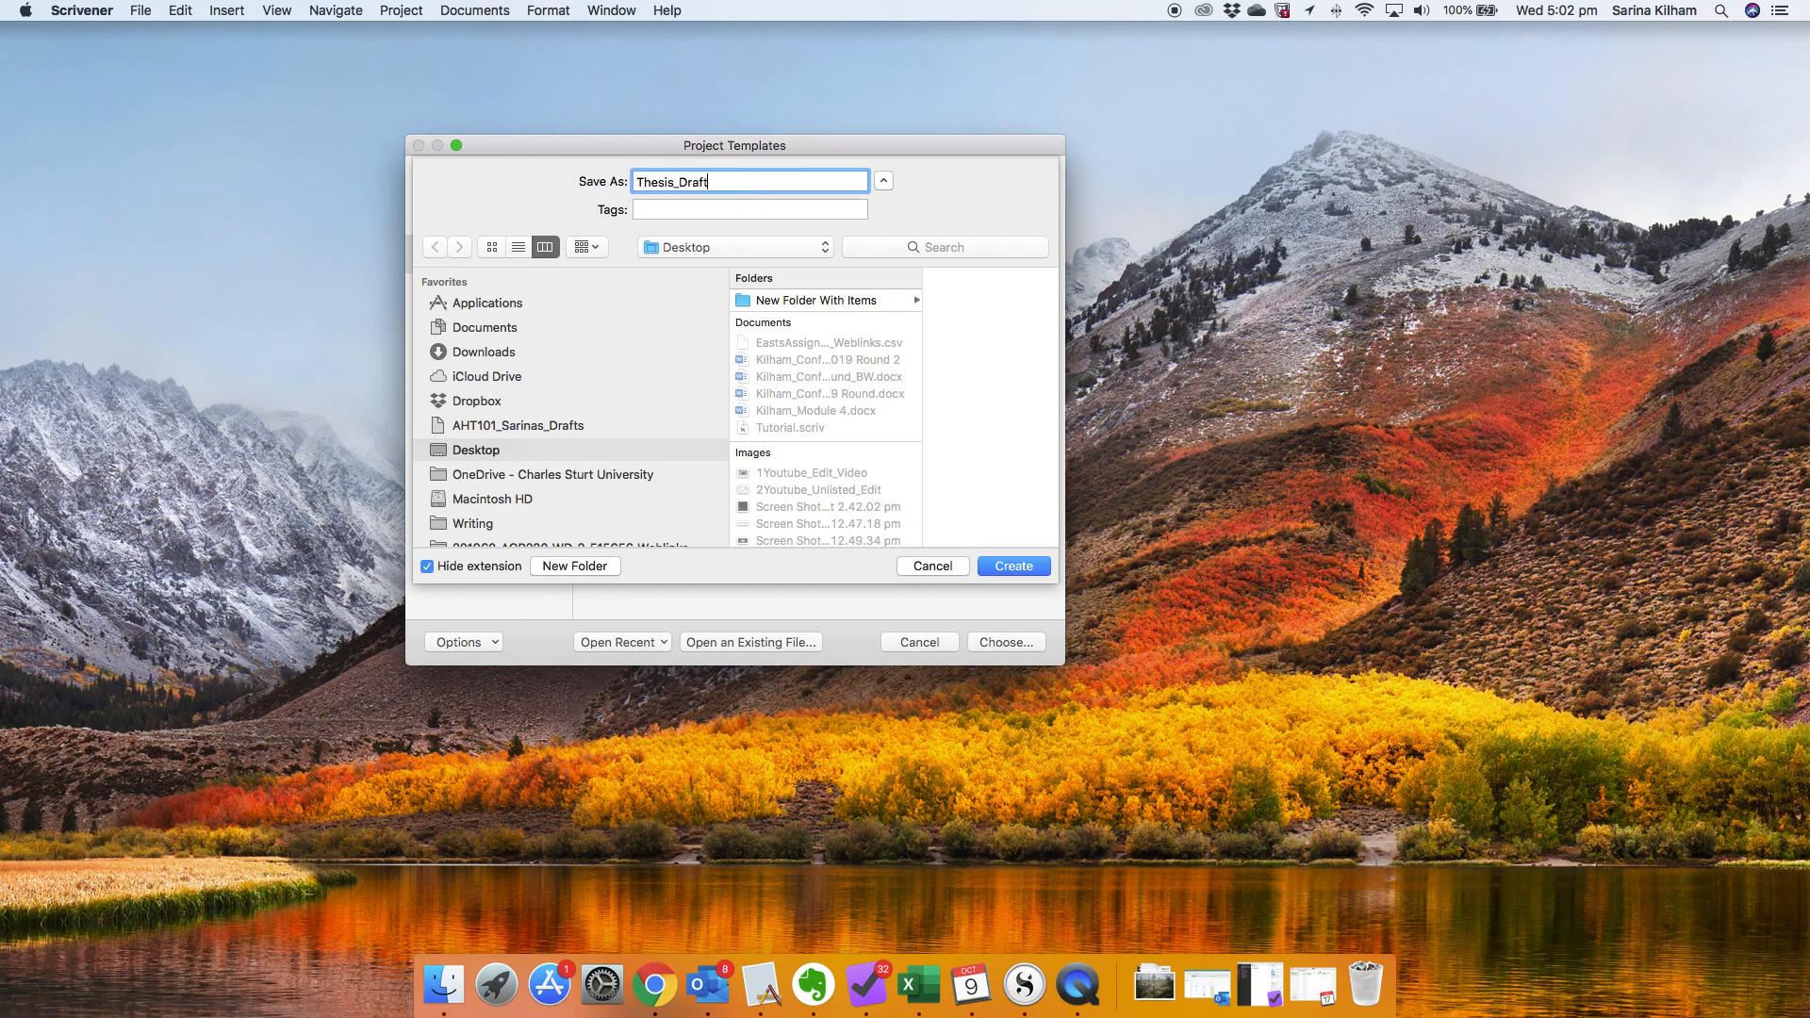
text(_09Oct1)
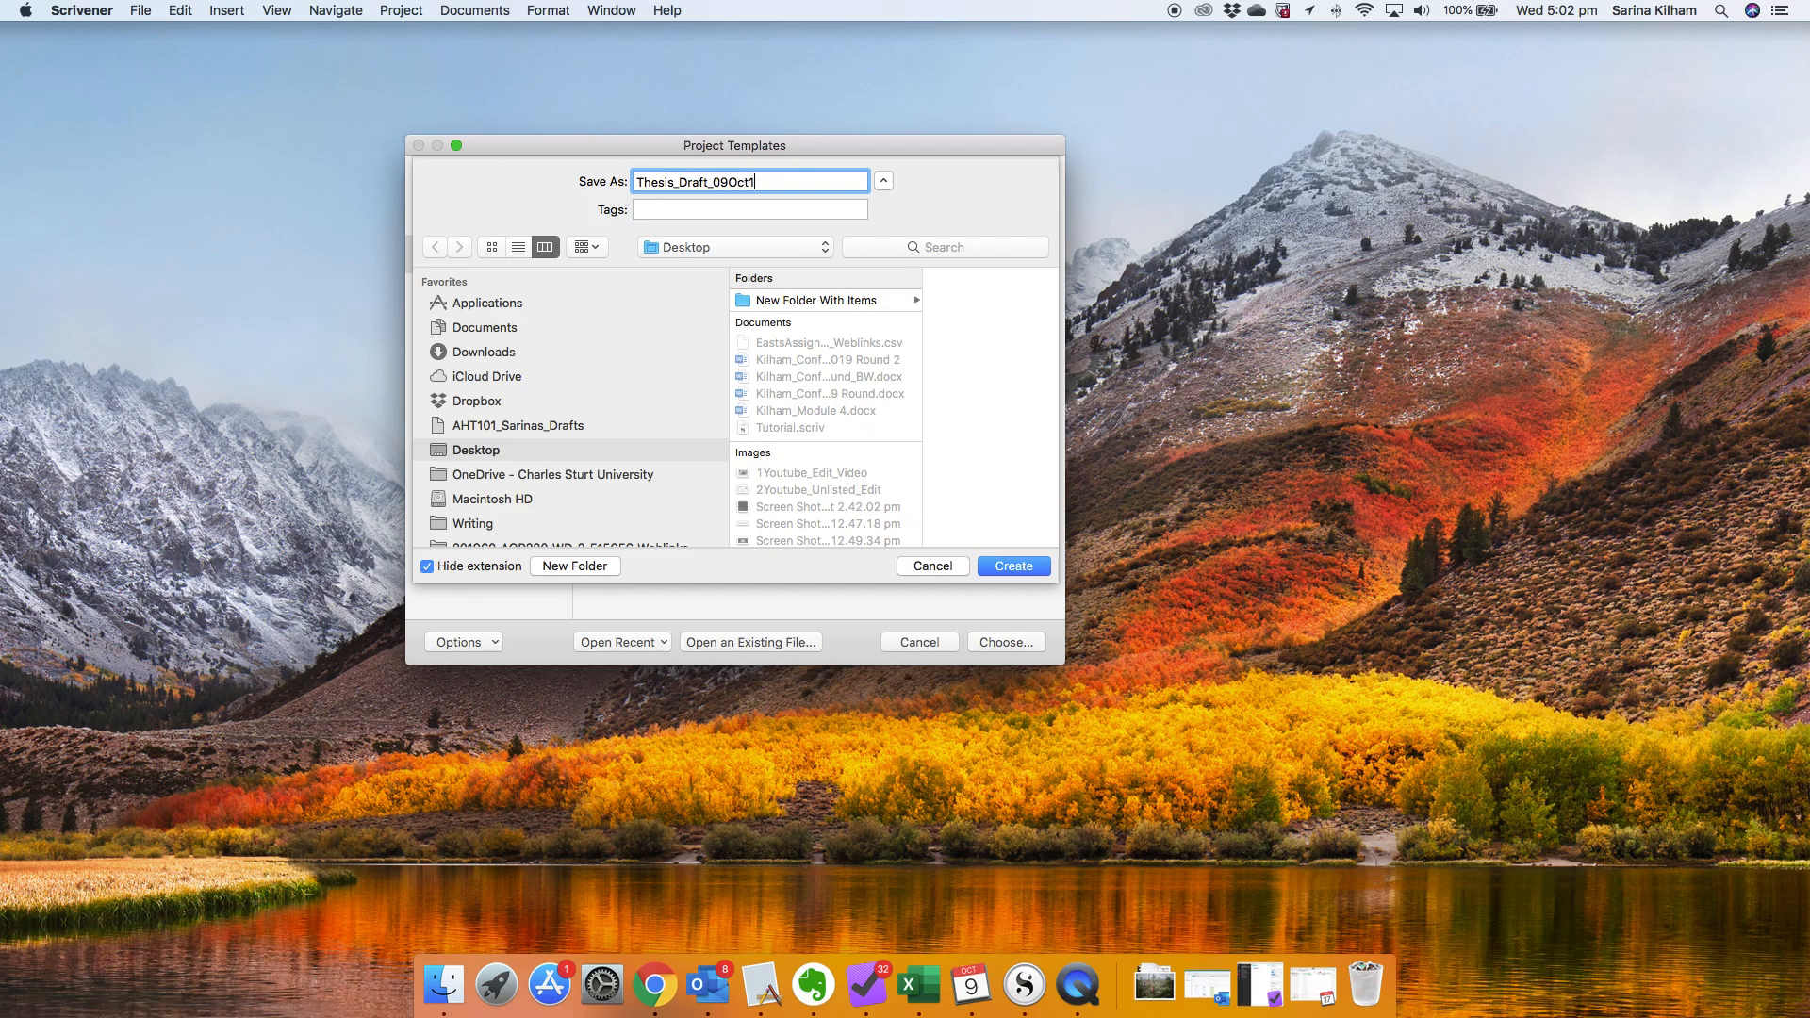
text(9)
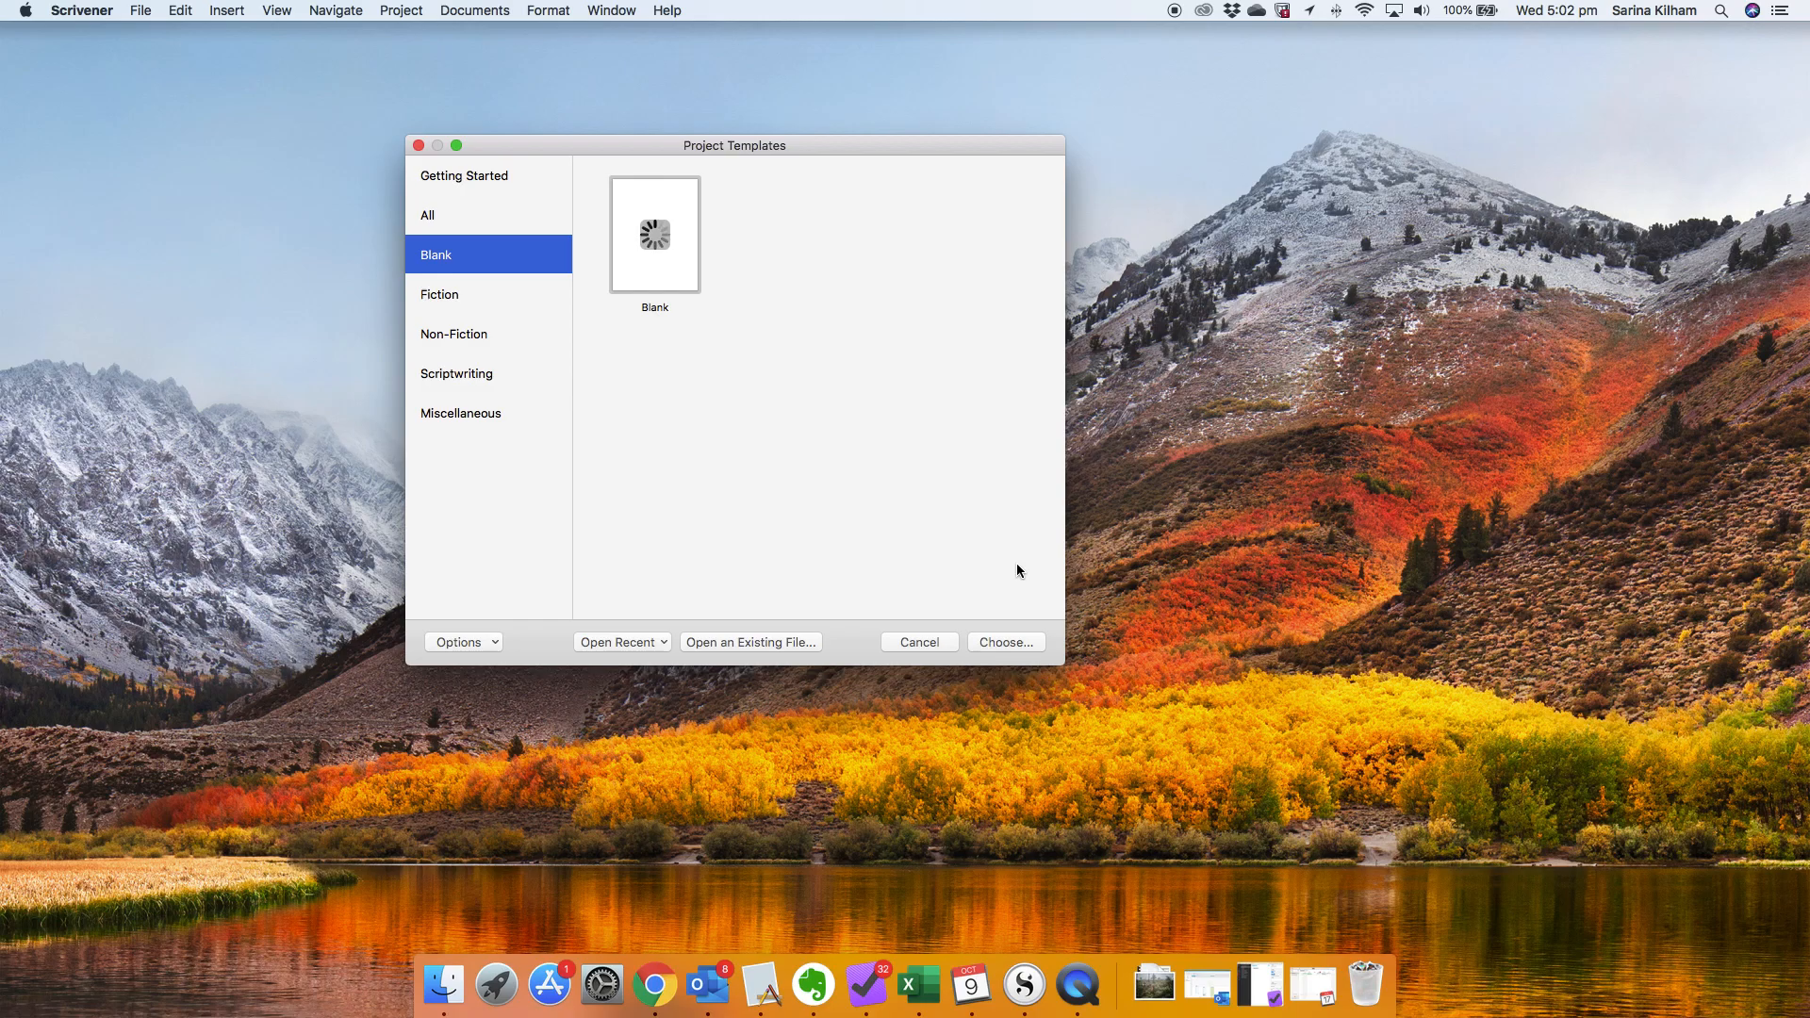
click(1006, 641)
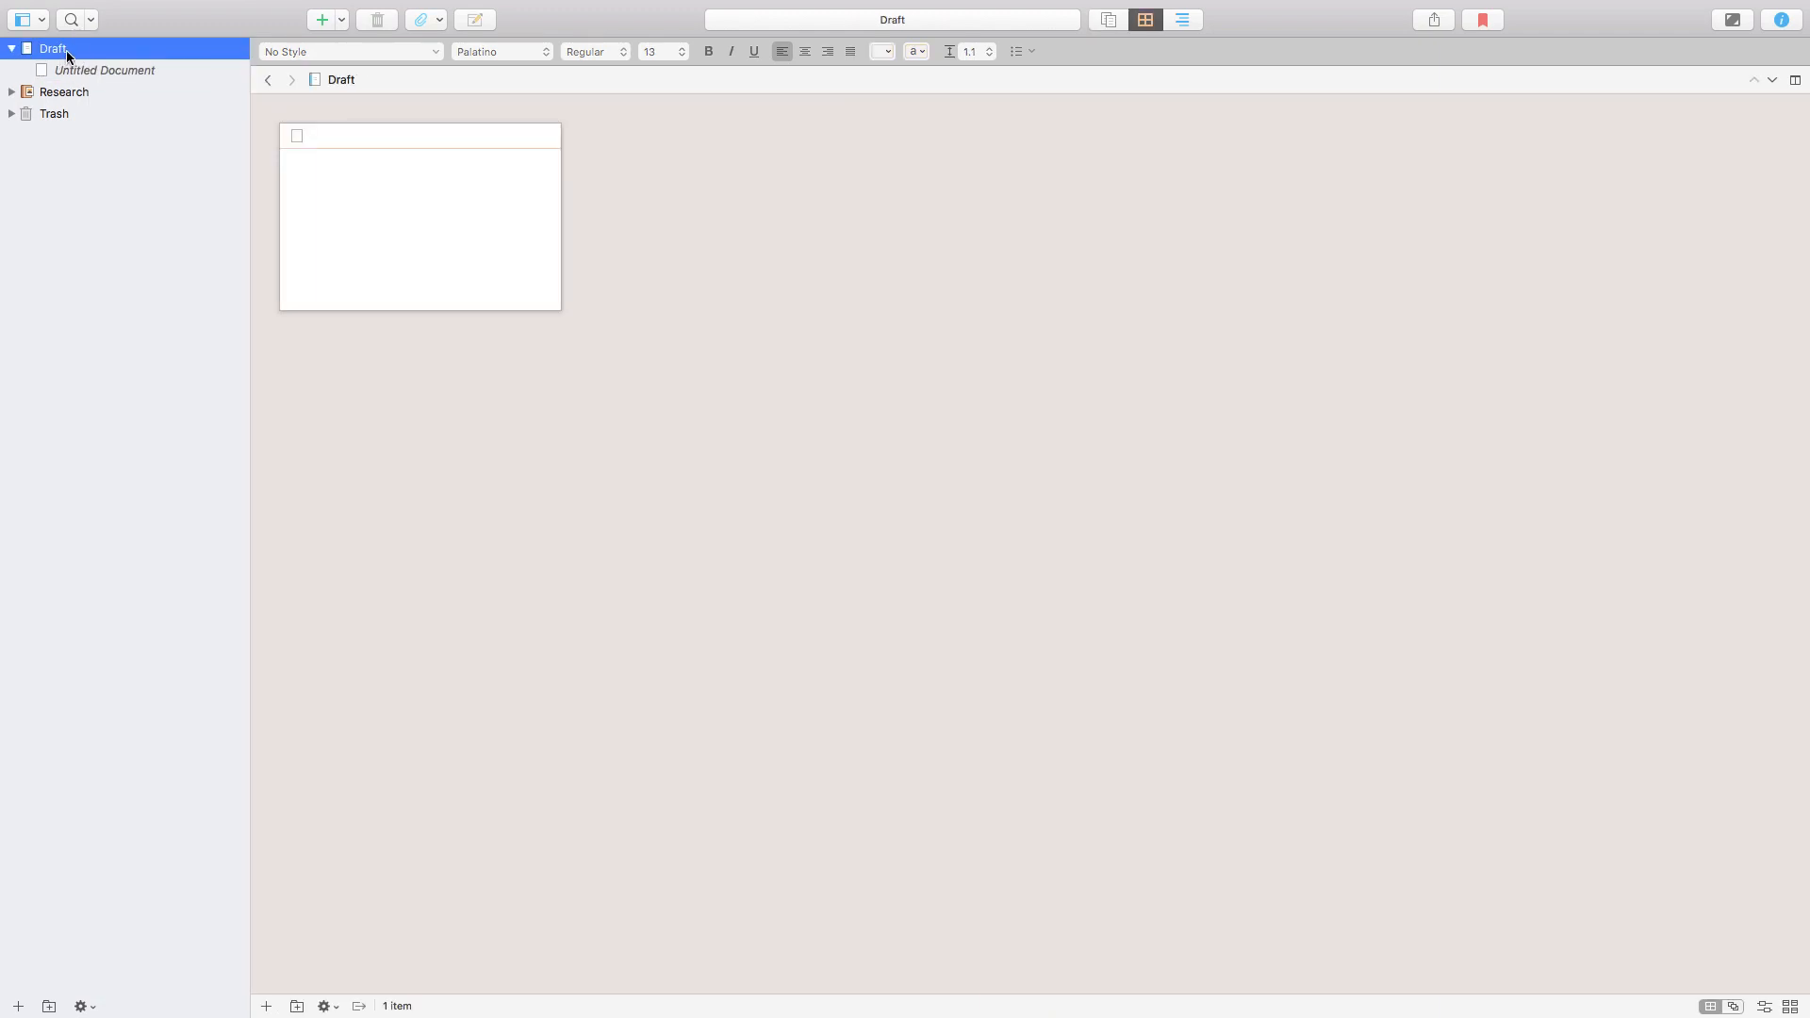
Step: Rename Draft to Thesis and add folders named Chapter1 and Chapter2 inside it
text(Thesis)
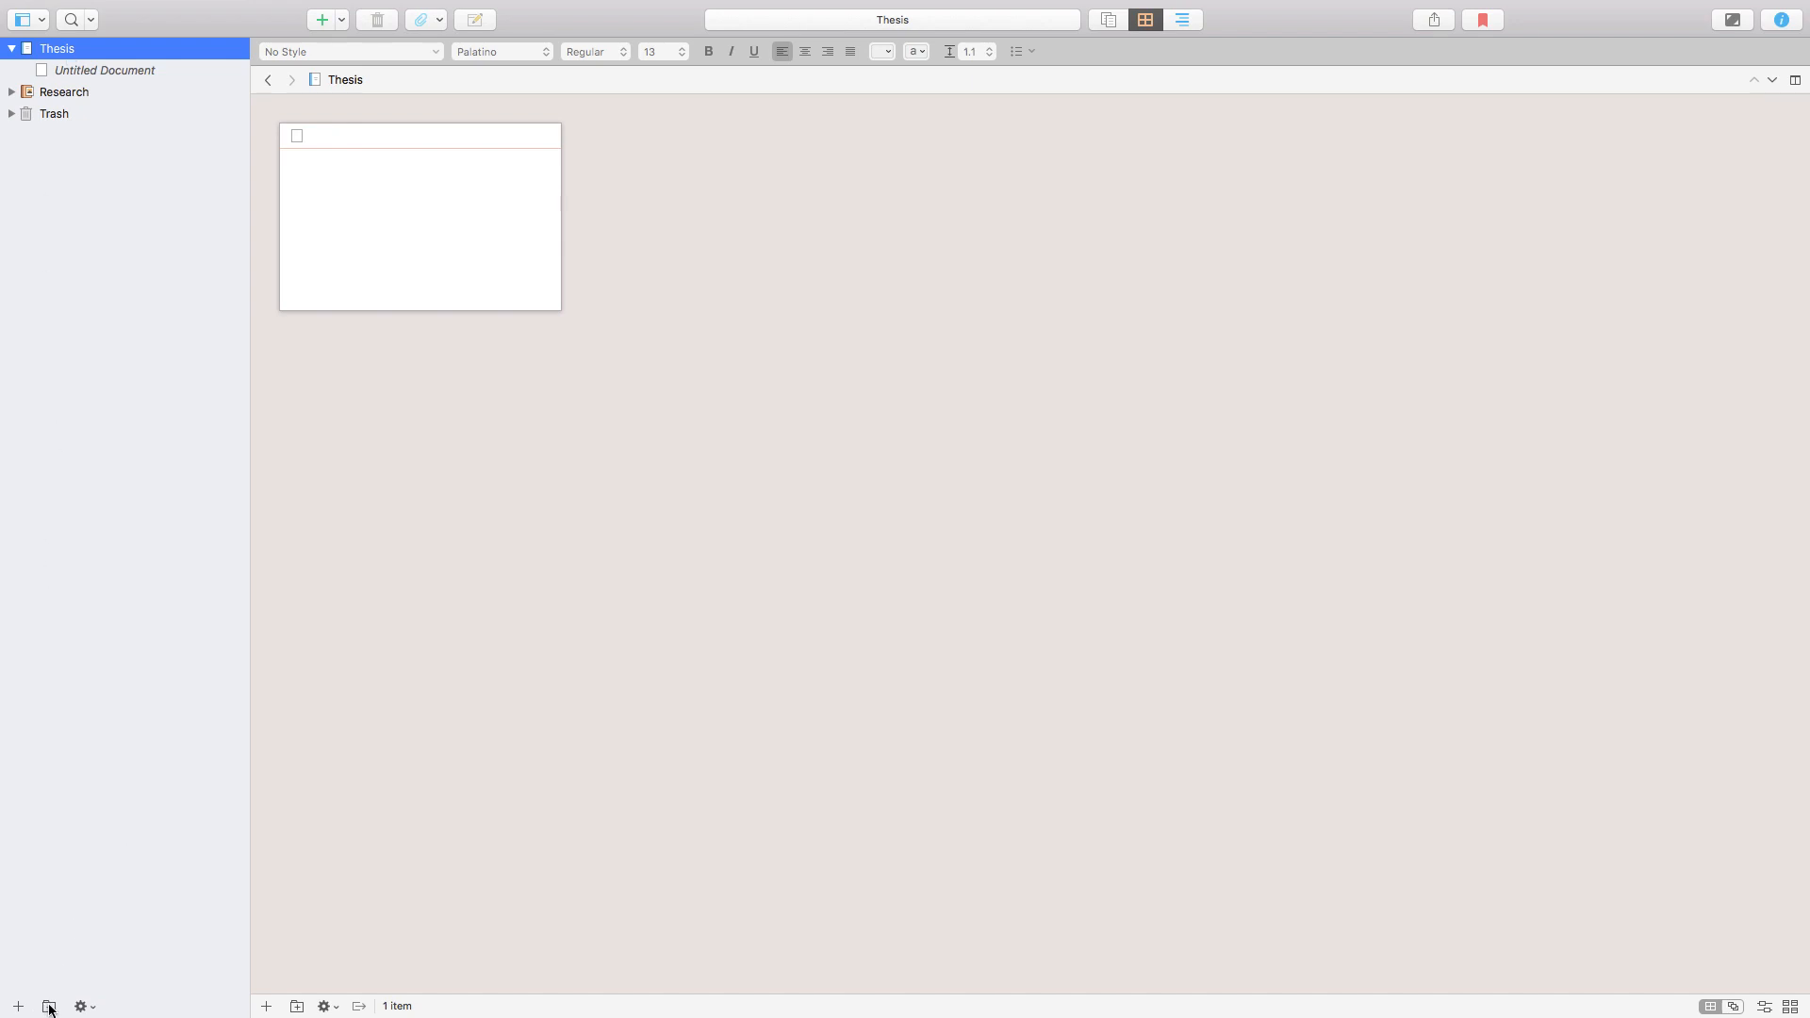
mouse_move(50, 1007)
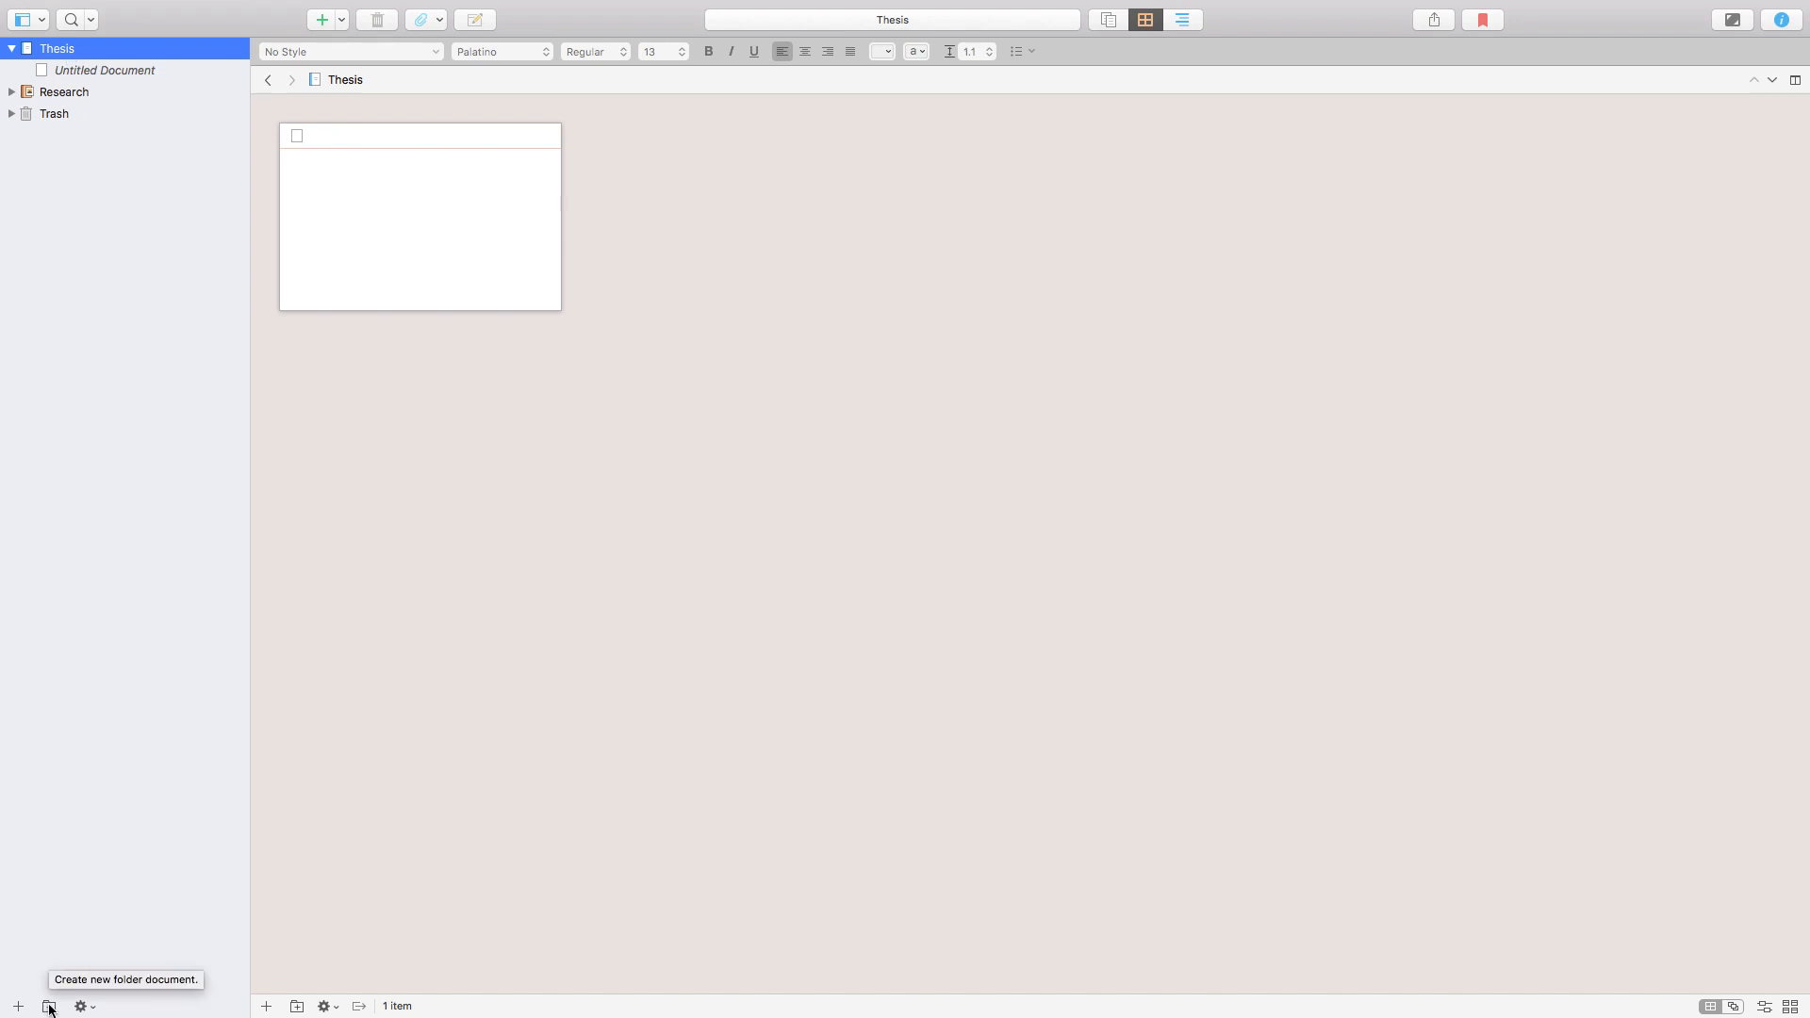
click(49, 1007)
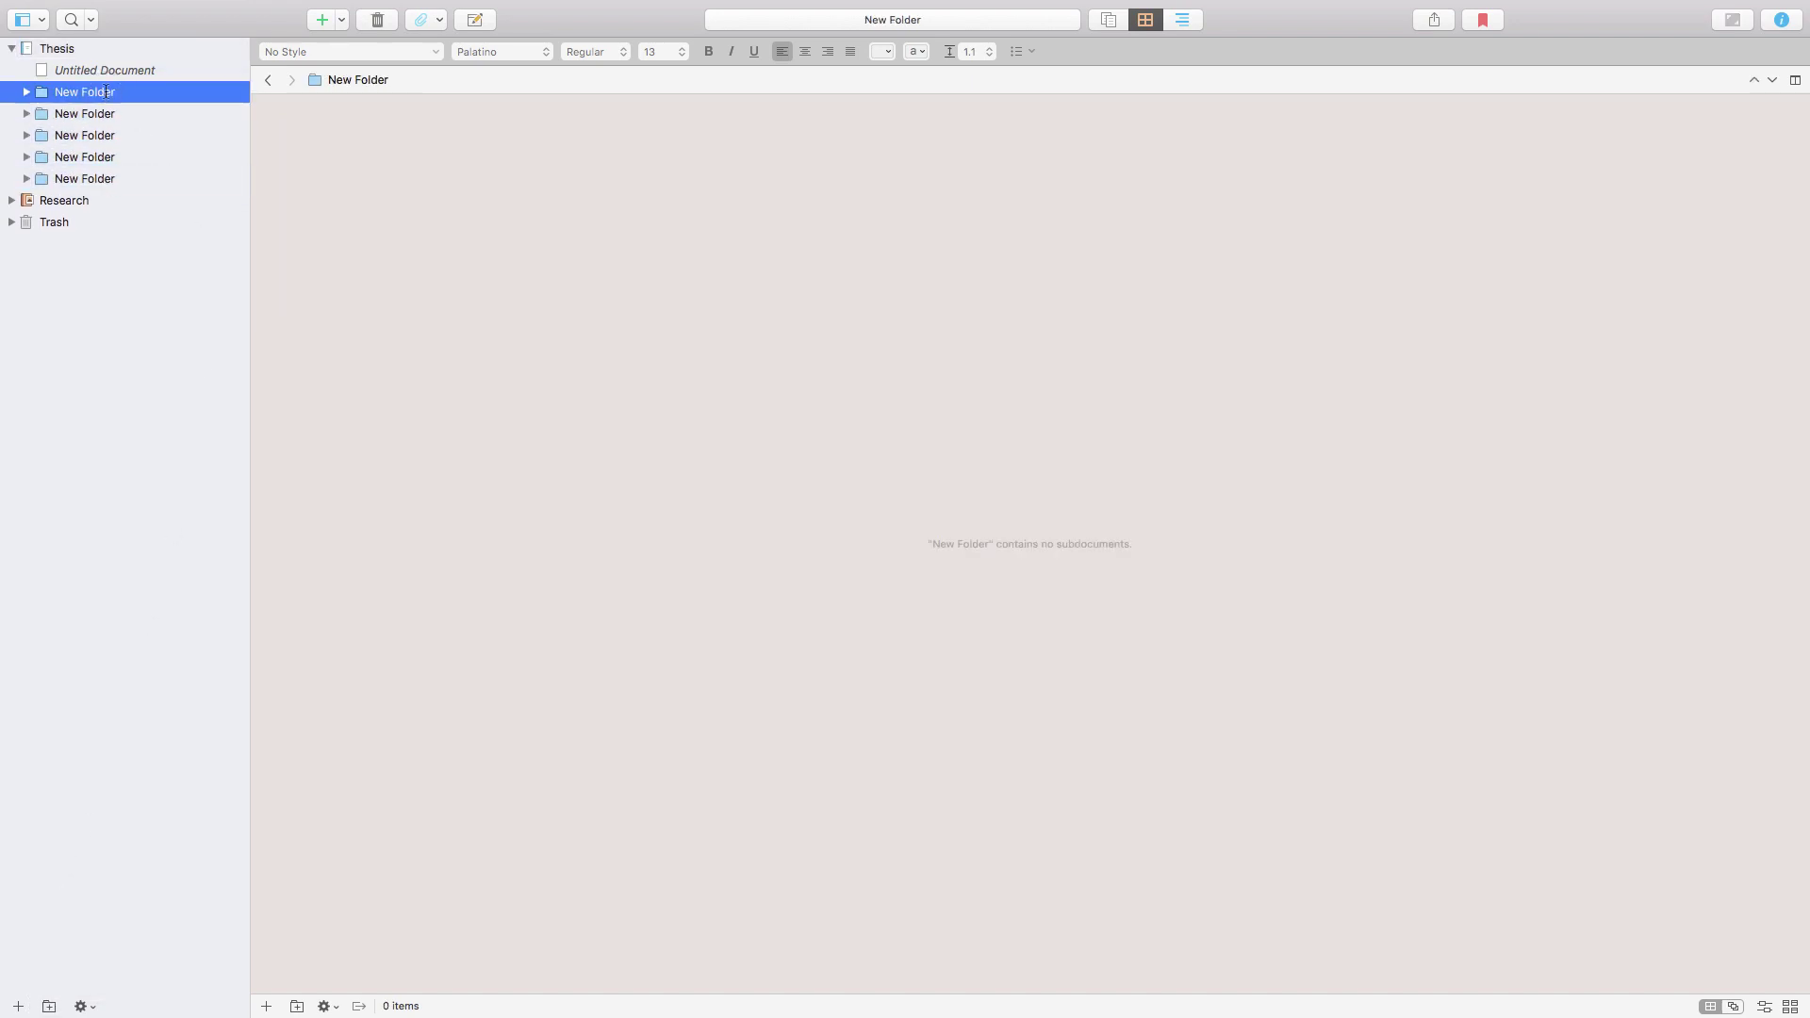
text(Chapter1)
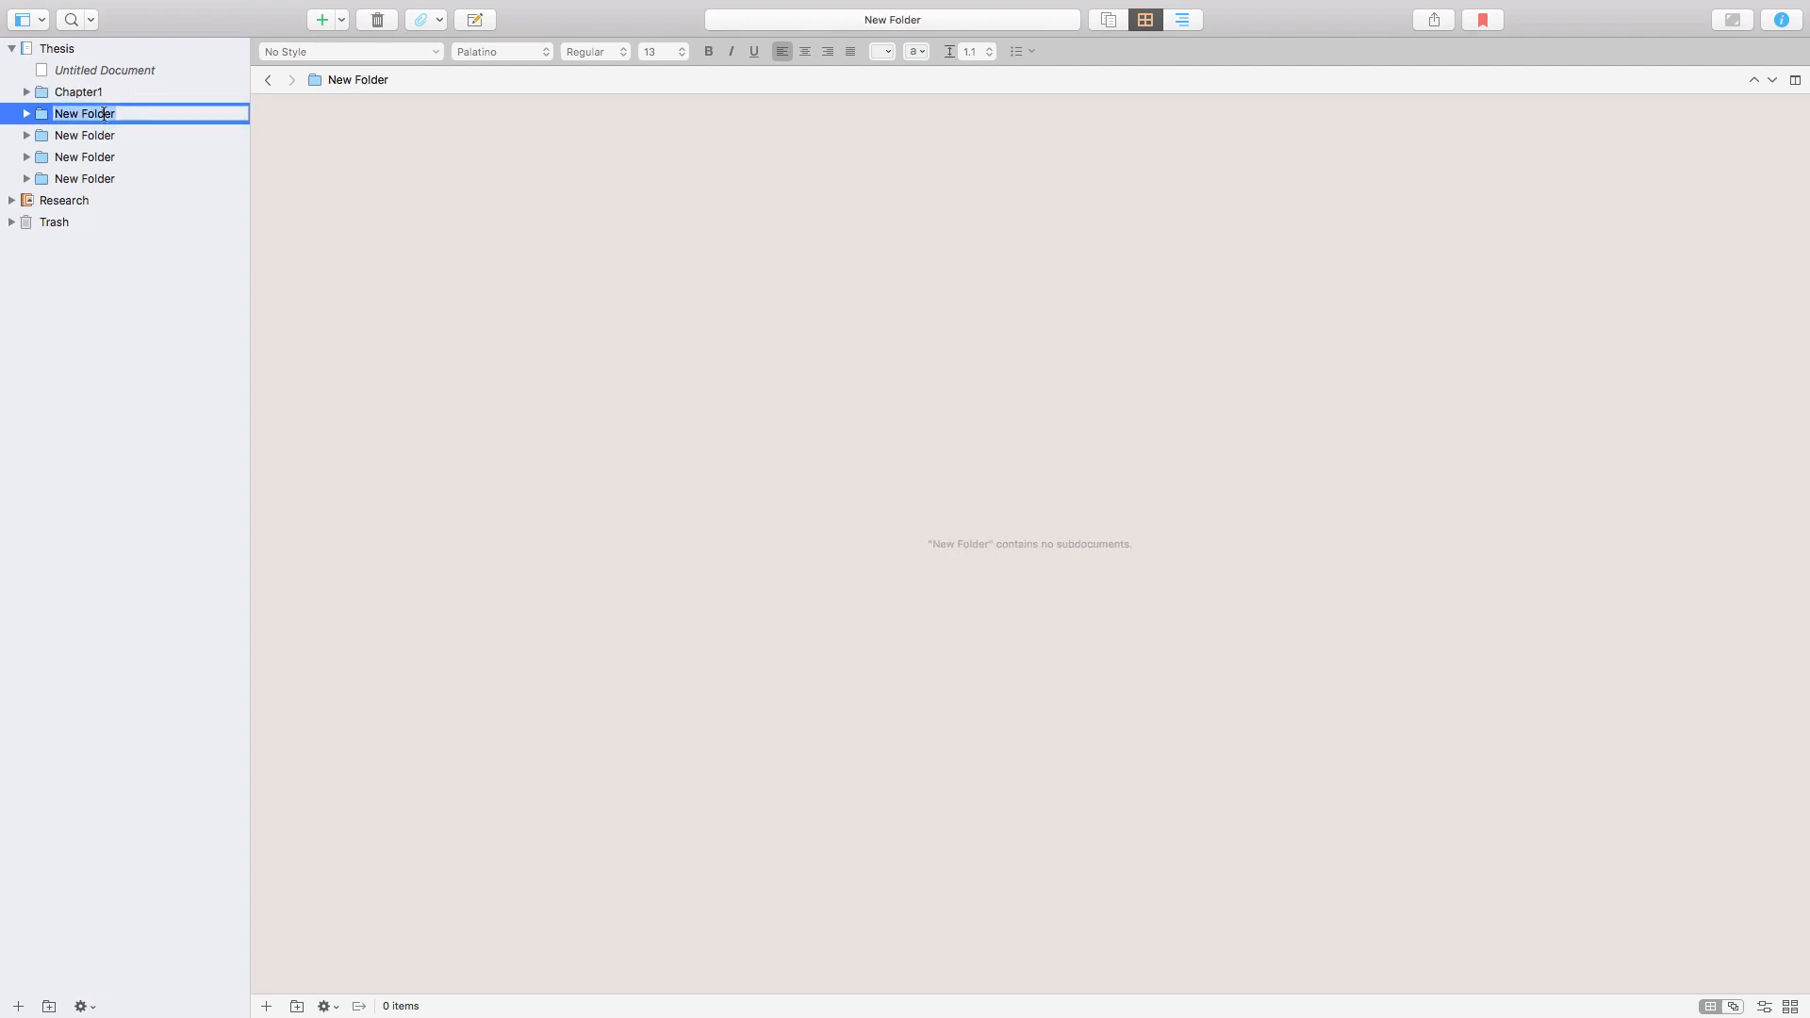
text(Chapter2)
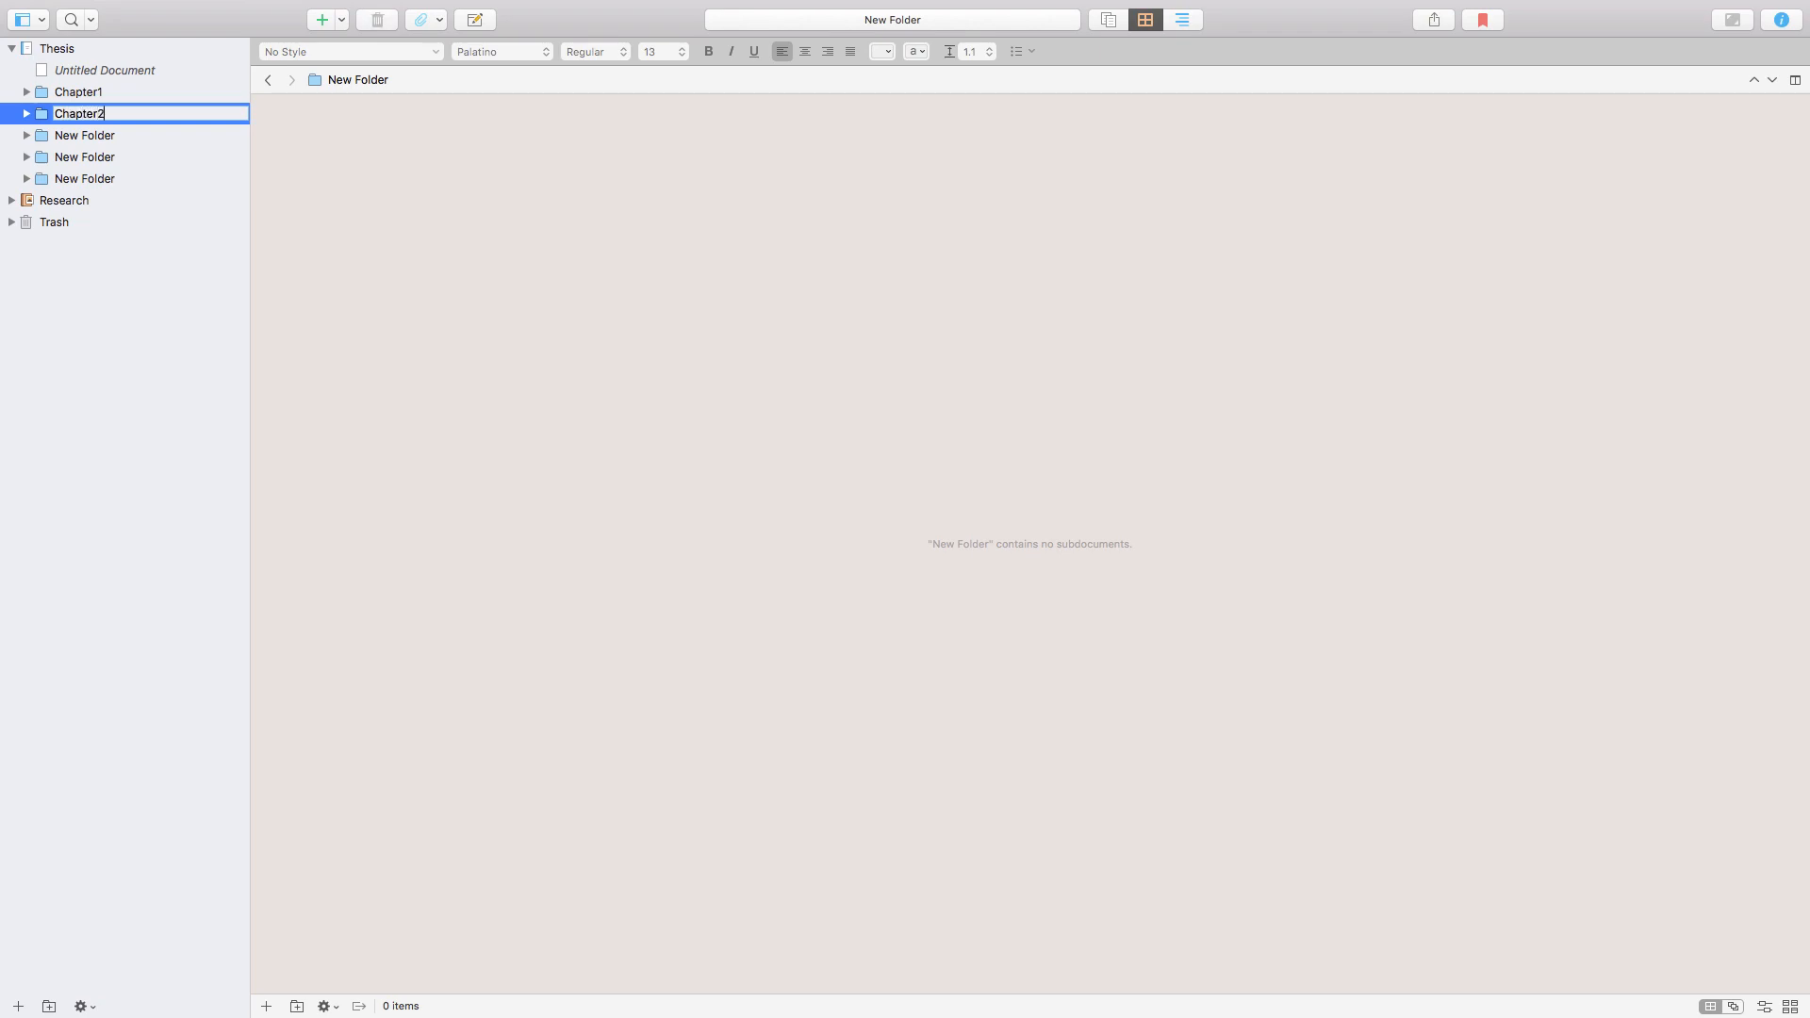
Step: Name a third folder Chapter3 and remove the leftover untitled folders
click(83, 136)
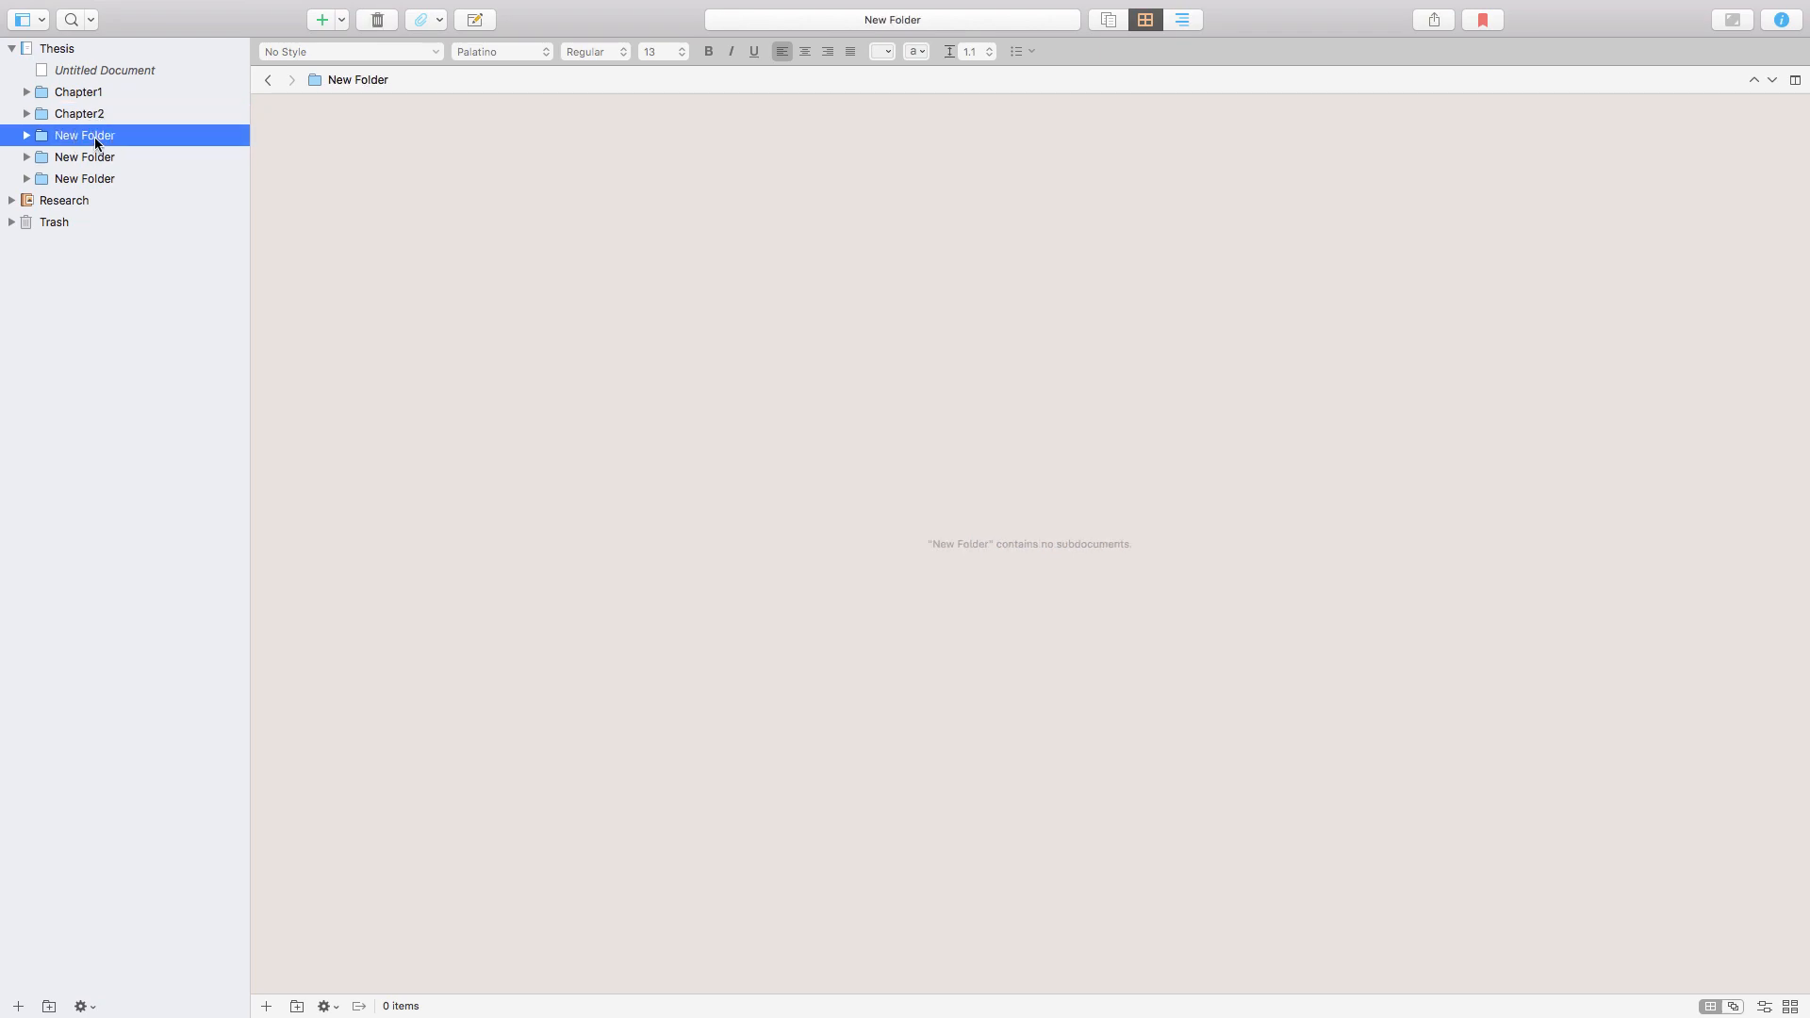
text(C)
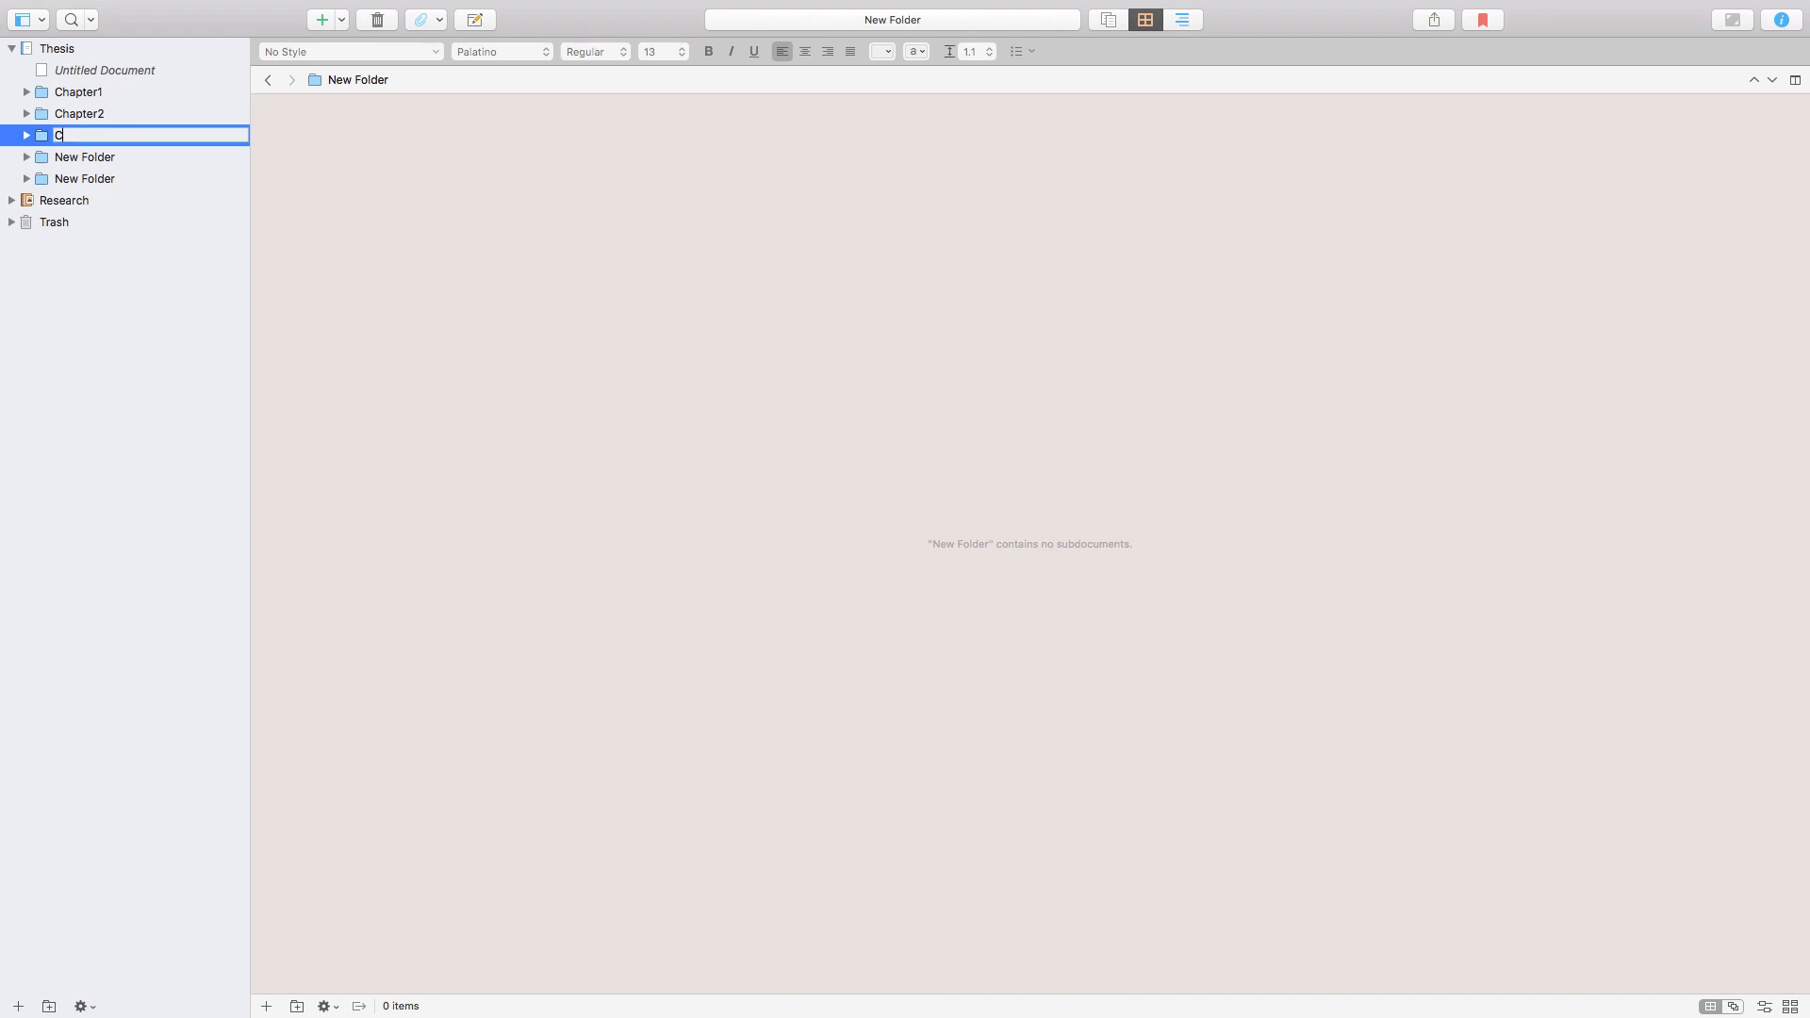
text(hapter3)
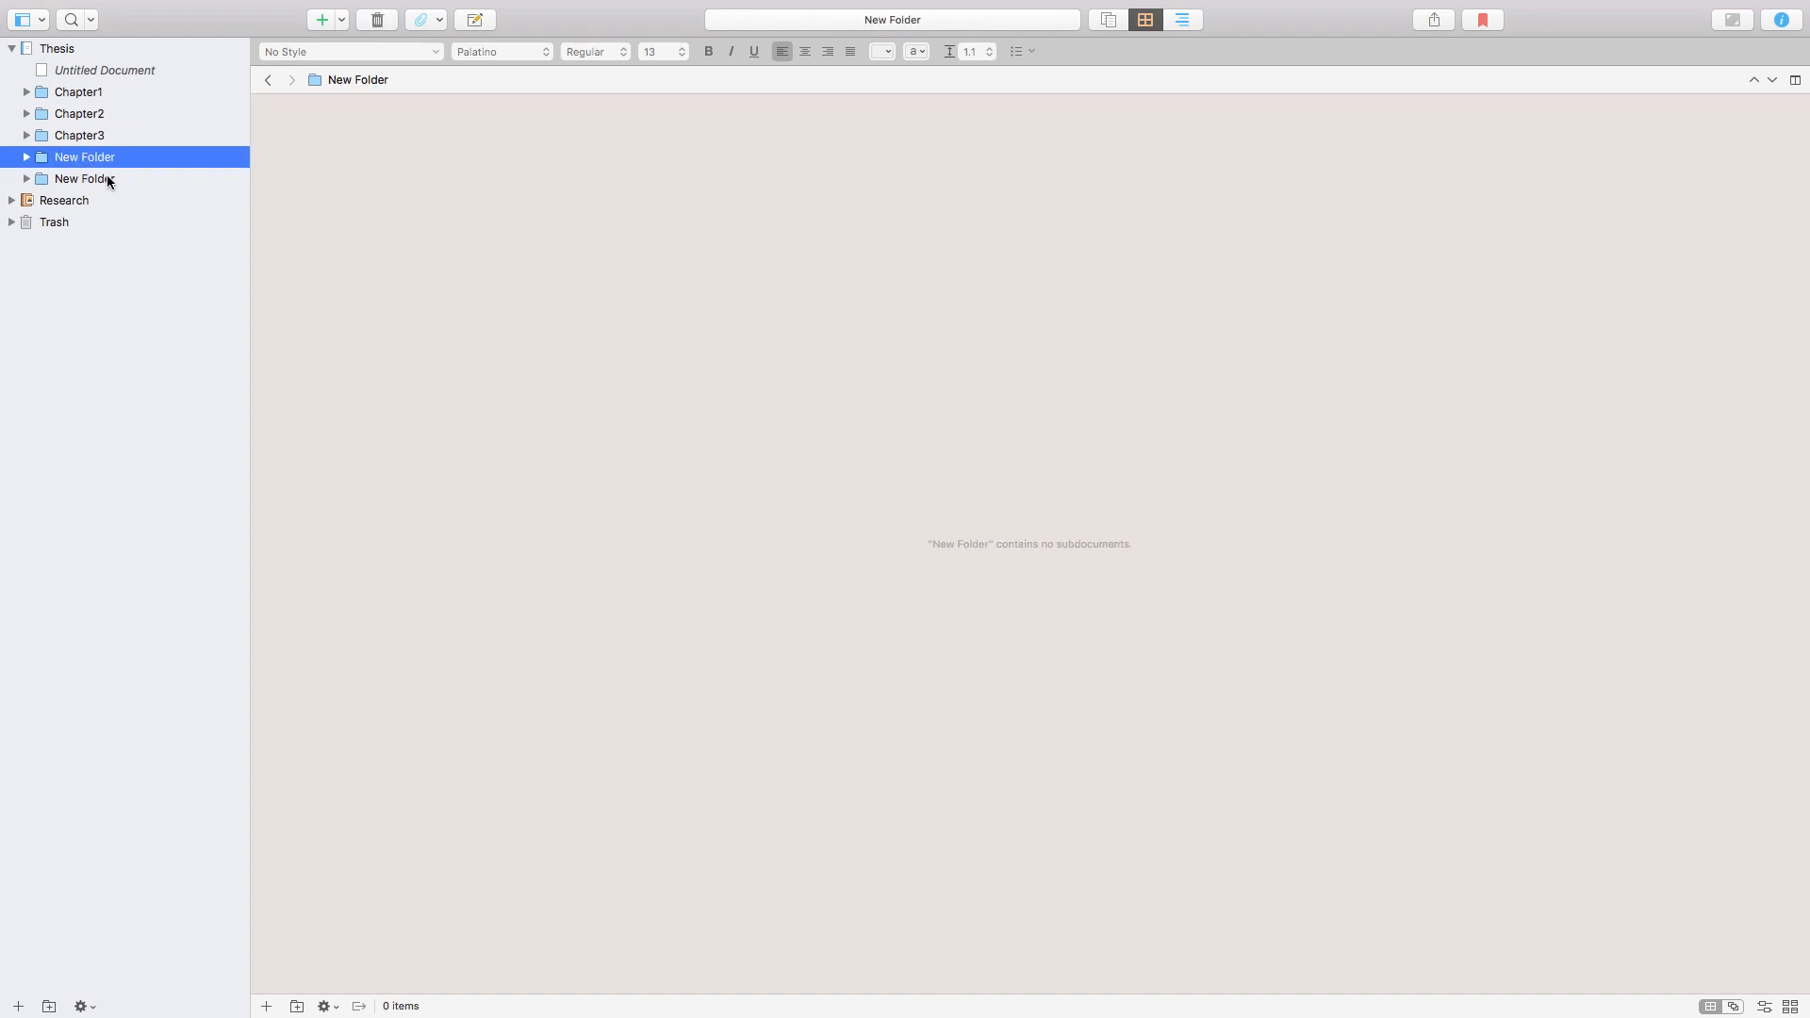
right_click(105, 179)
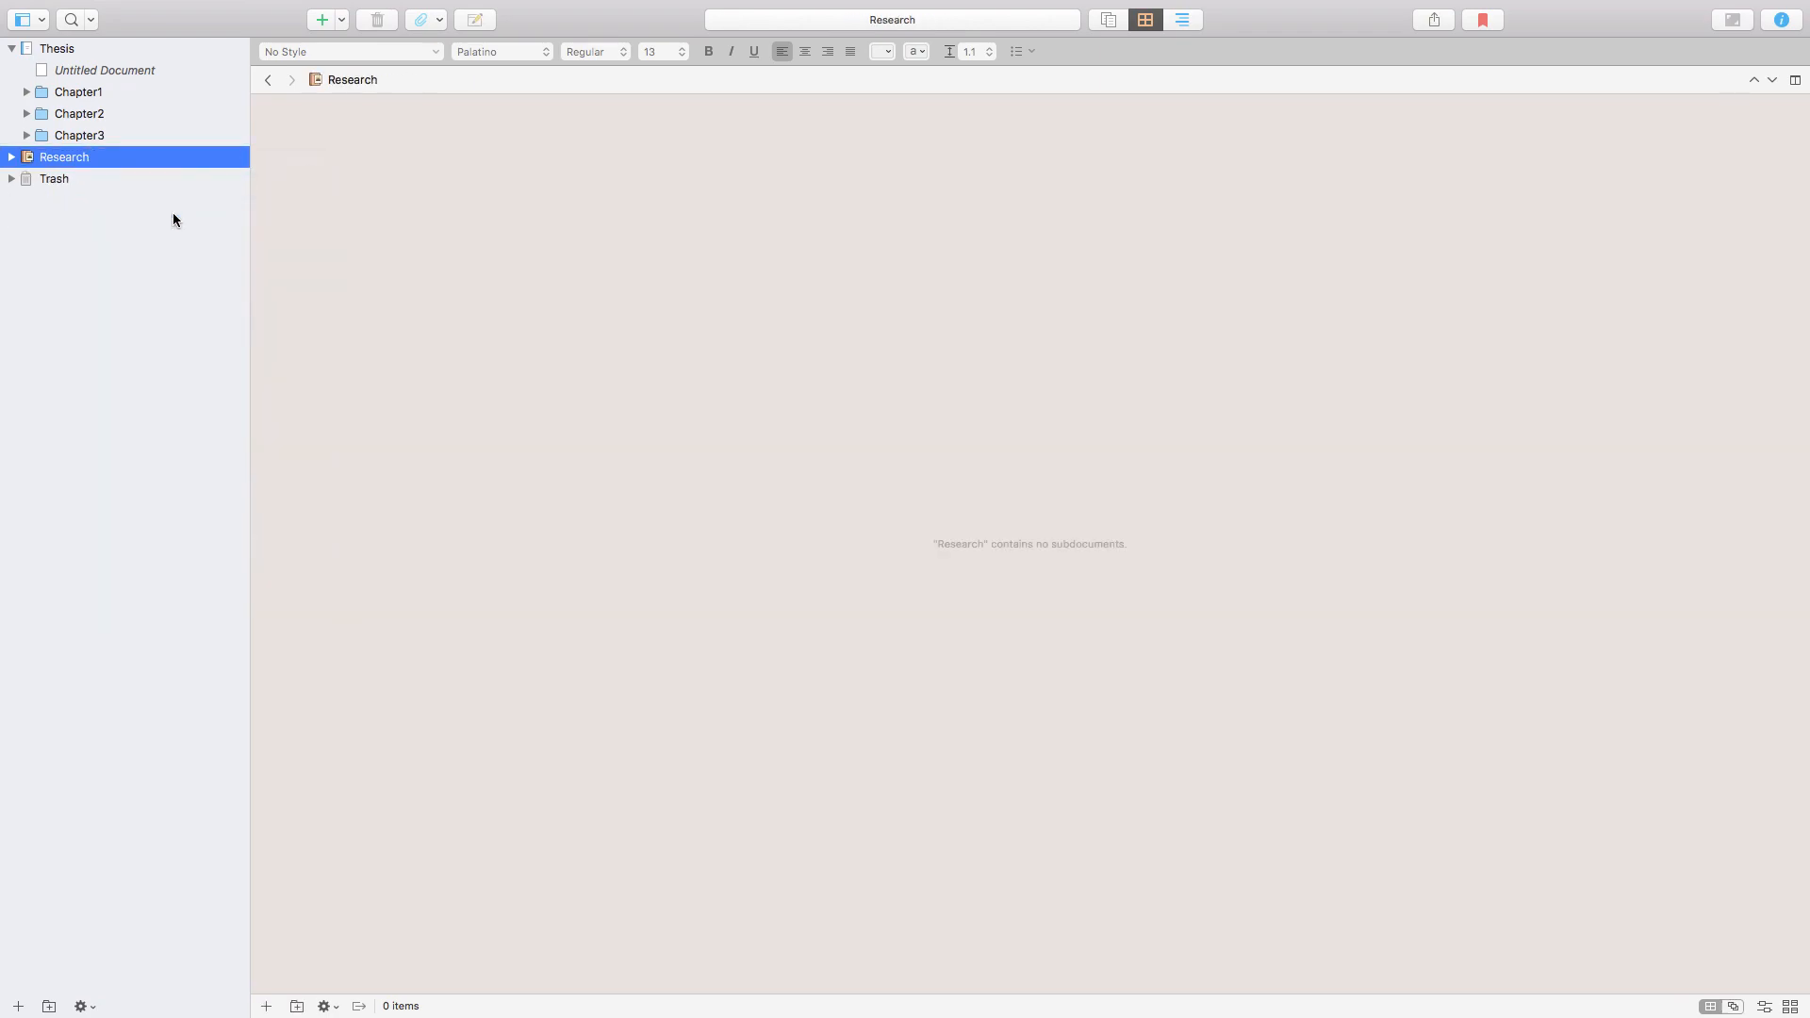
Step: Add five documents in Chapter1 and name the first Introduction and the last Conclusion
click(66, 92)
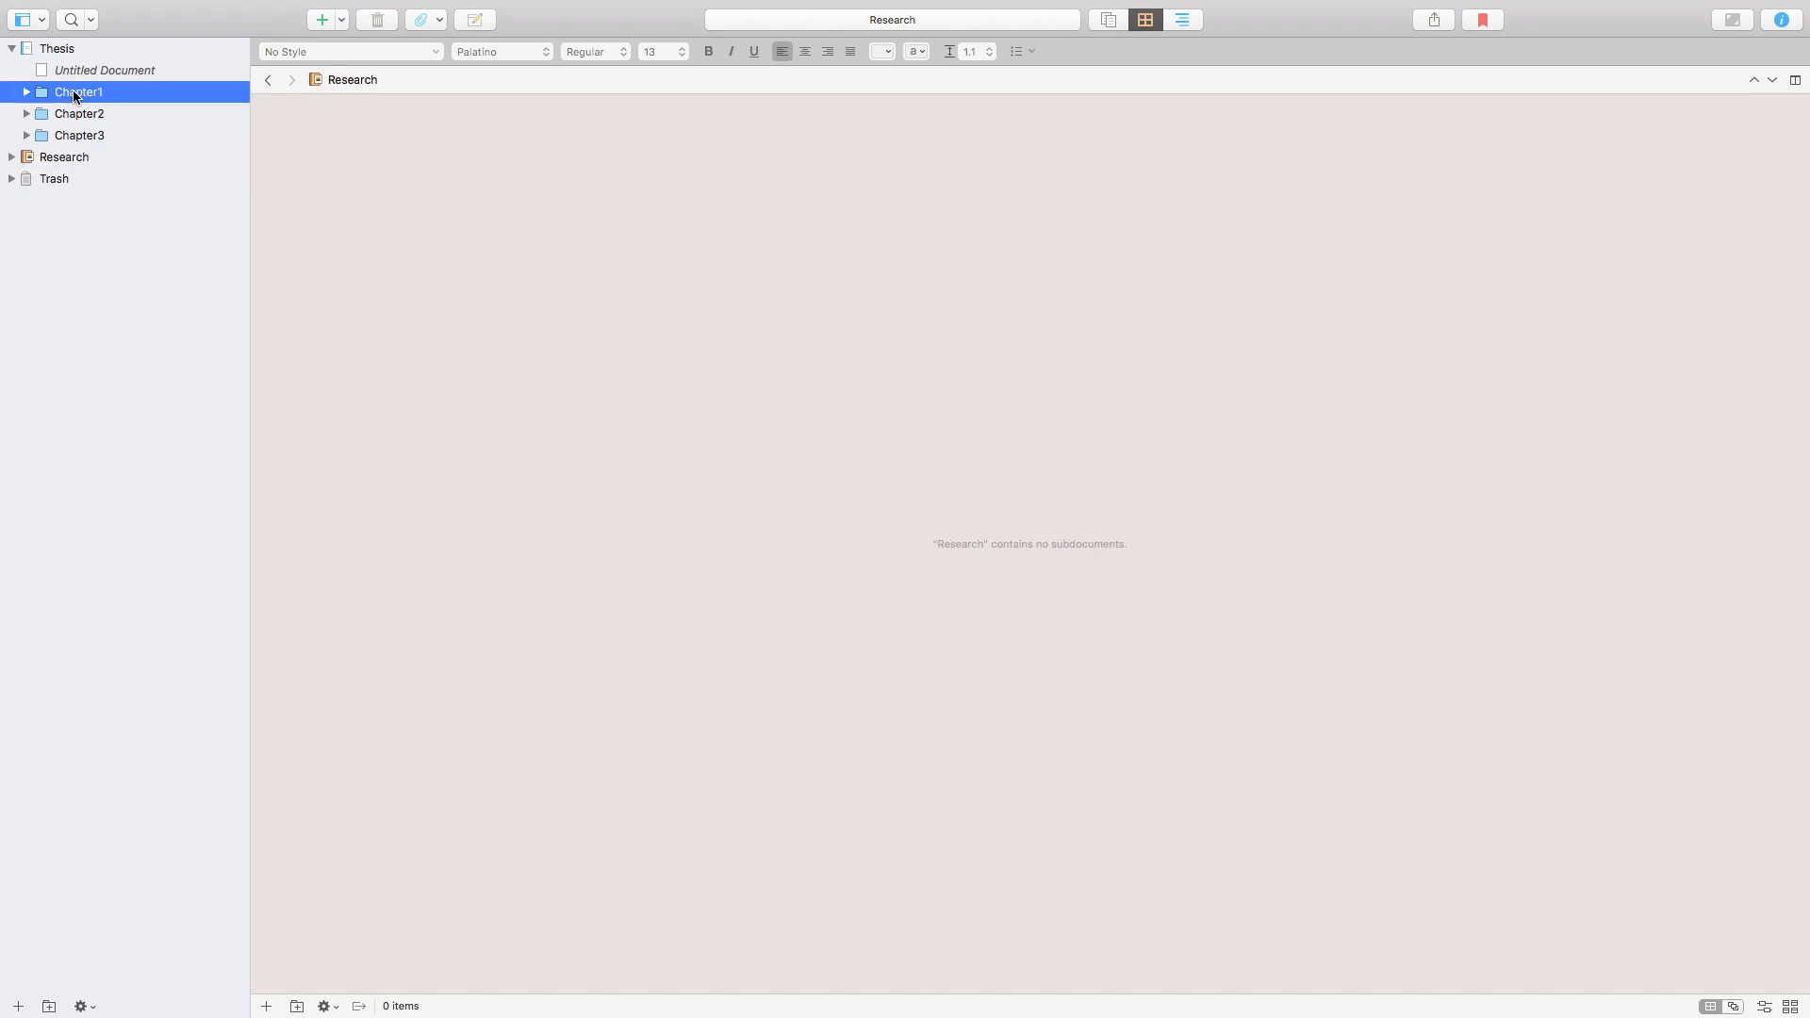
click(72, 93)
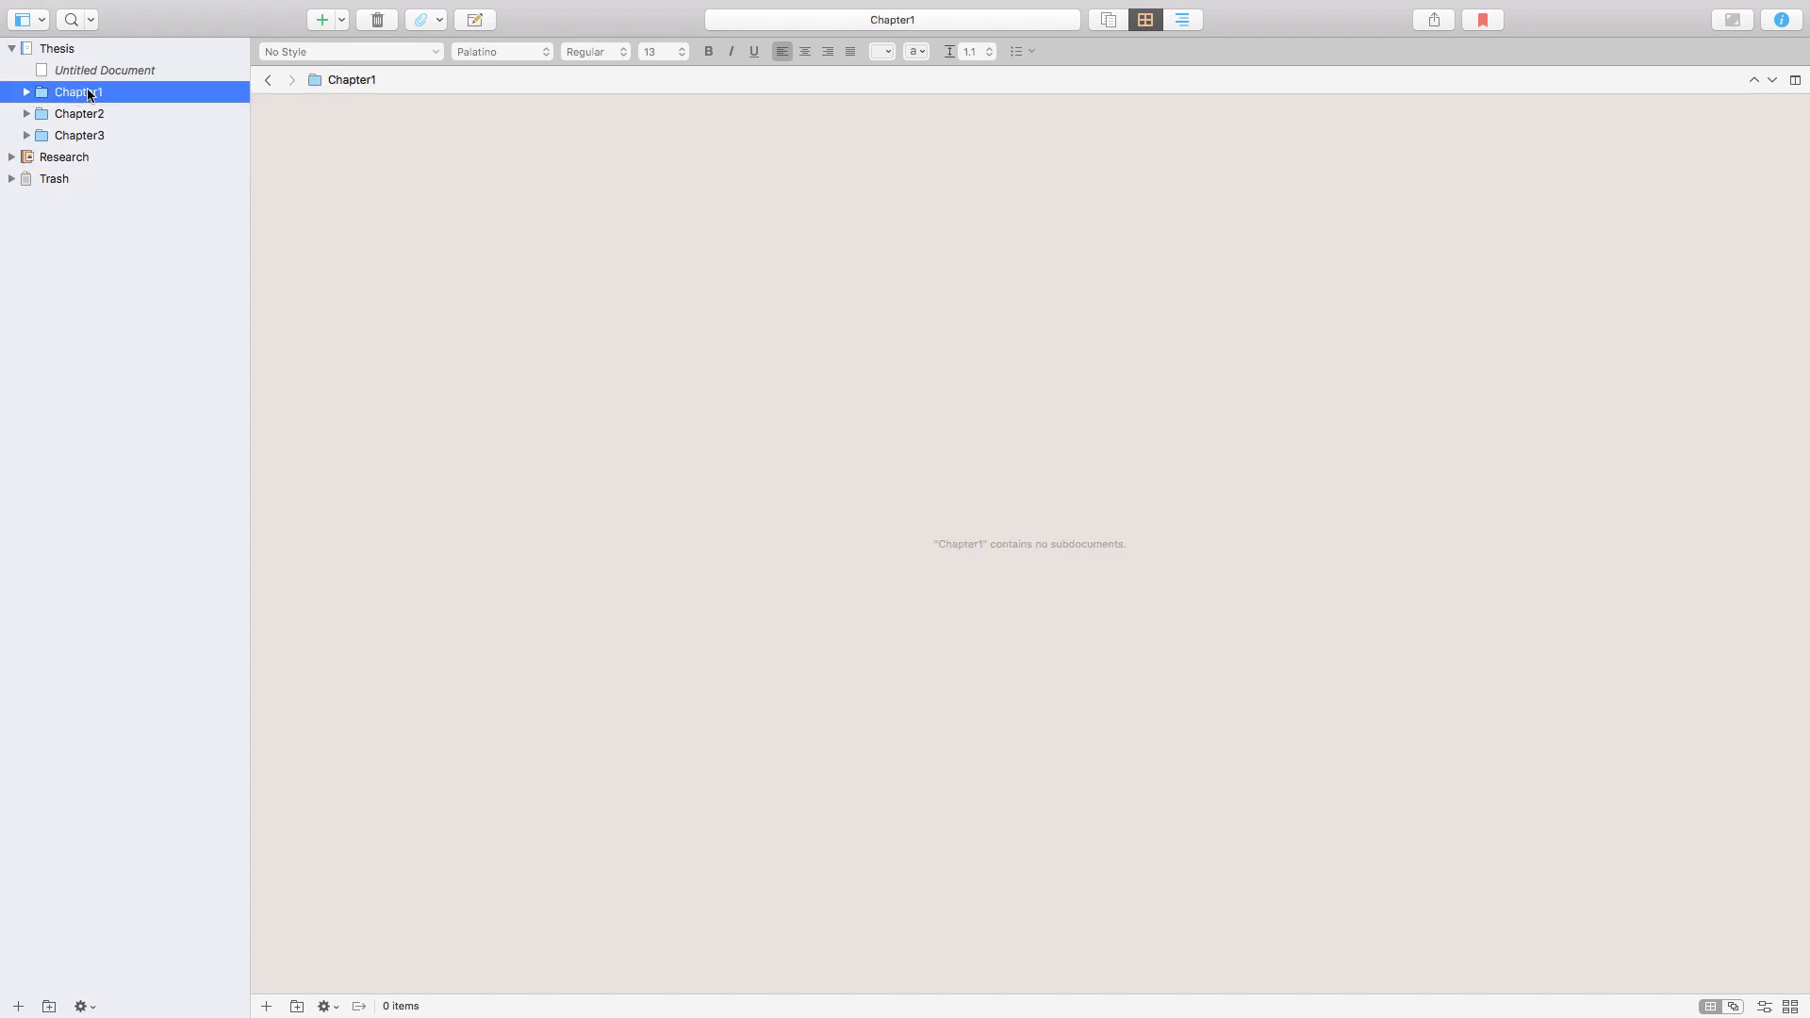
mouse_move(58, 98)
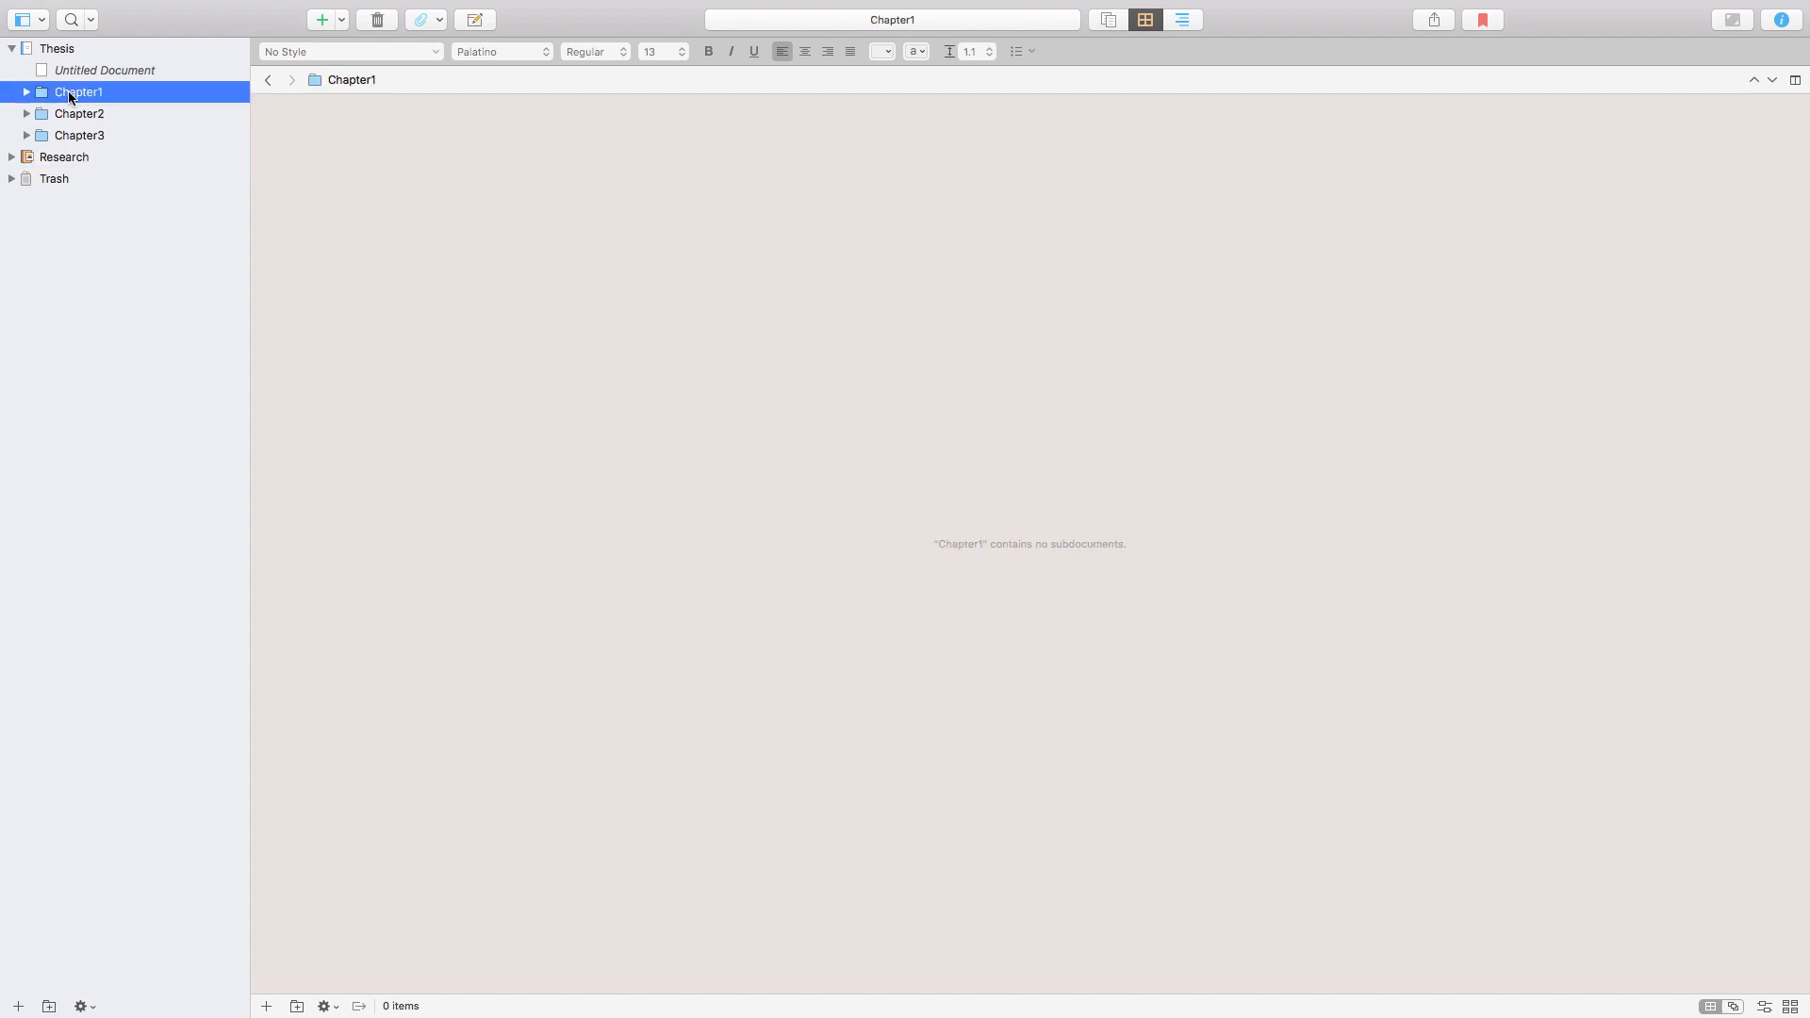
click(323, 19)
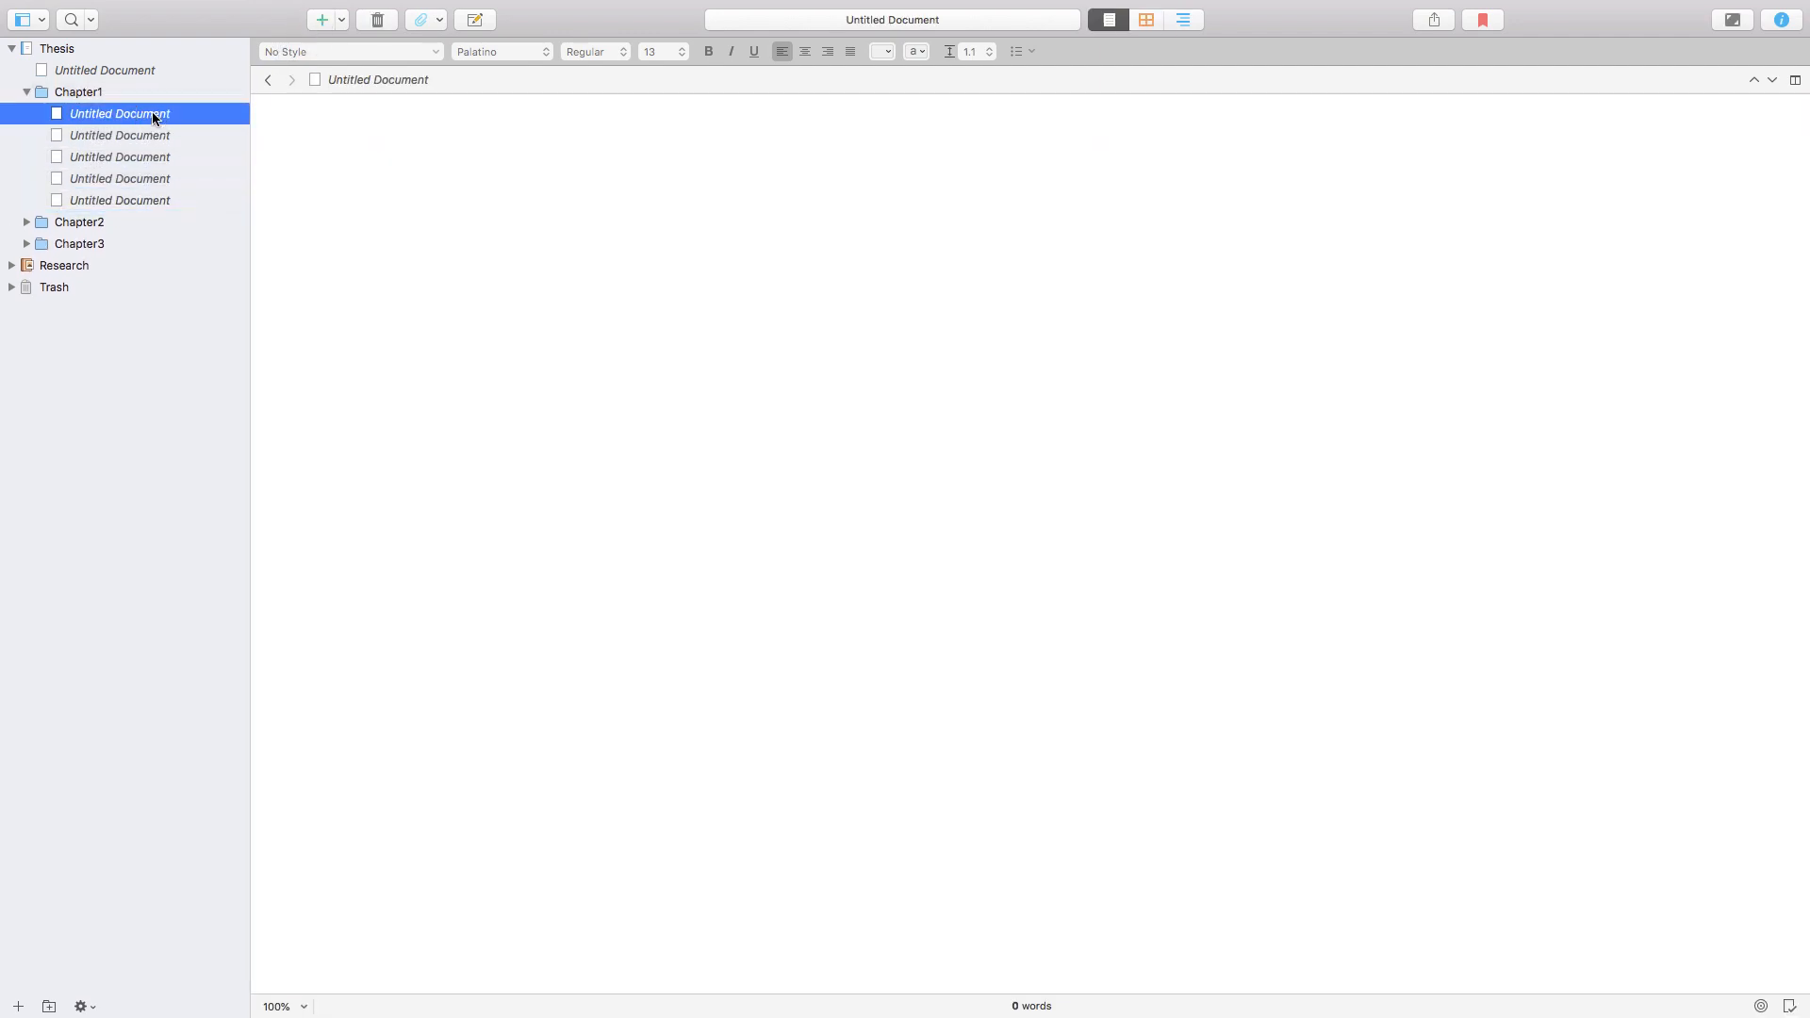
double_click(121, 113)
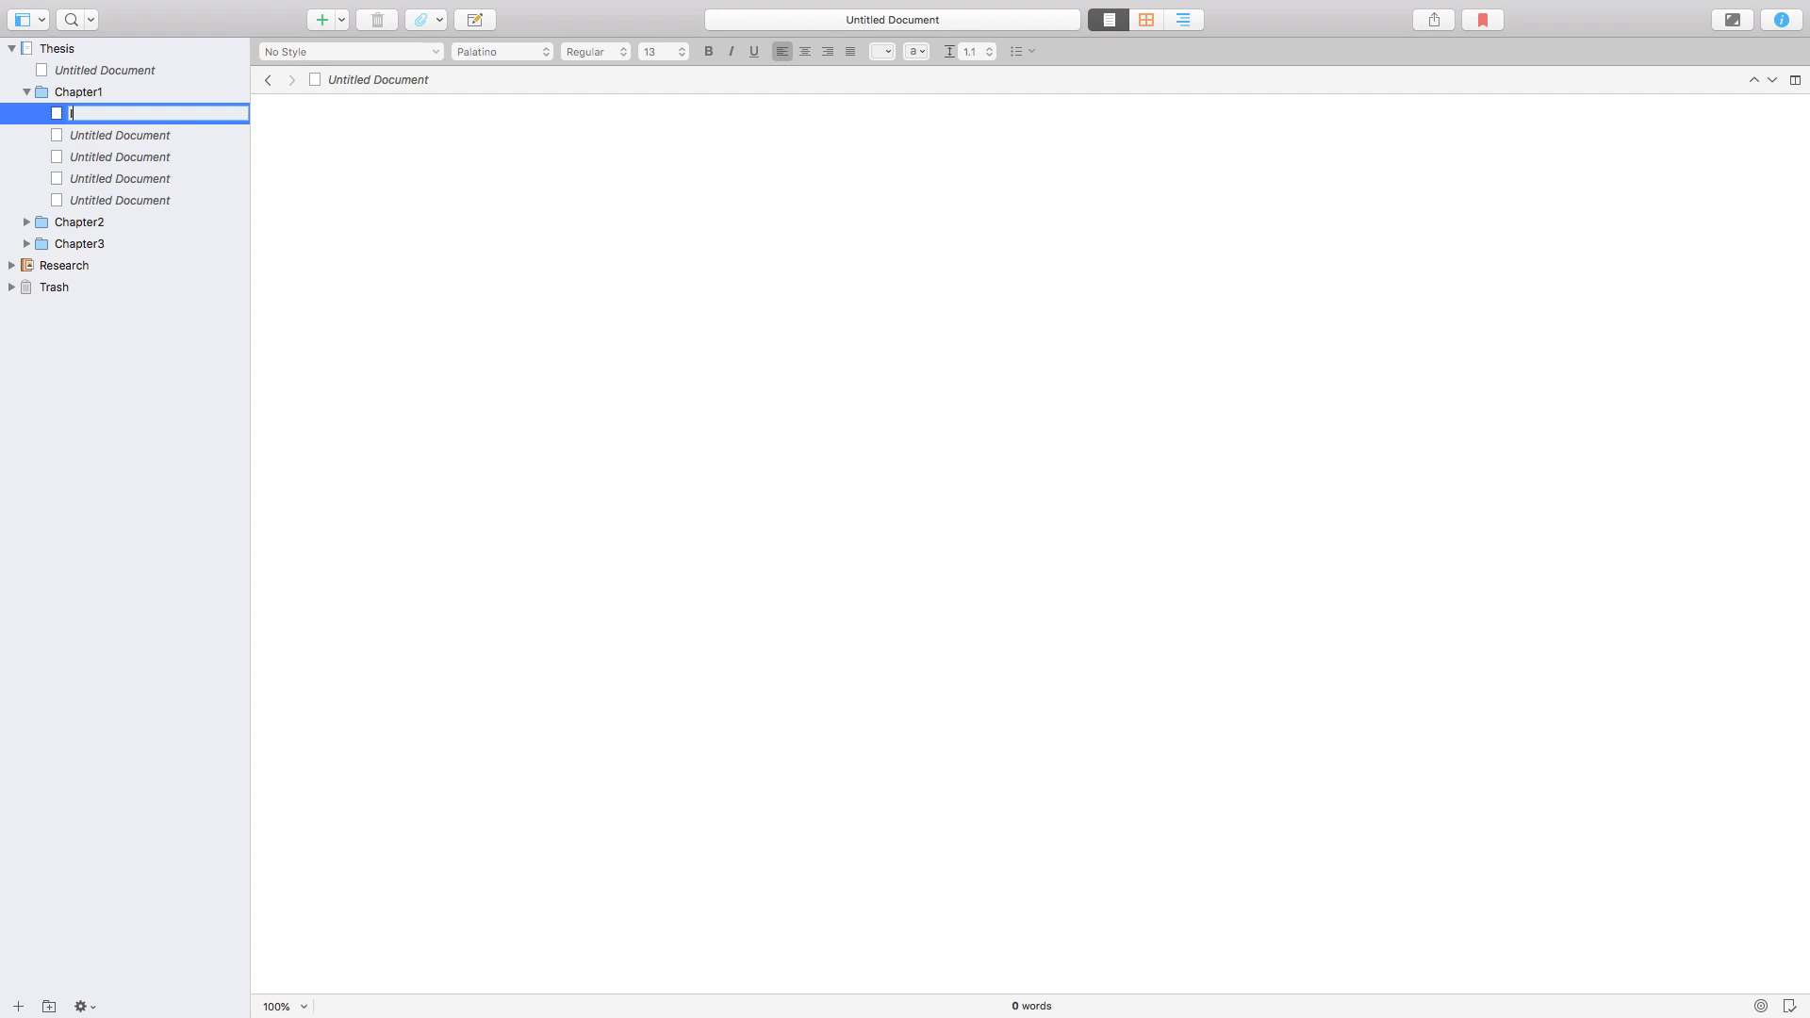
text(Introduction)
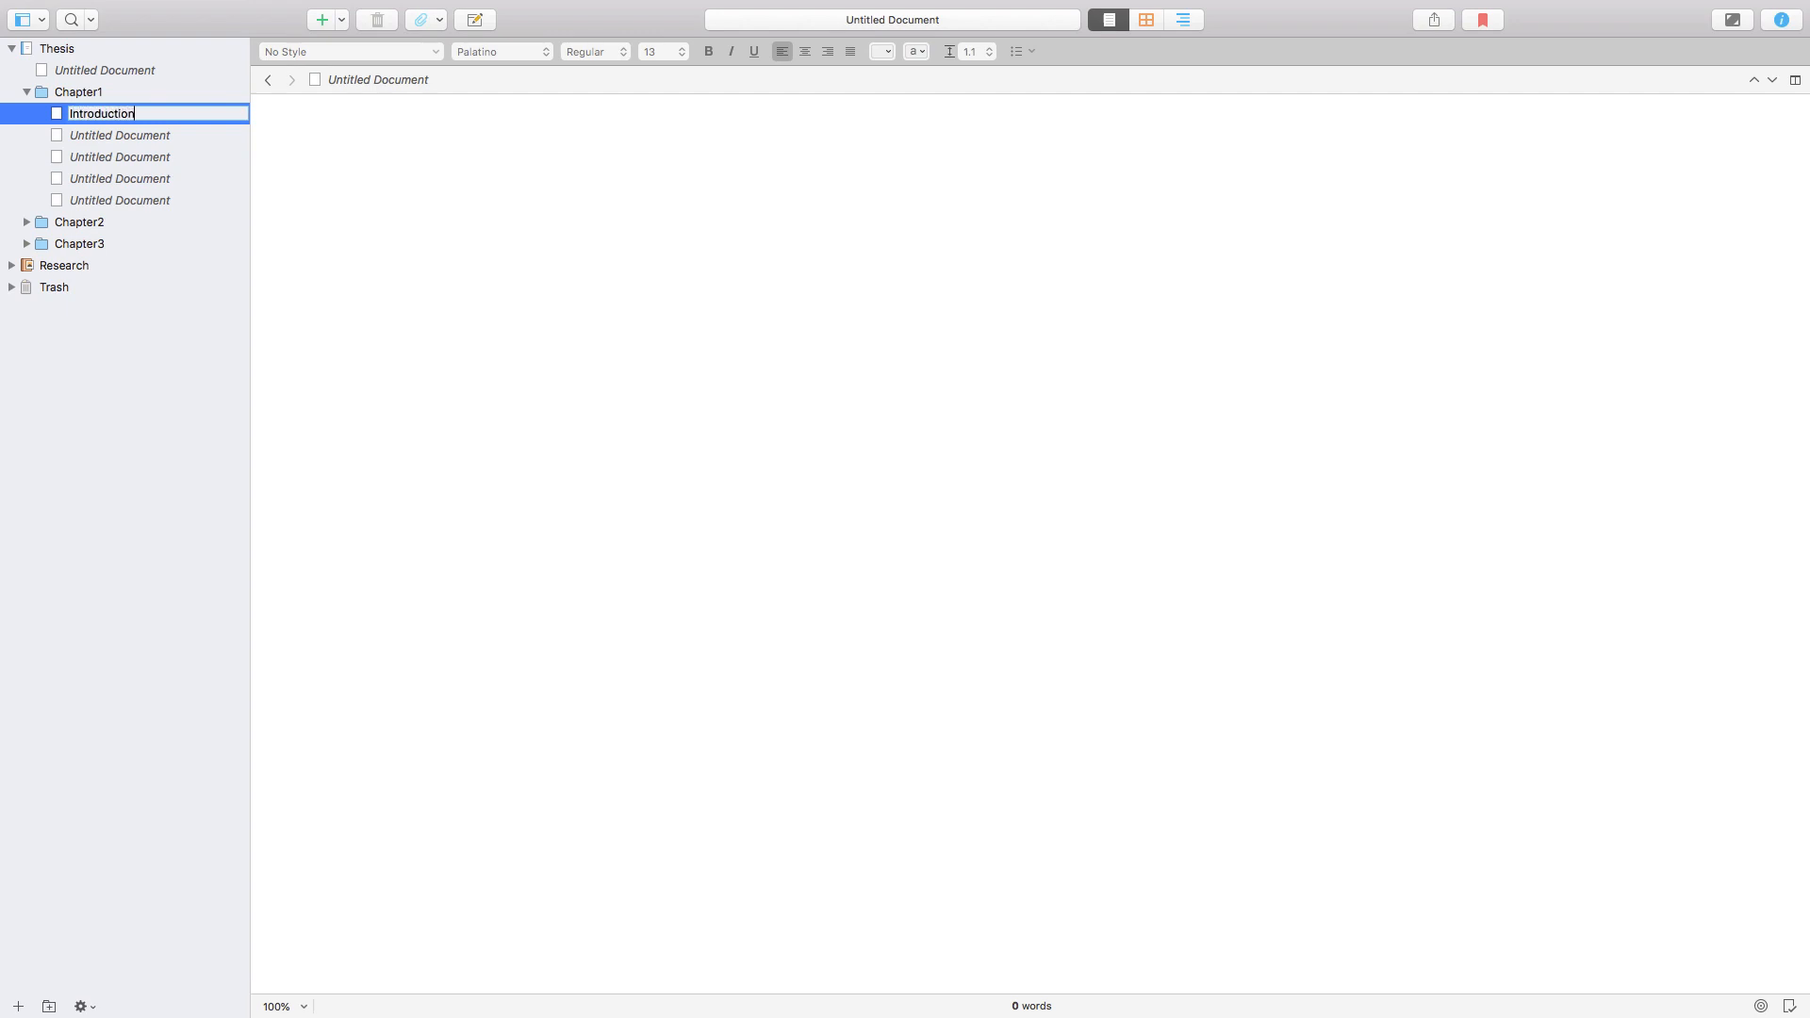
click(120, 200)
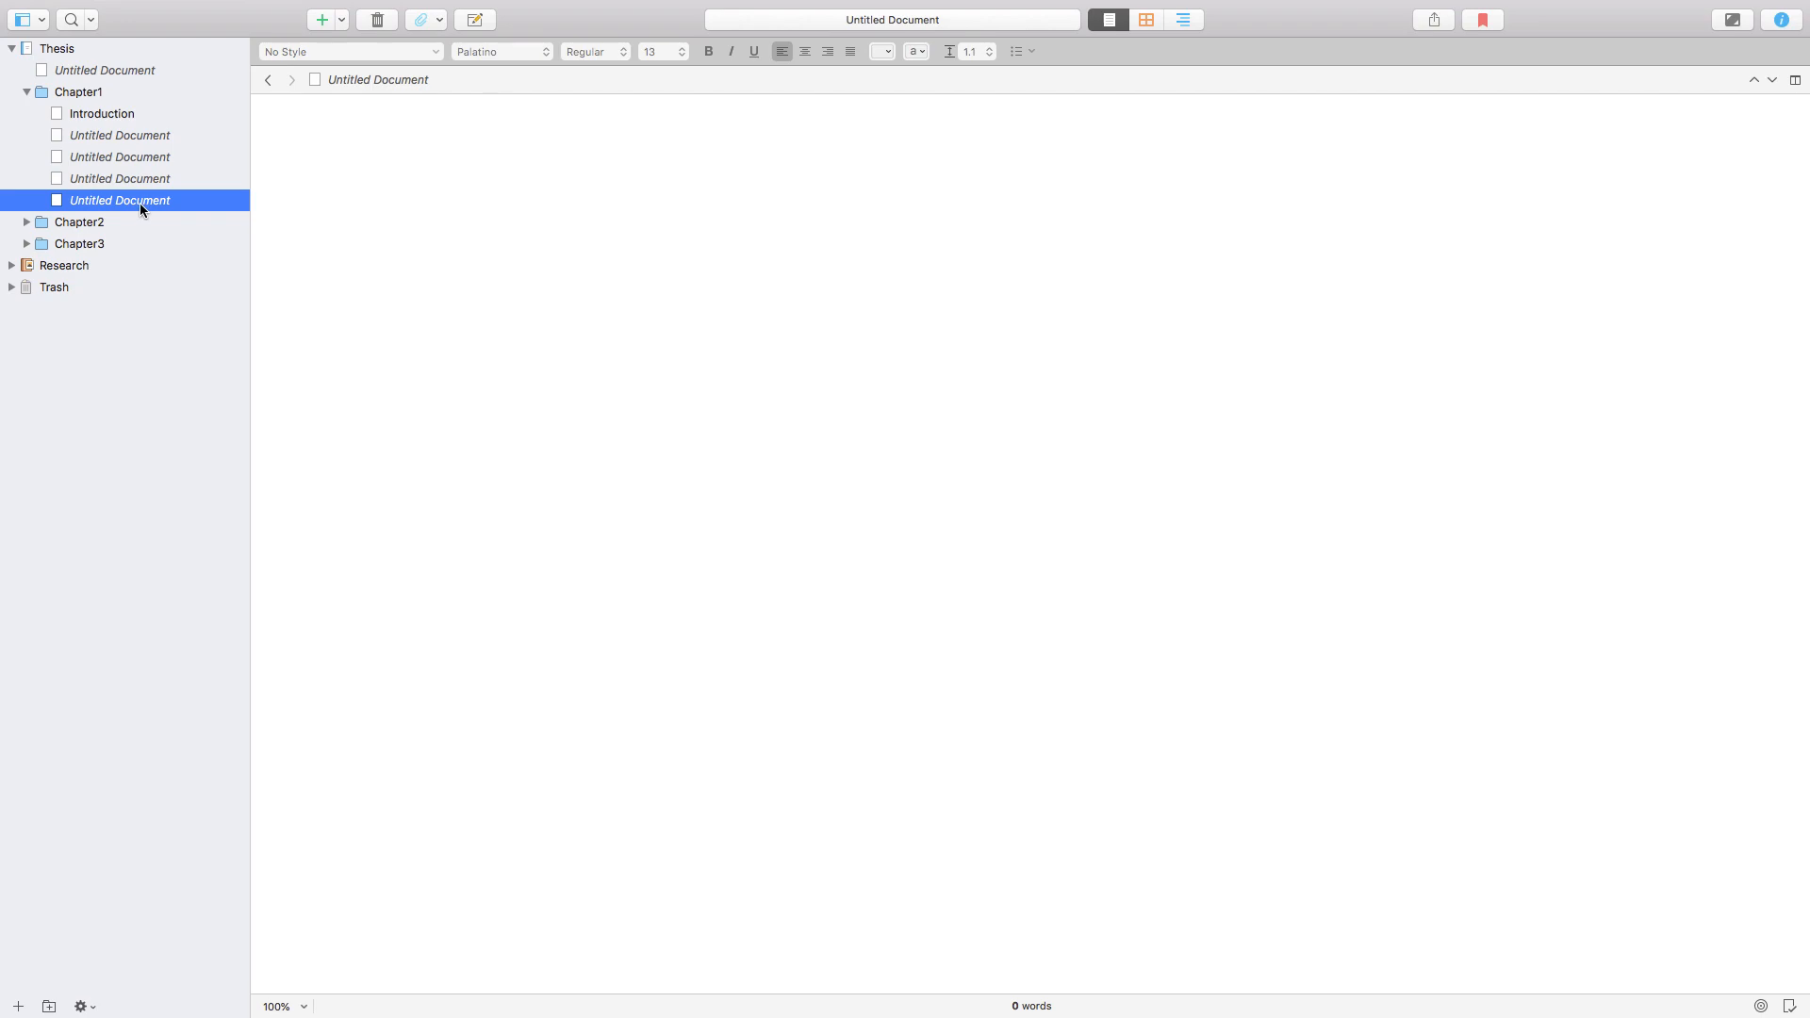
text(Co)
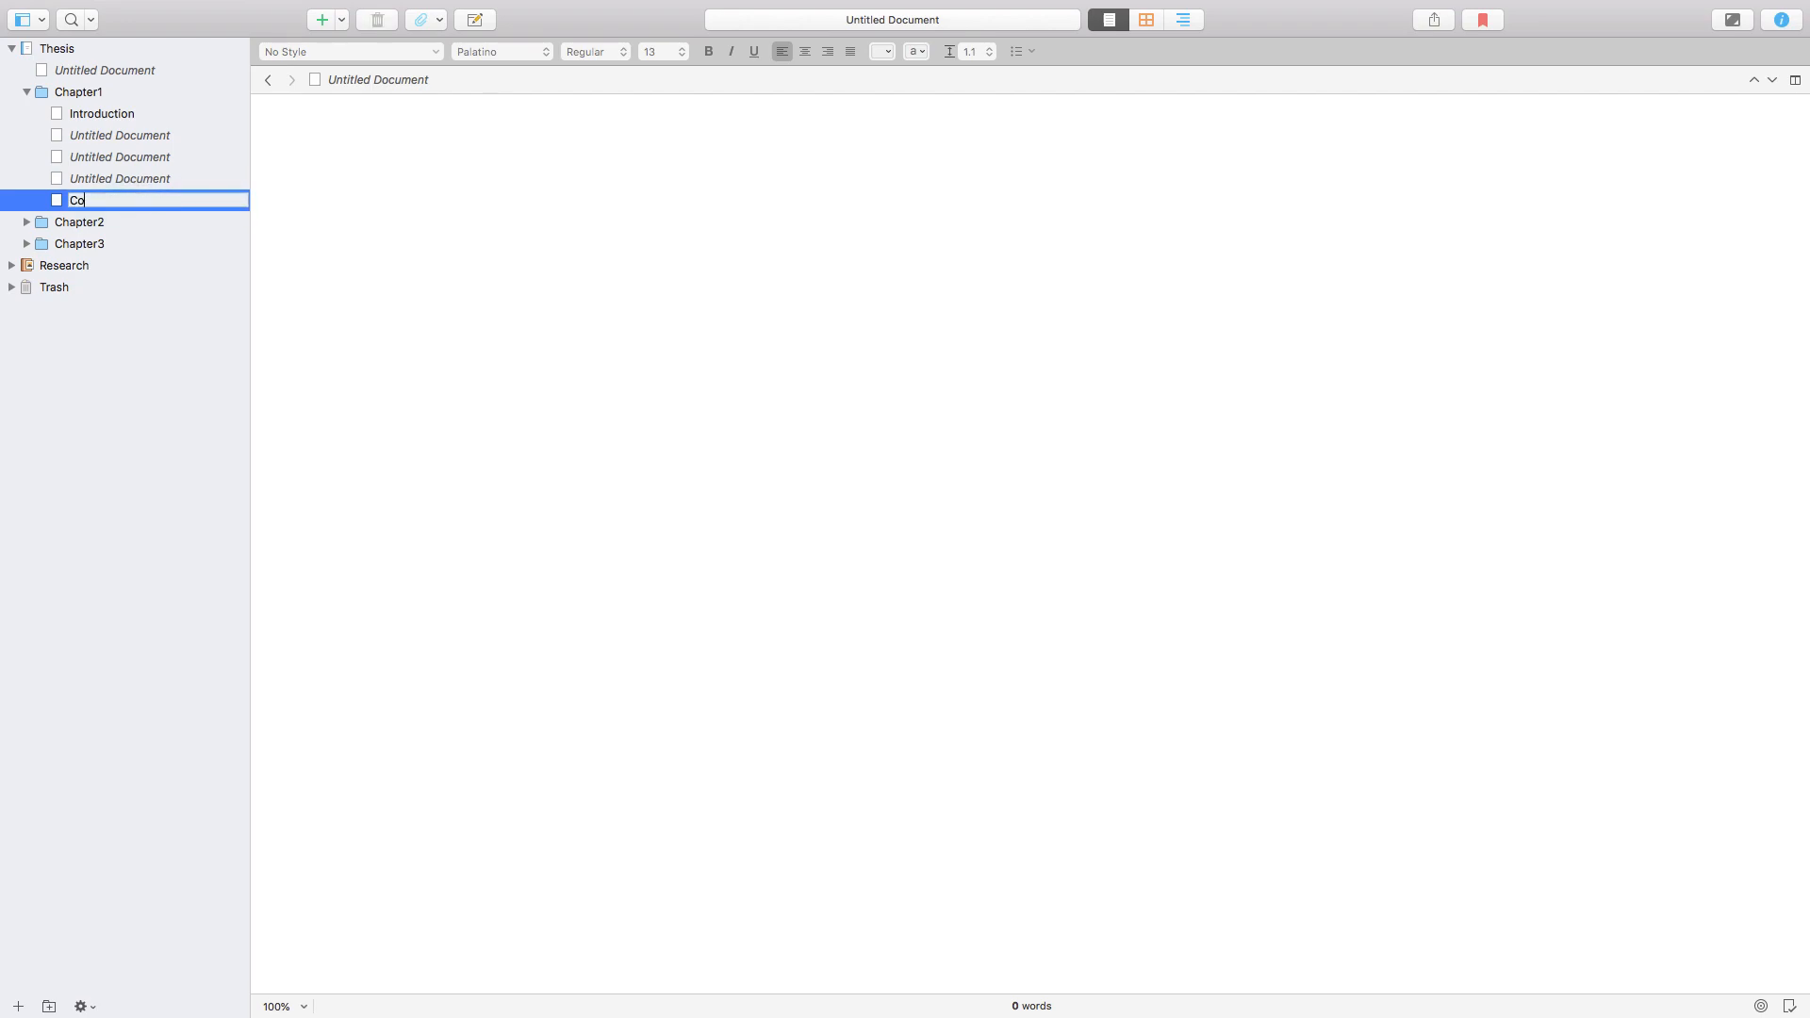
text(nclusion)
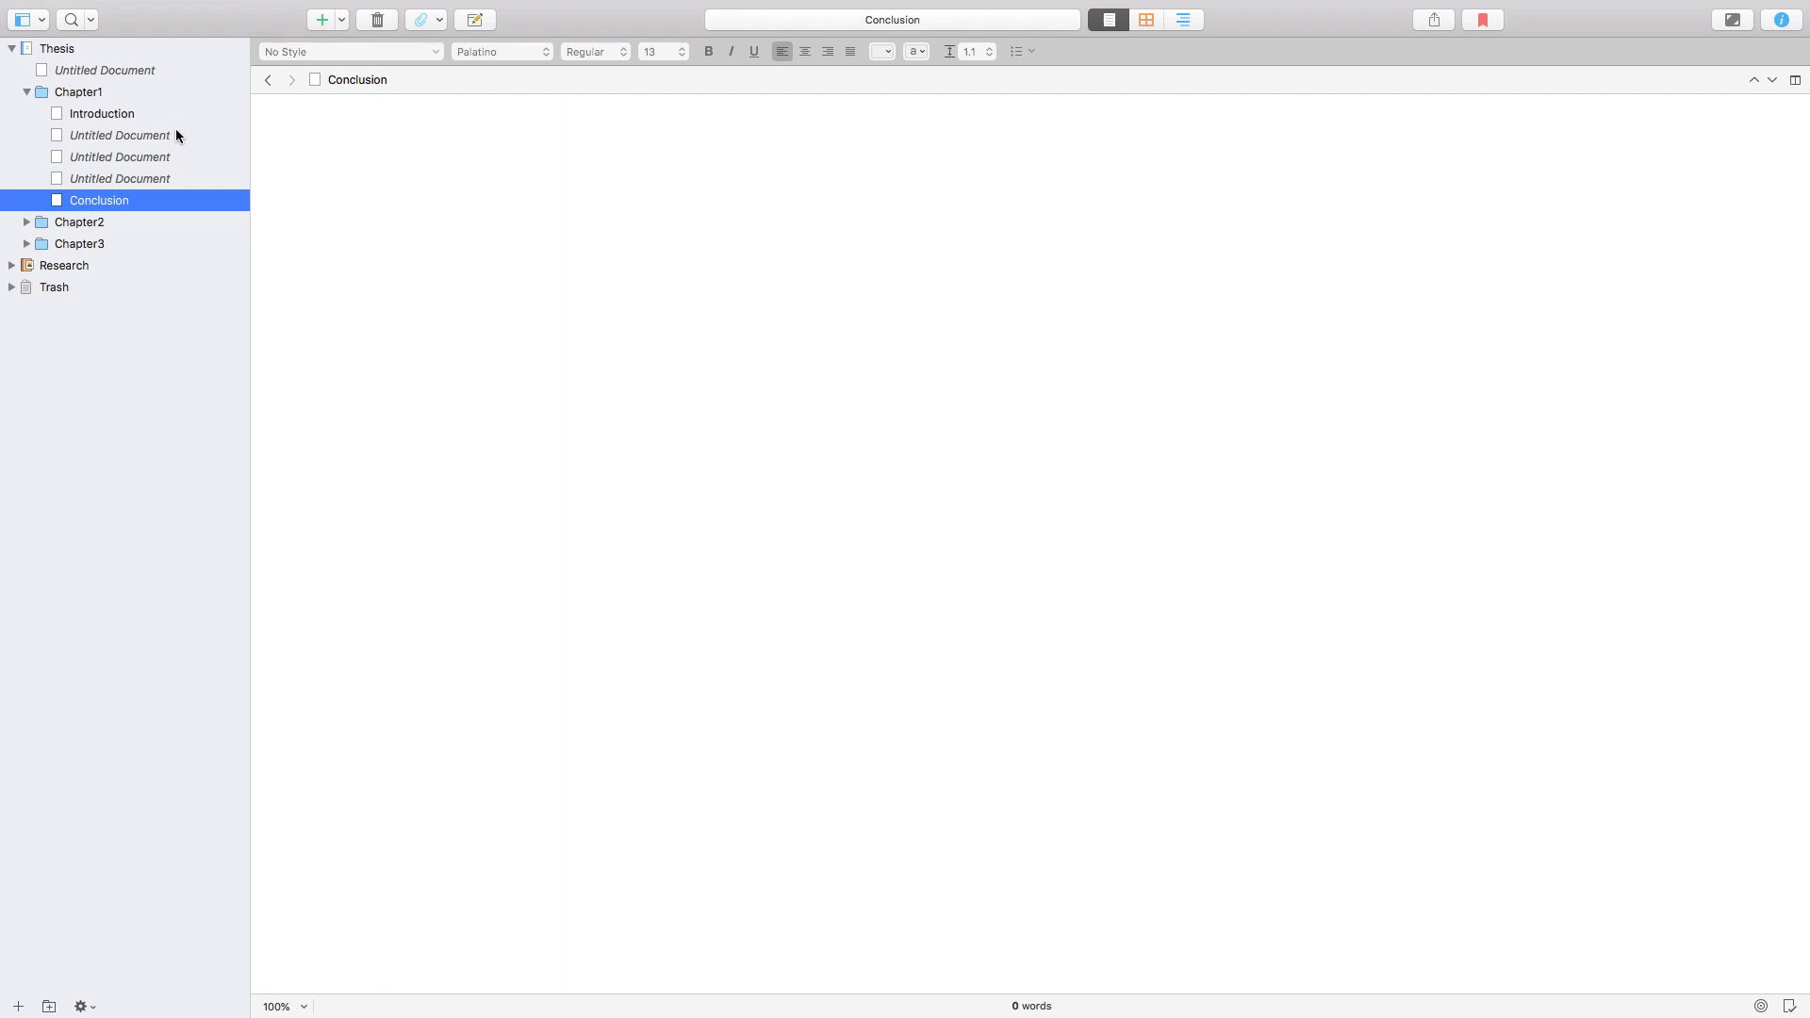
Step: Name the middle documents Main_Concept1, Main_Concept2 and Main_Concept2
double_click(119, 136)
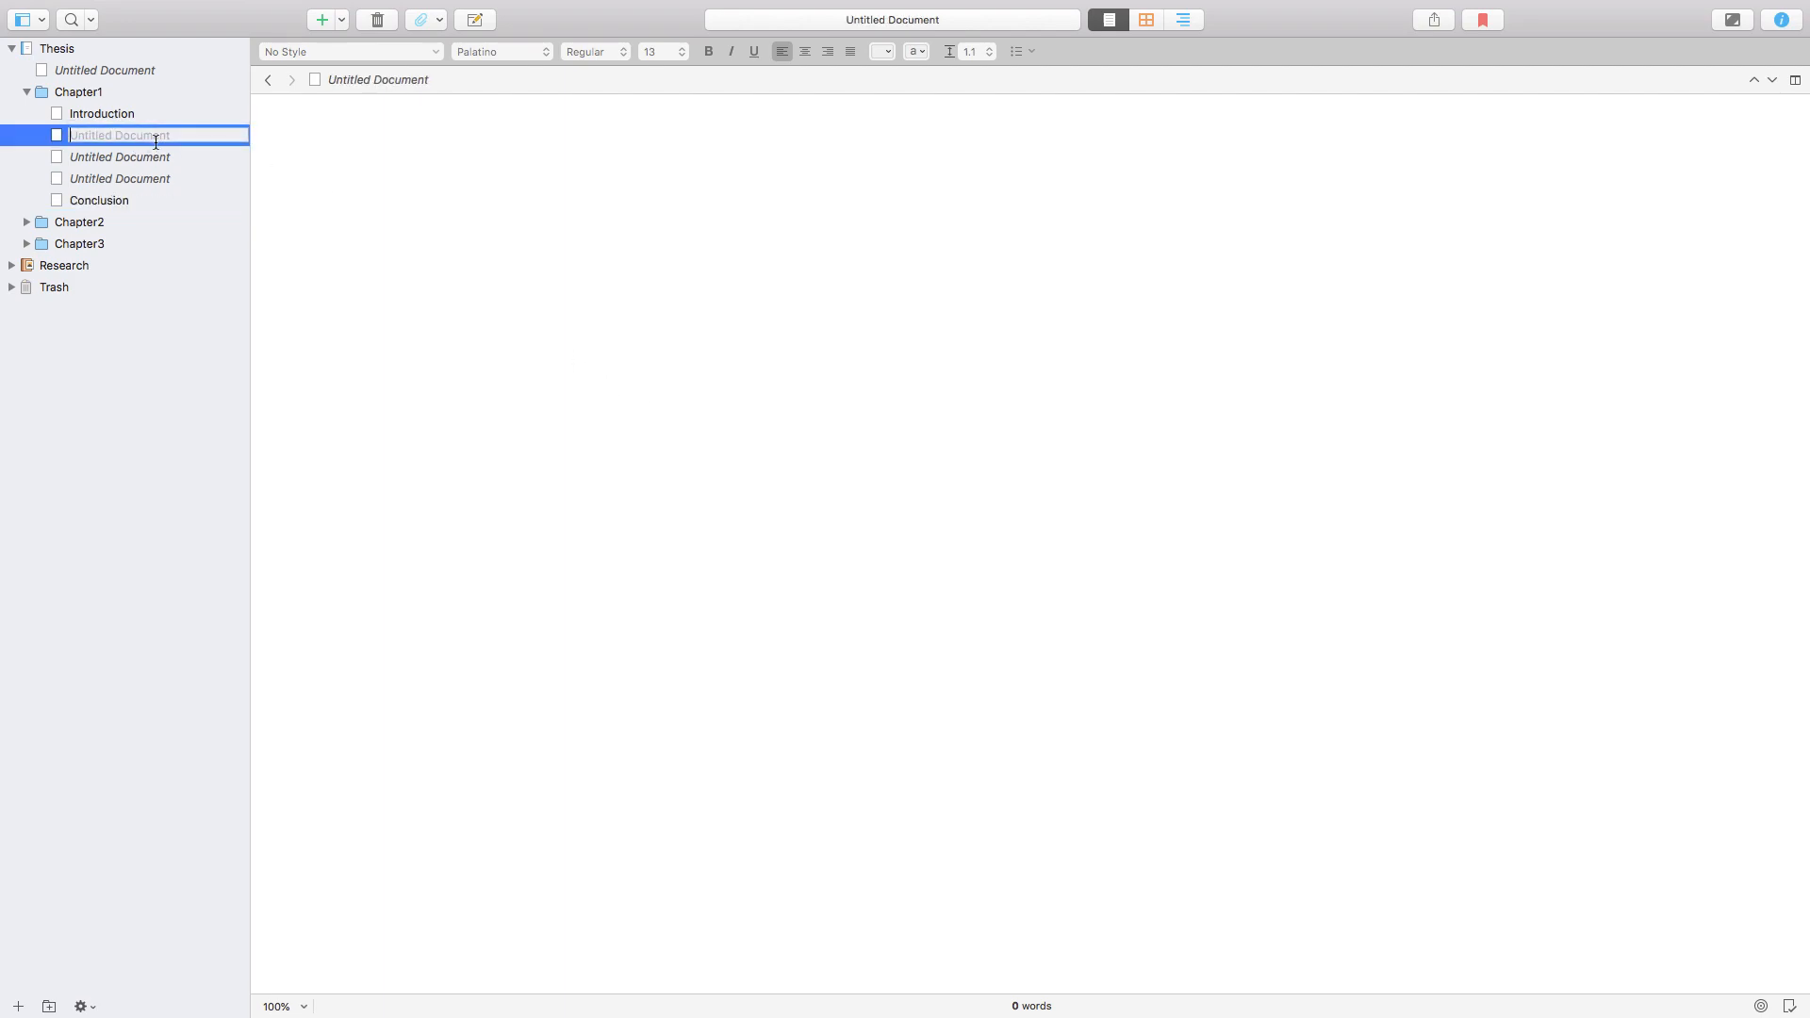
text(Main_Concept)
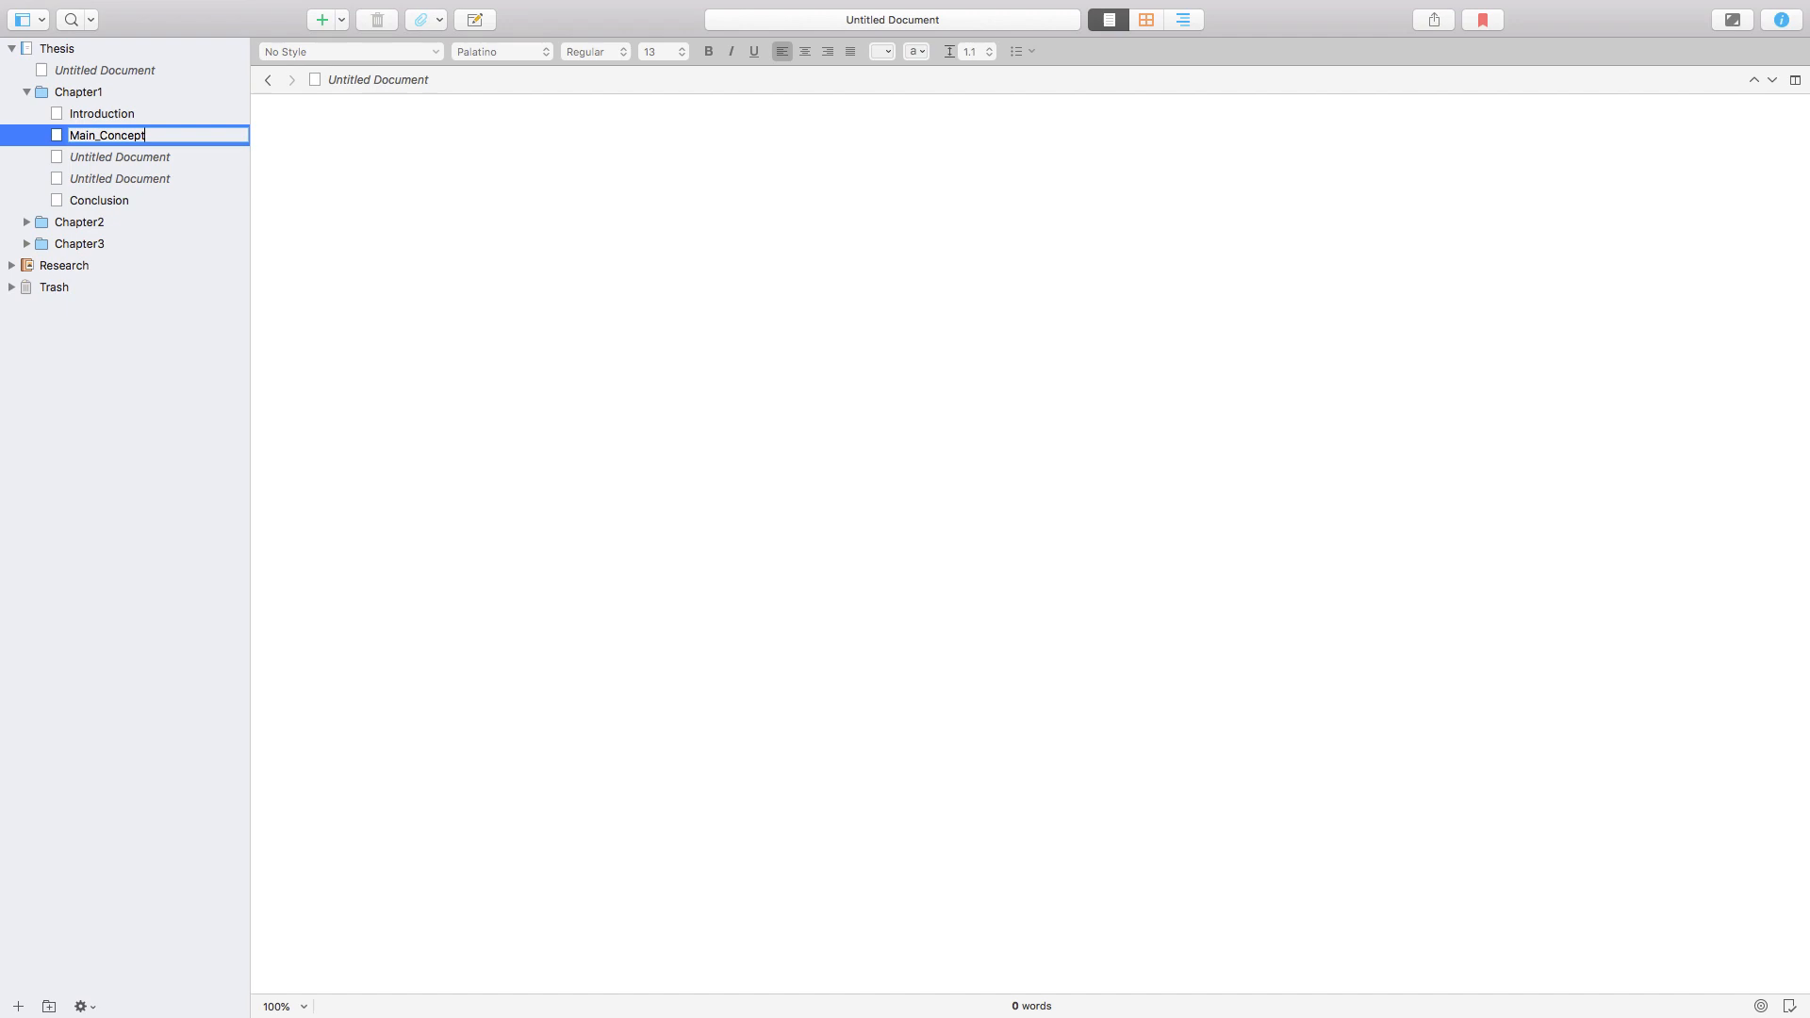
text(1)
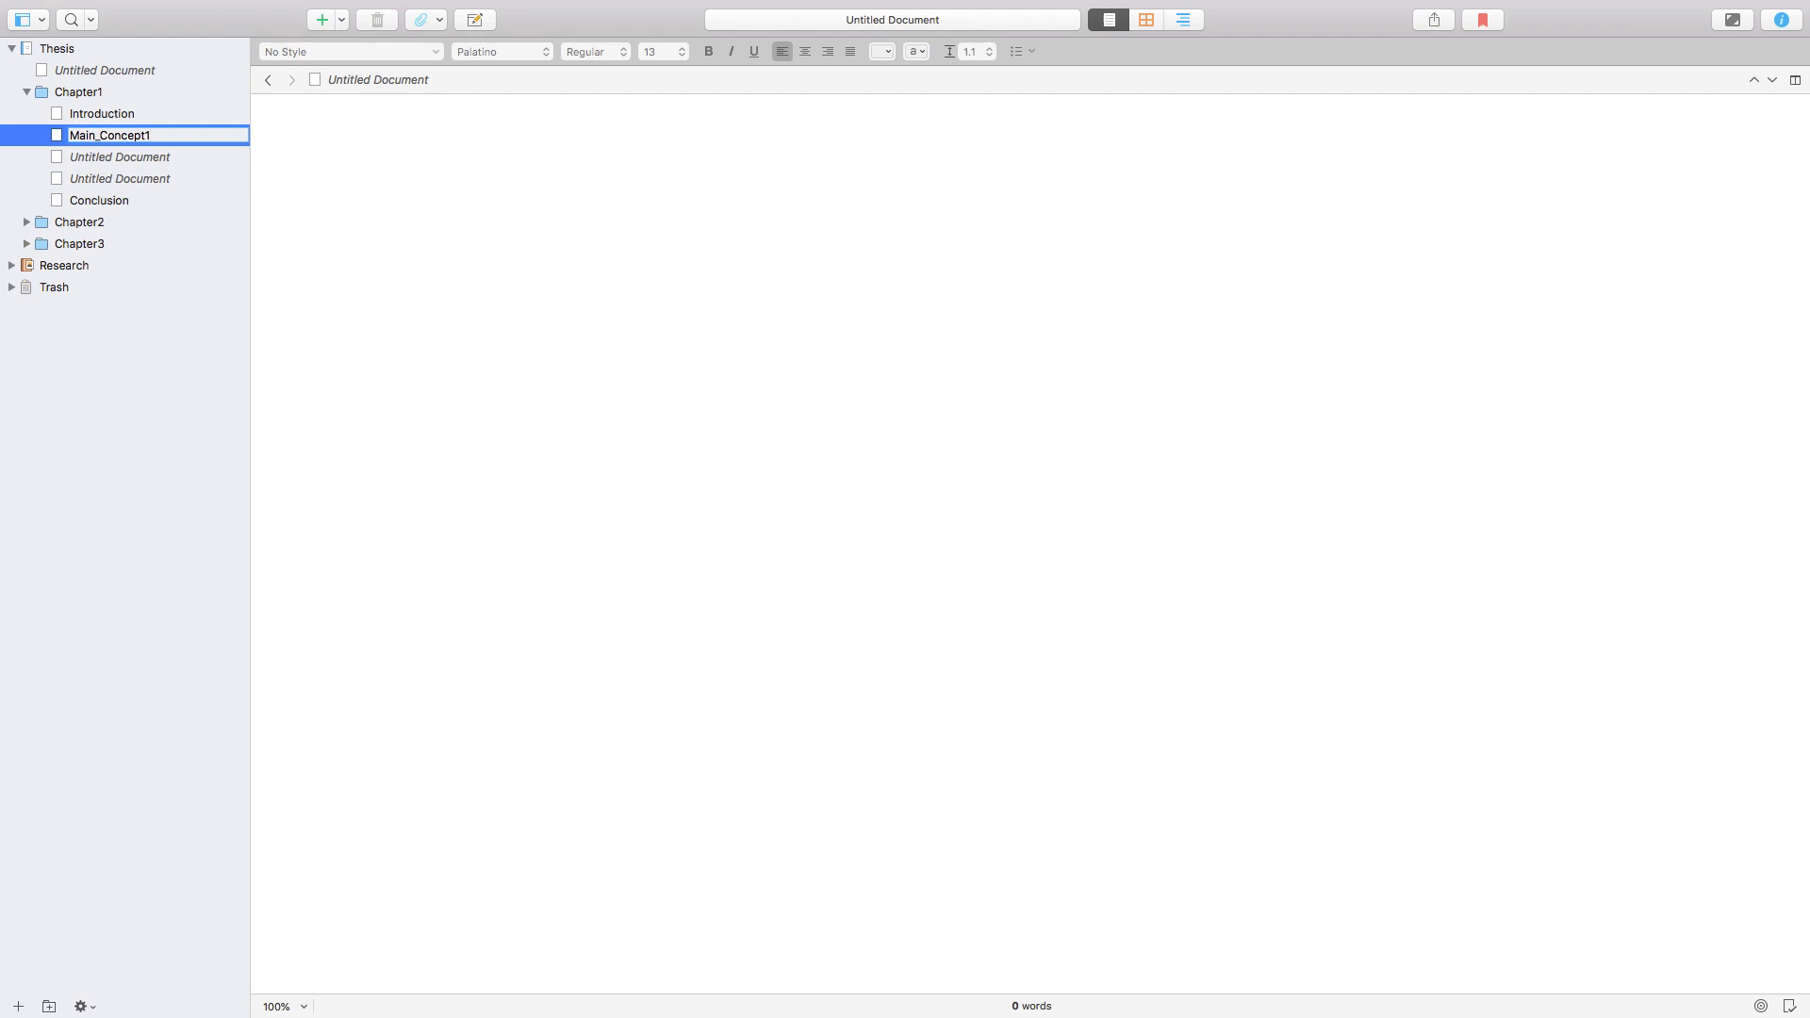
click(119, 157)
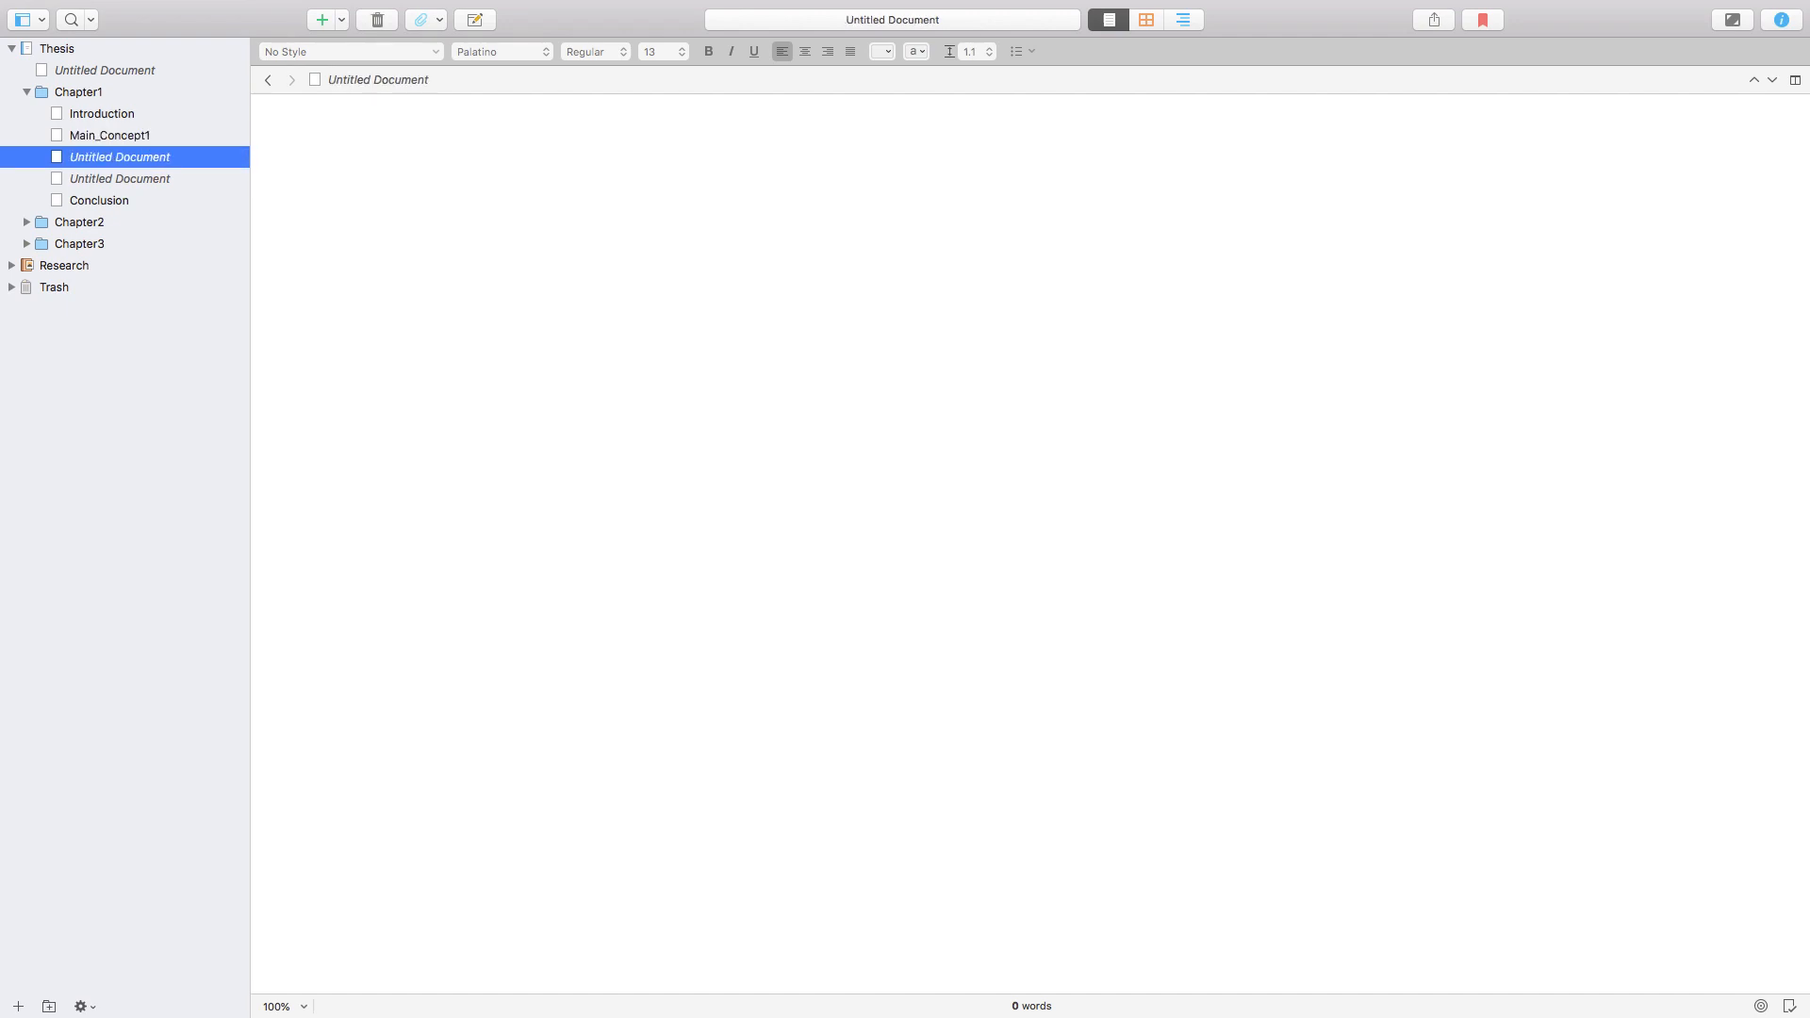
click(111, 136)
text(Ma)
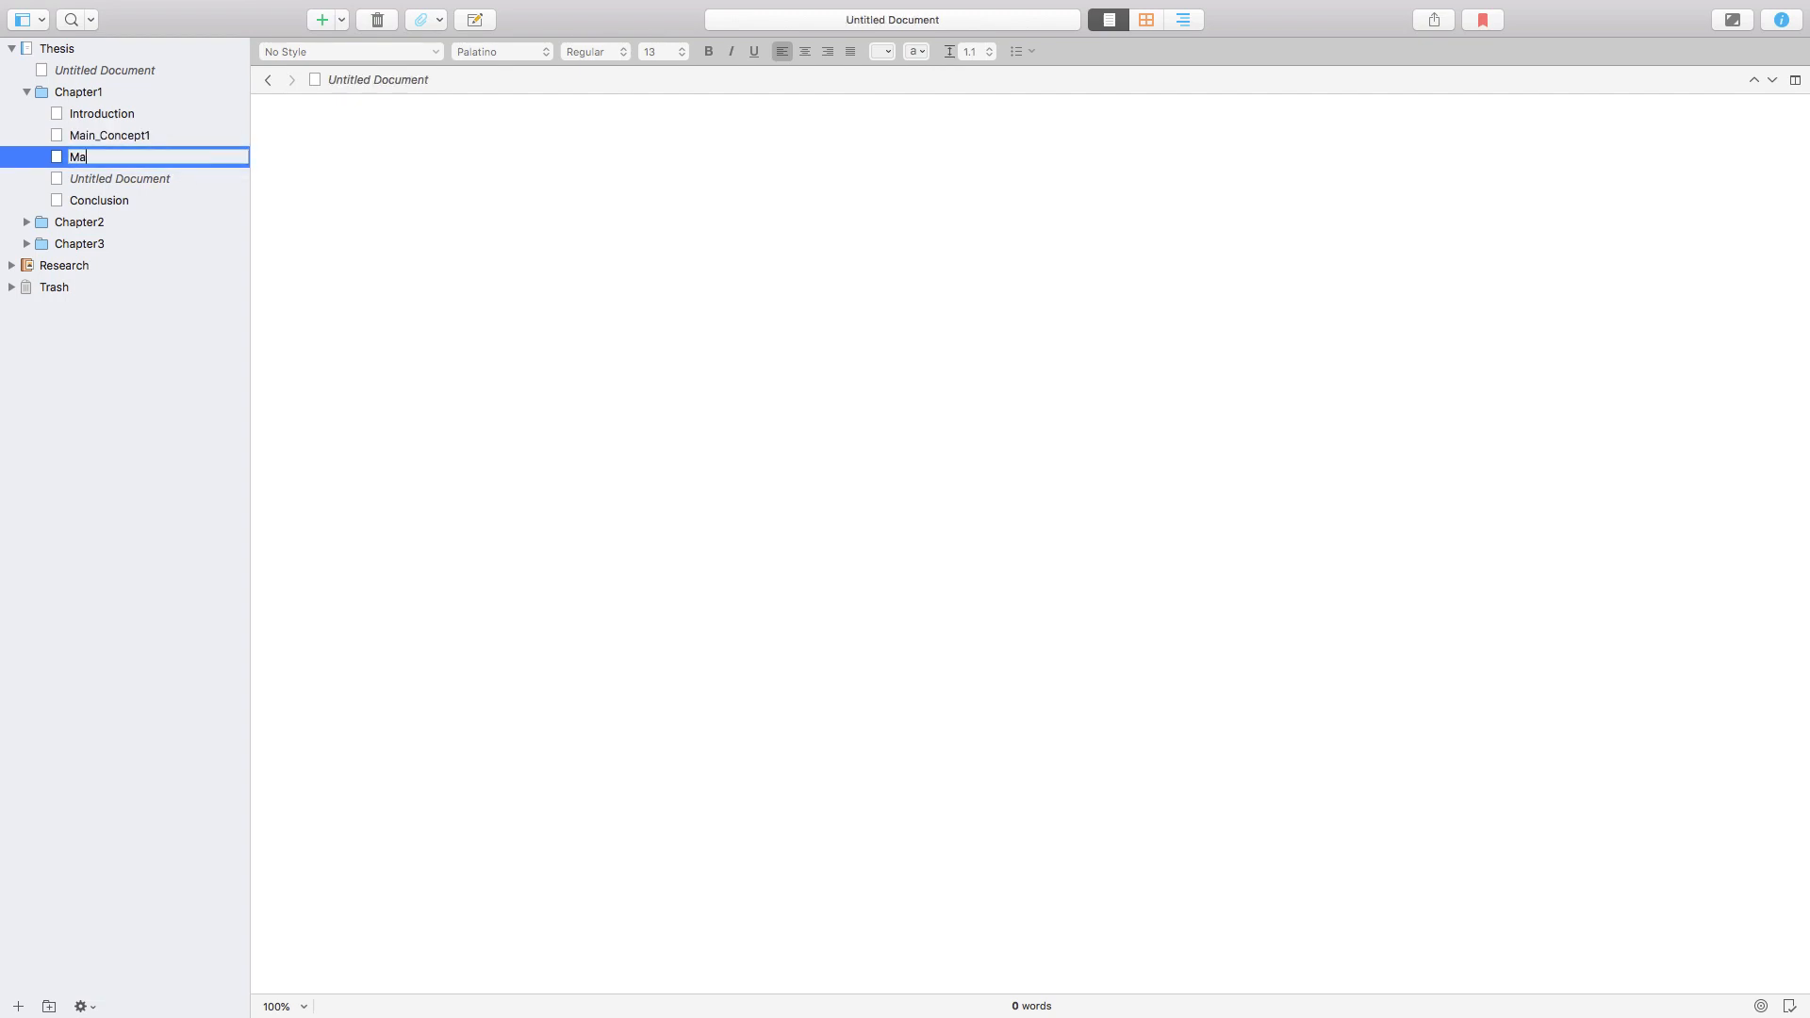
text(in_Ce)
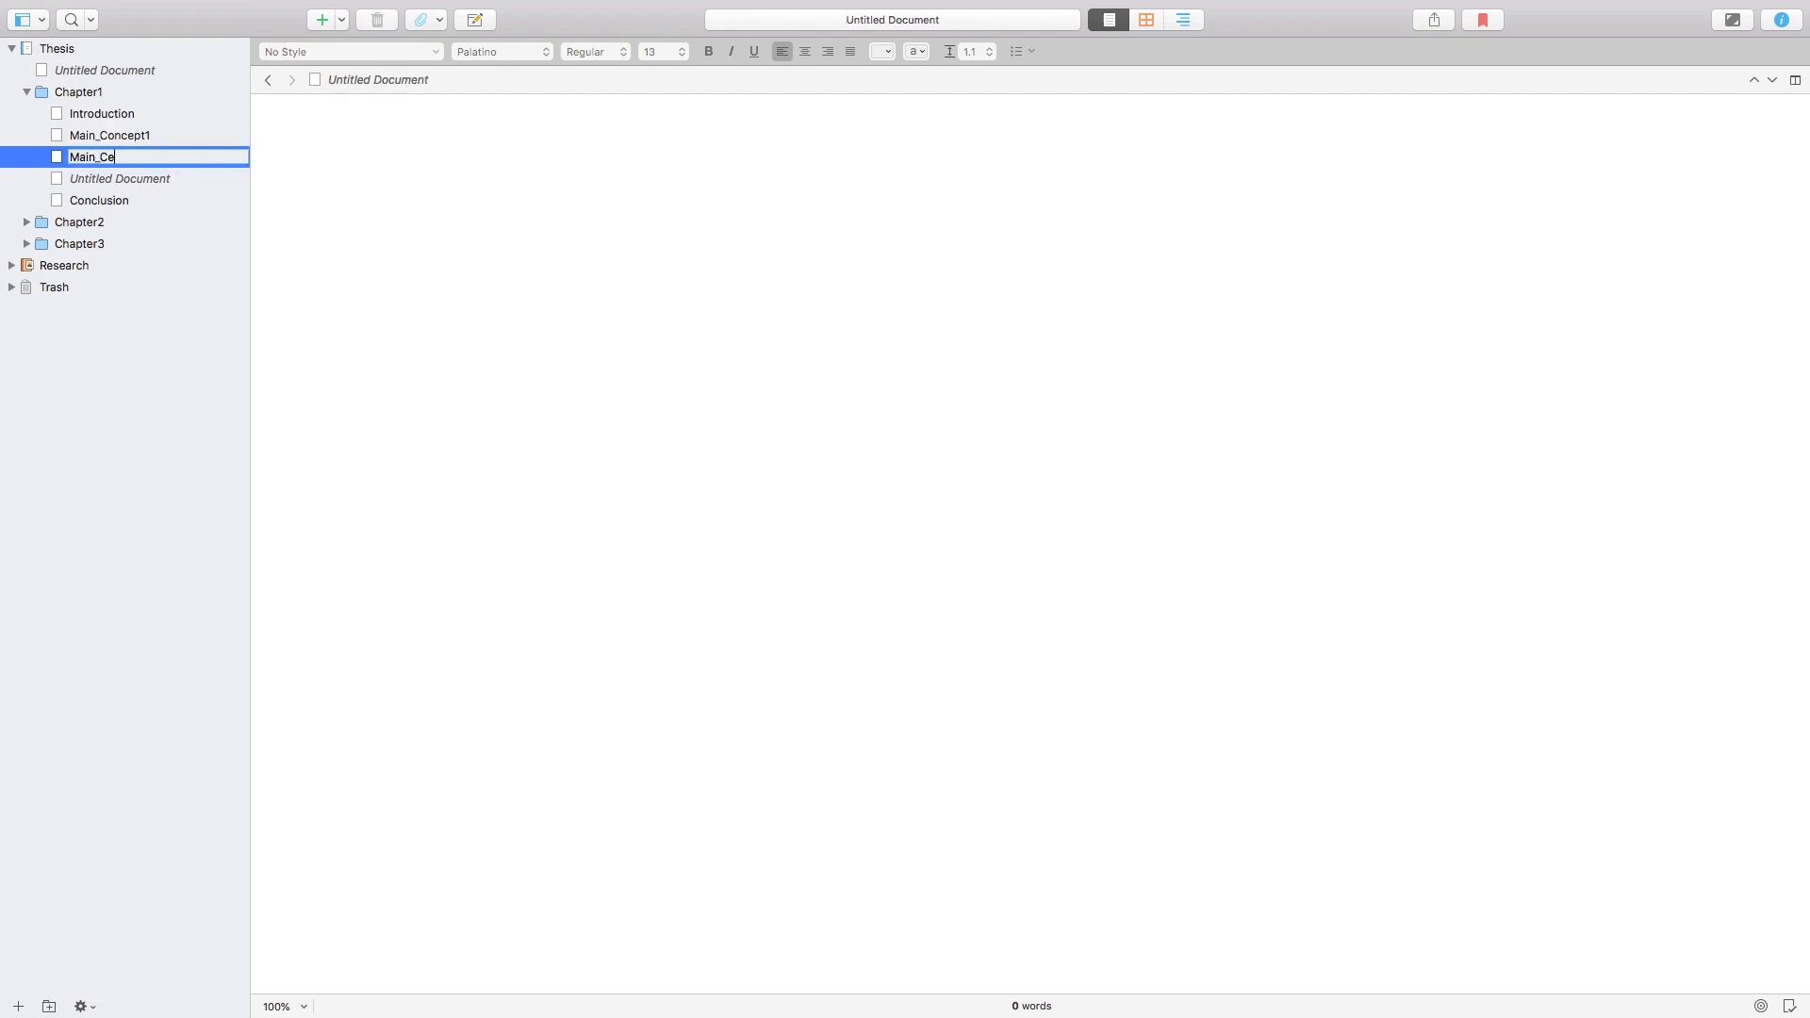
text(ncept2)
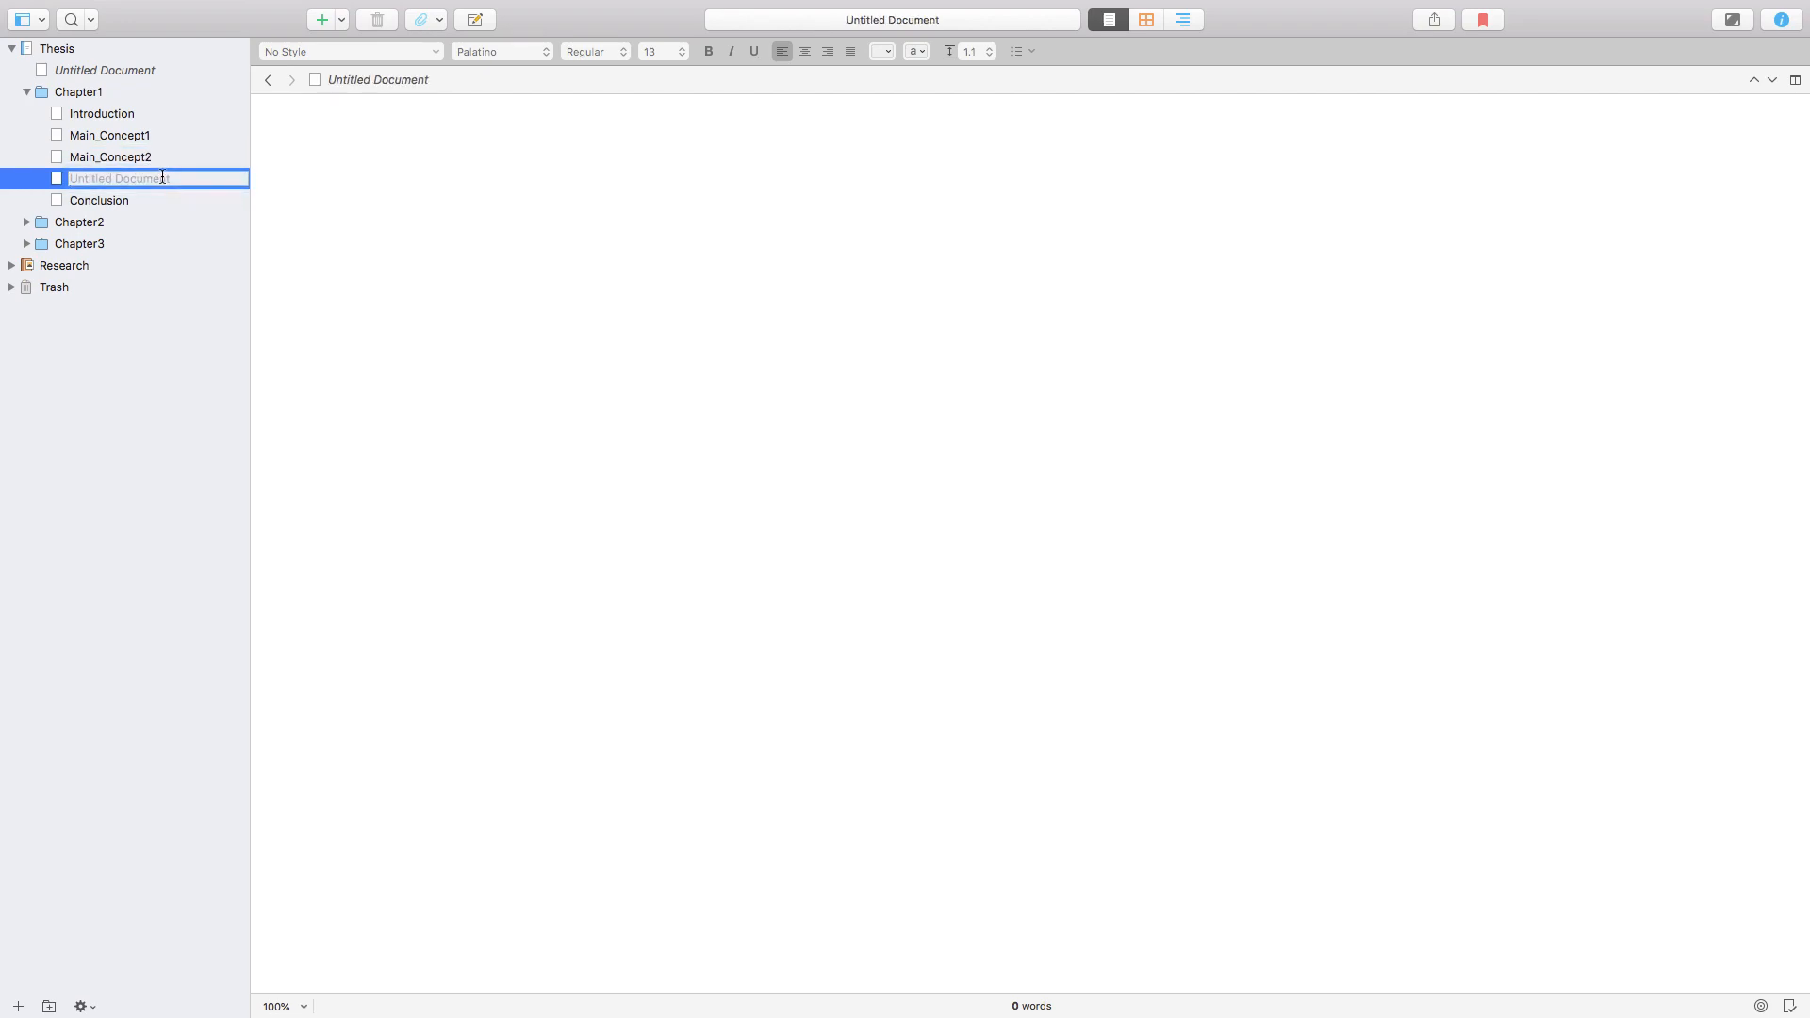
text(Main_C)
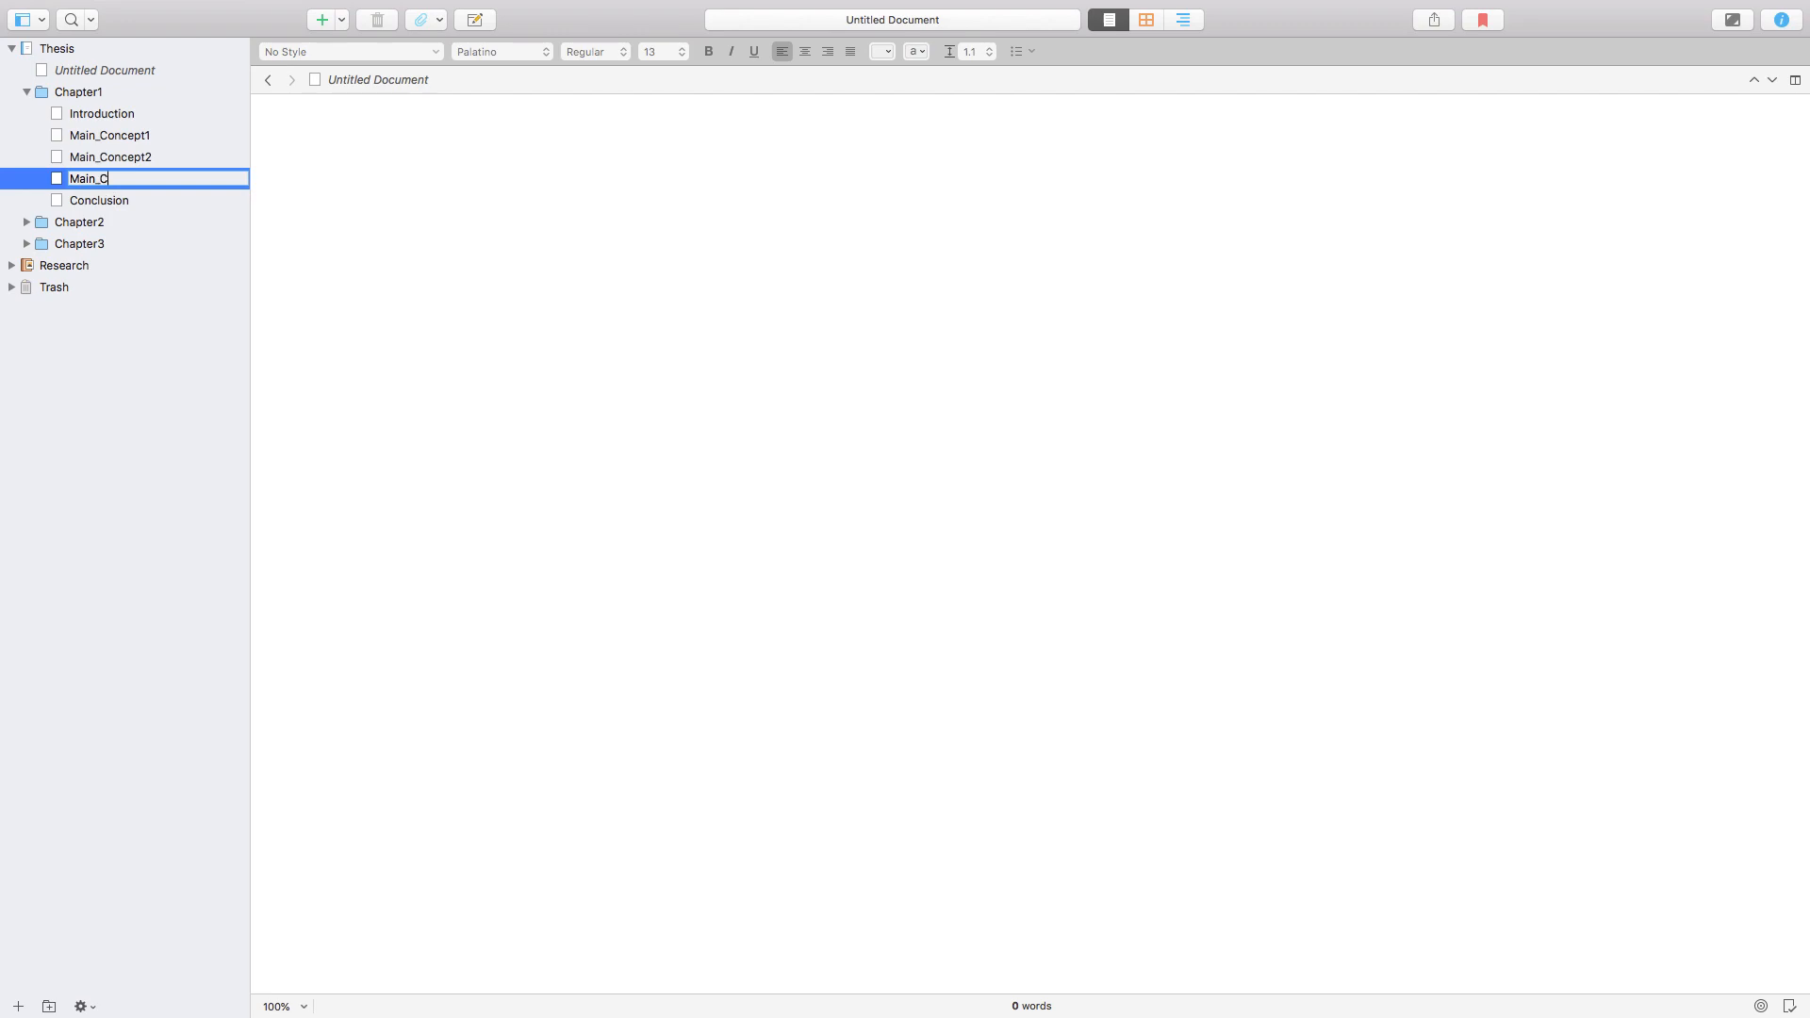
text(oncept2)
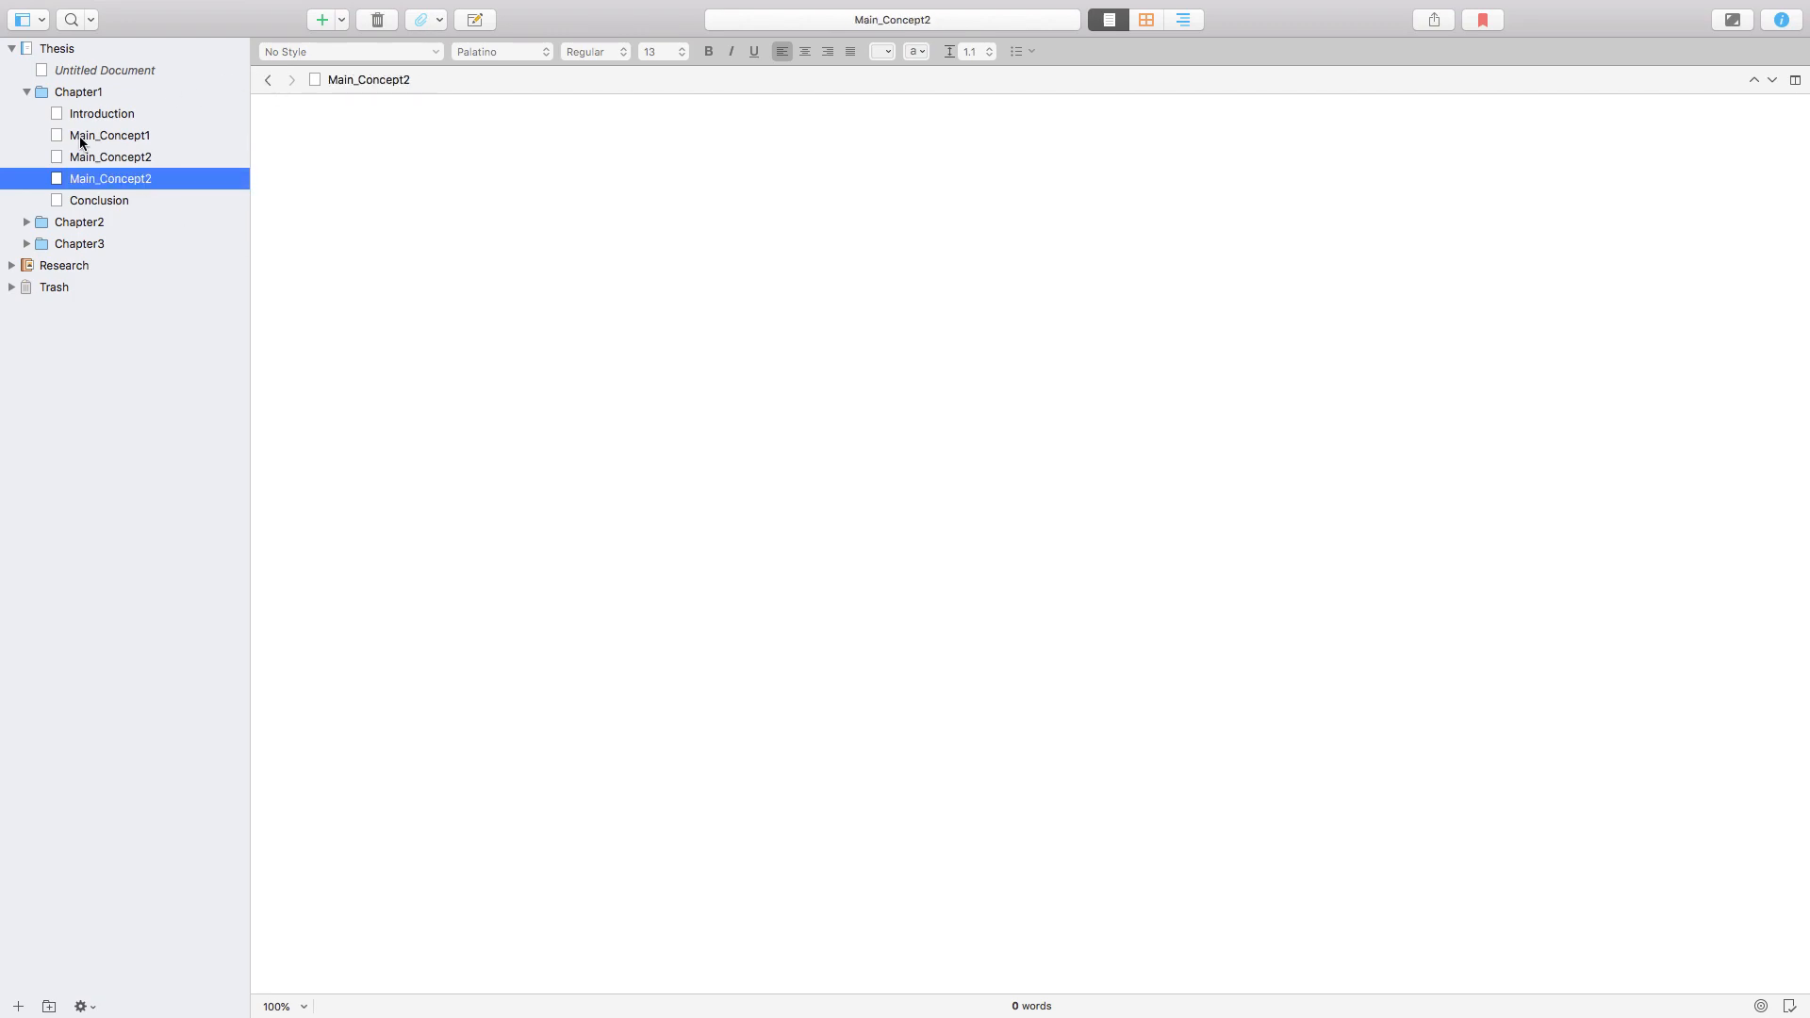
Step: Duplicate Chapter1, rename the copy Chapter4 and expand it to show its five documents
click(23, 93)
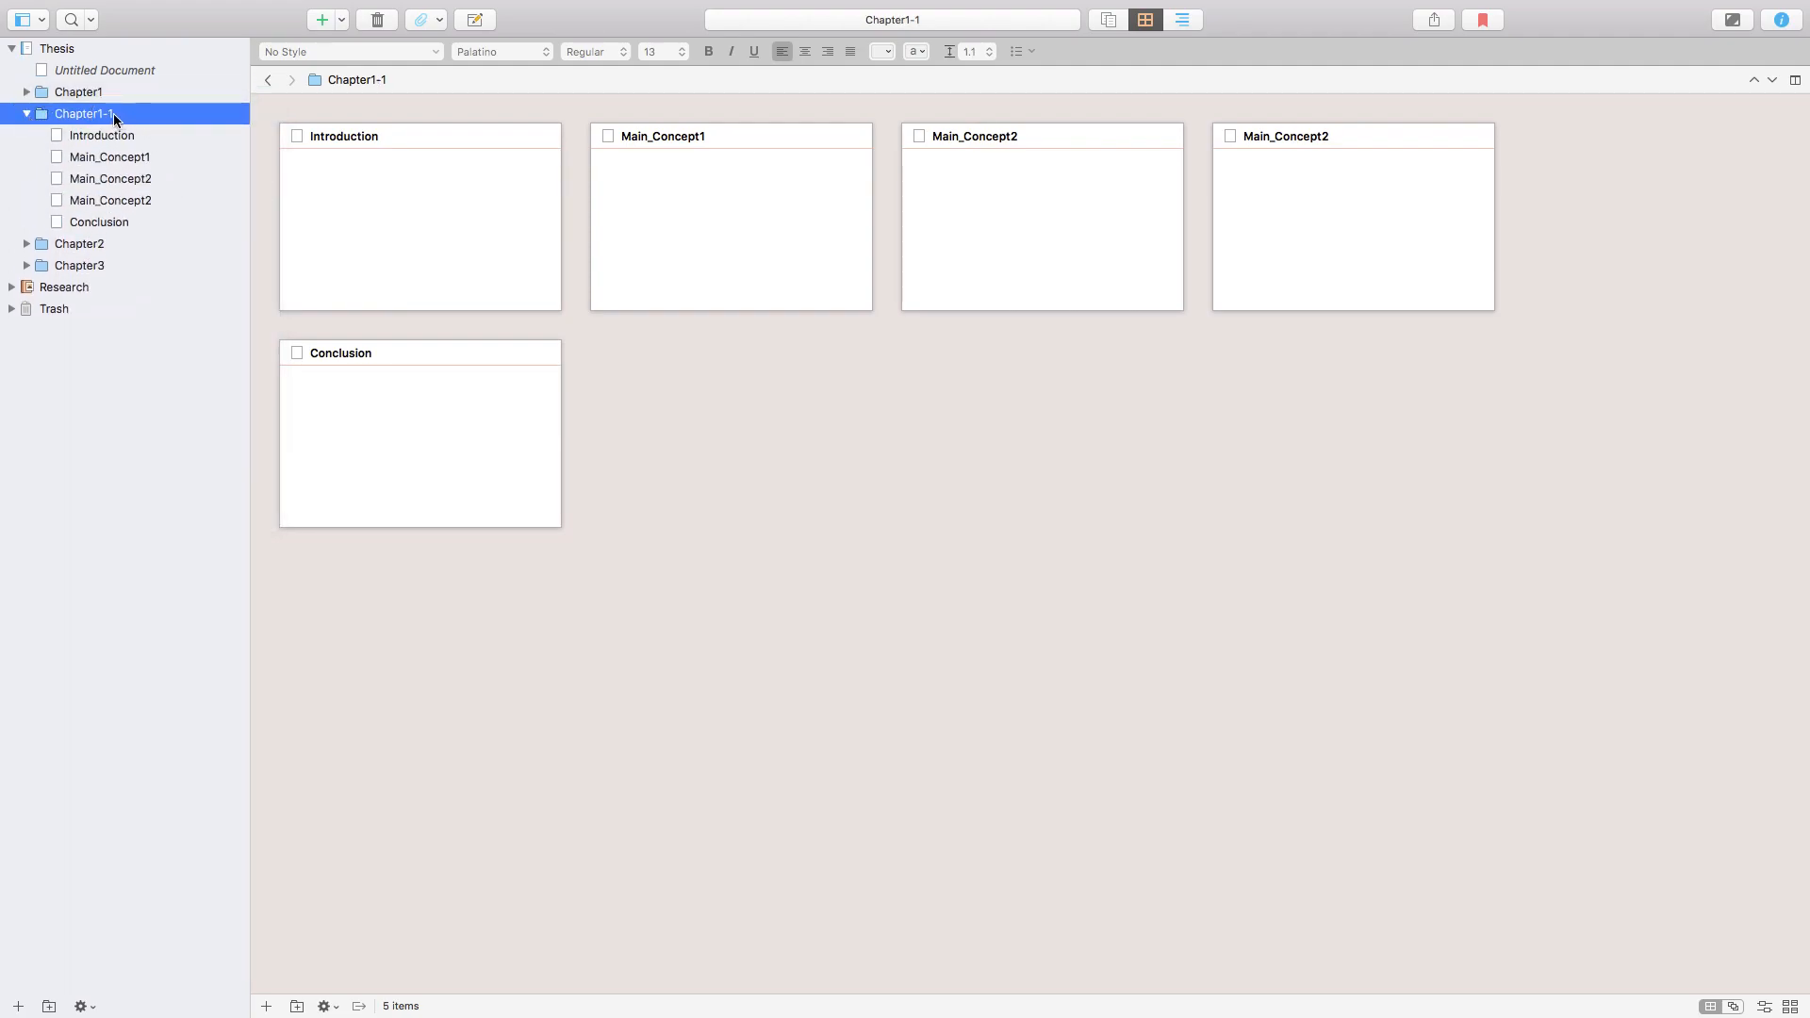
double_click(79, 113)
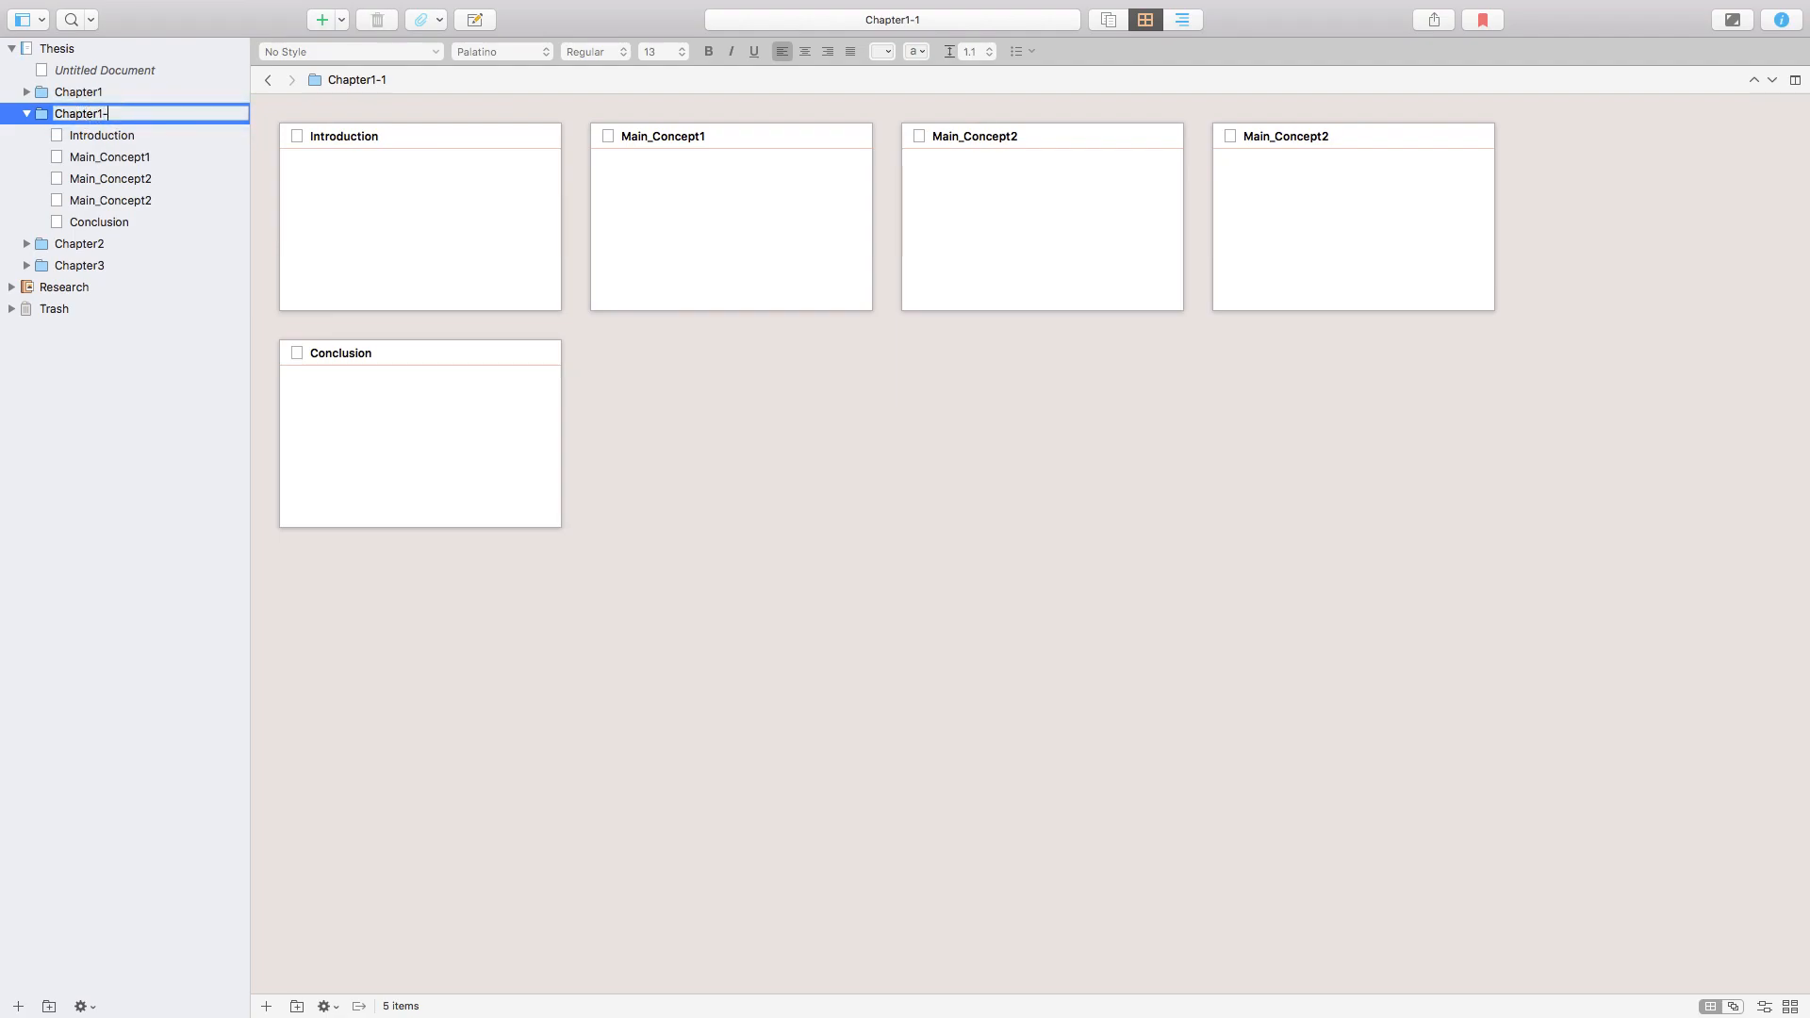
key(Backspace)
text(4)
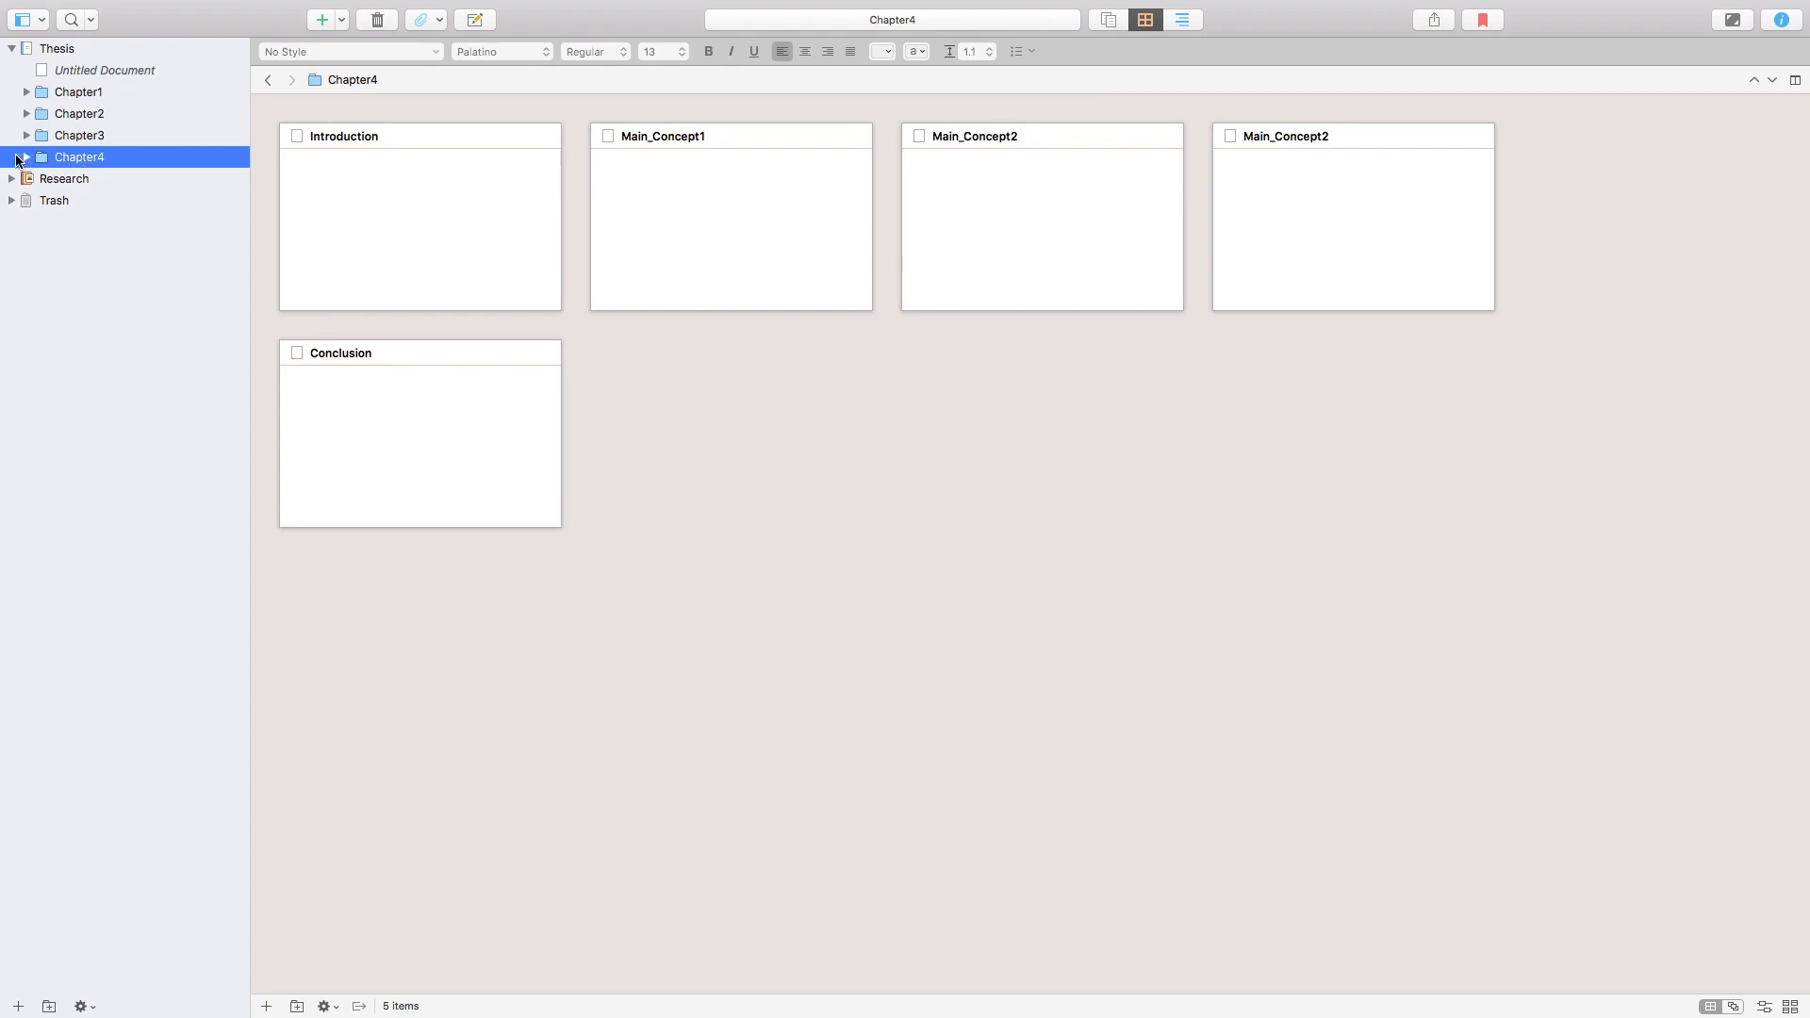
click(22, 90)
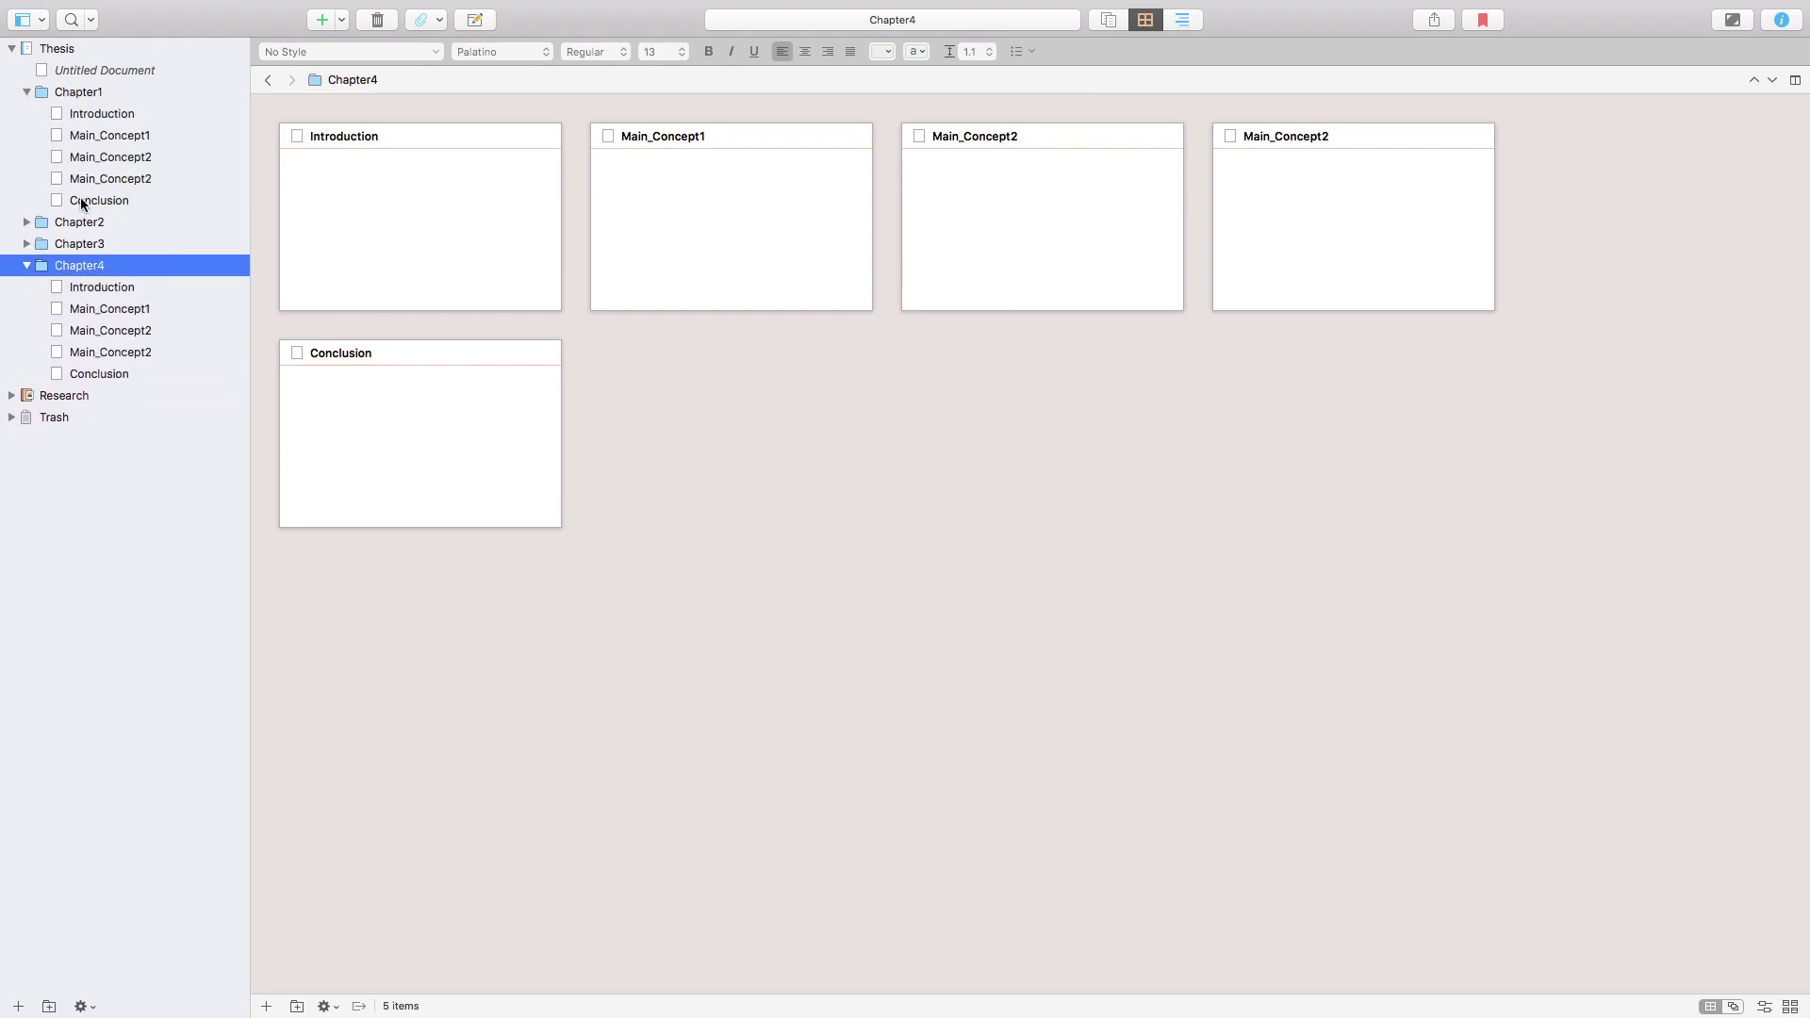
mouse_move(112, 325)
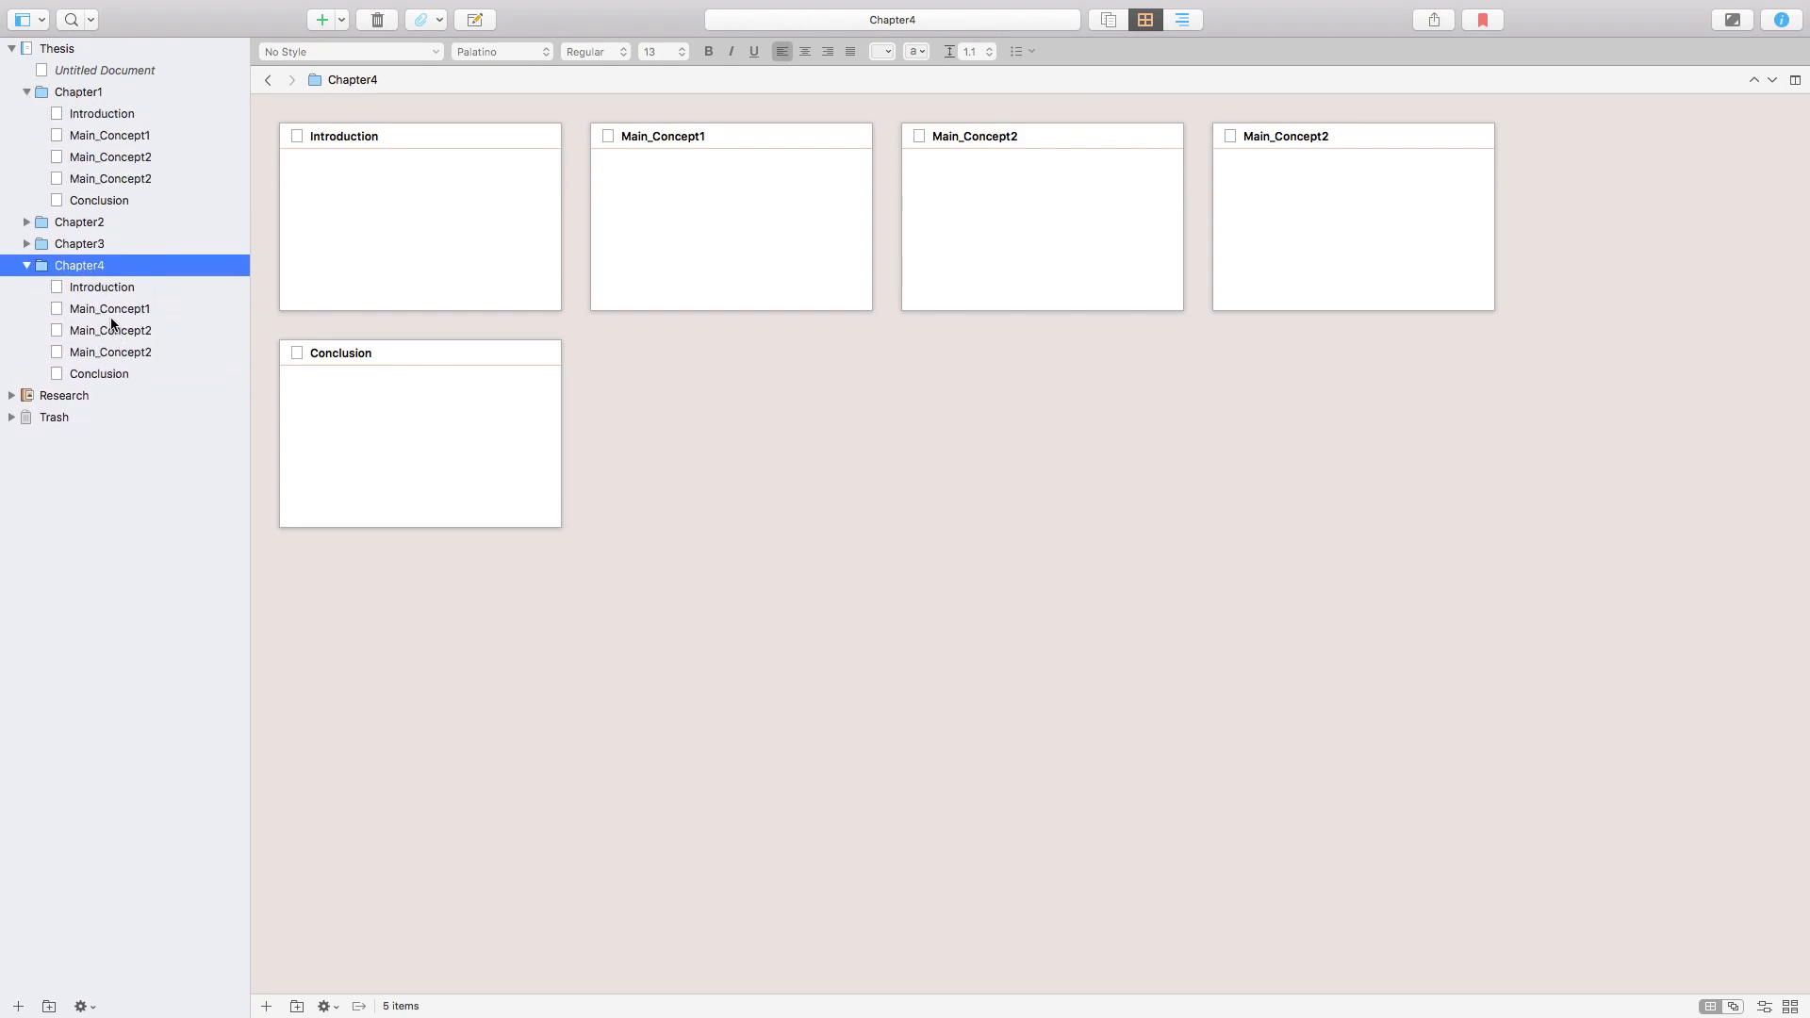